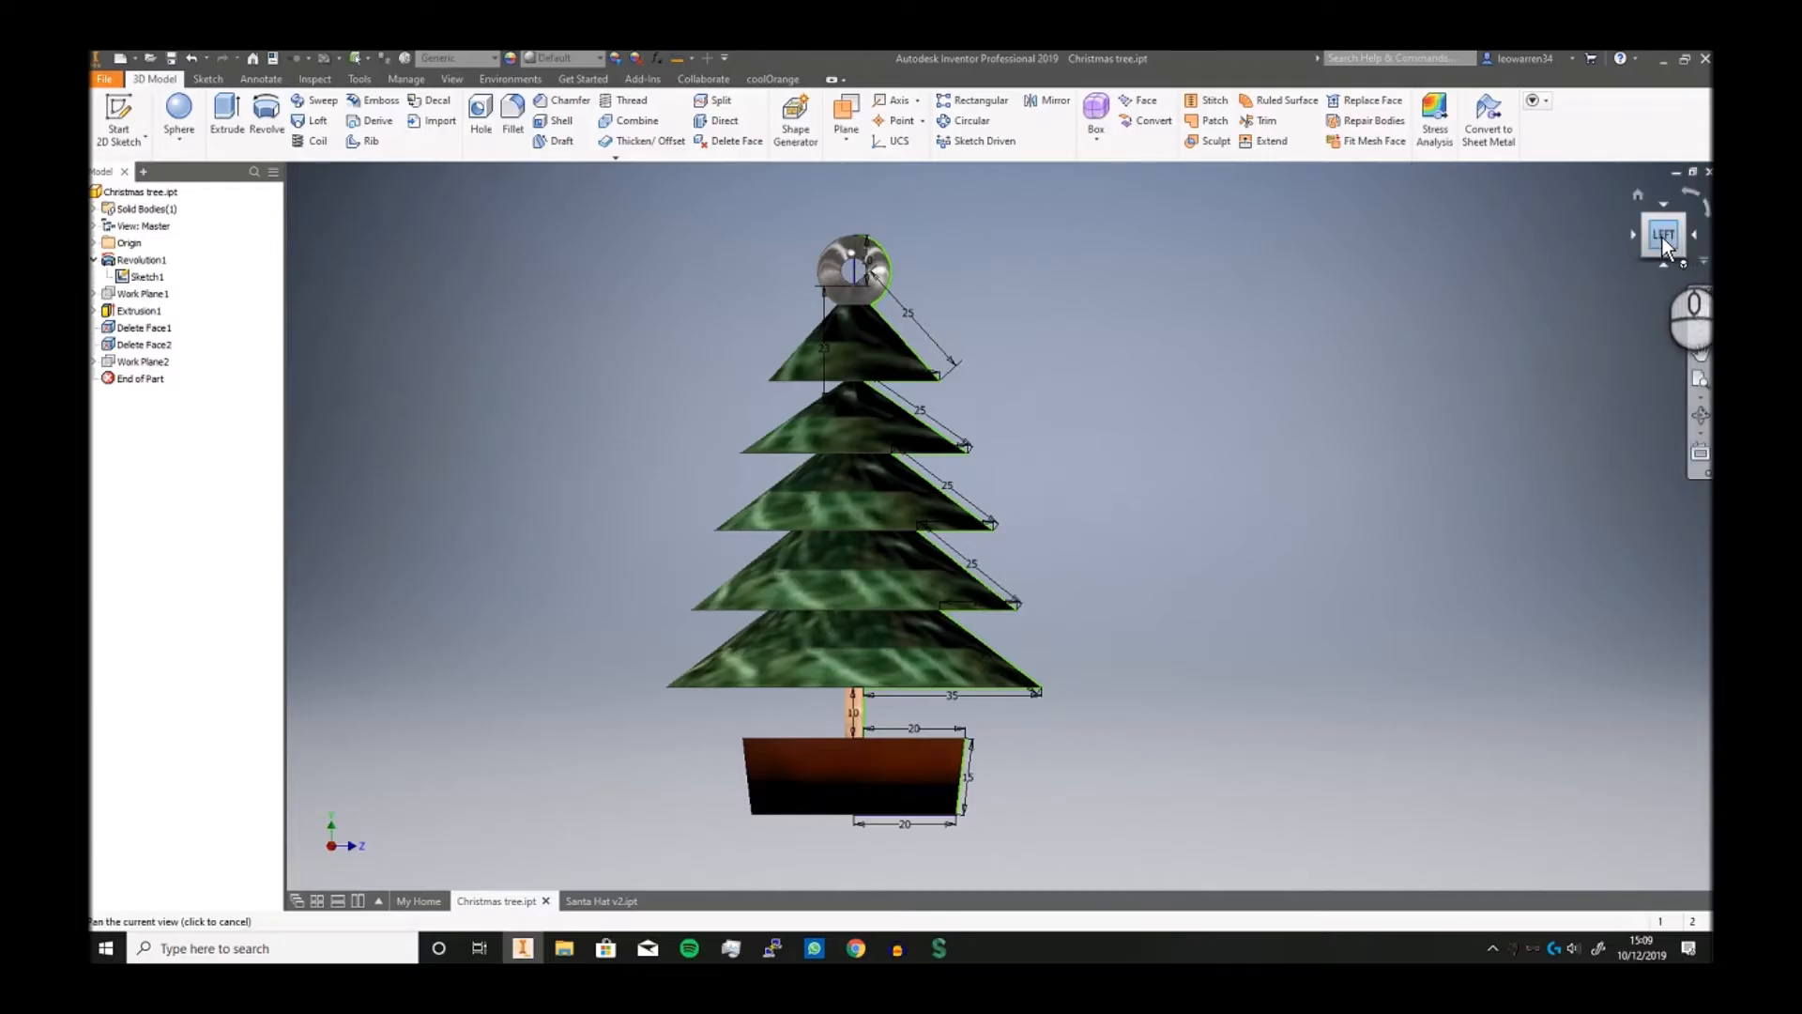
pyautogui.moveTo(1665, 241)
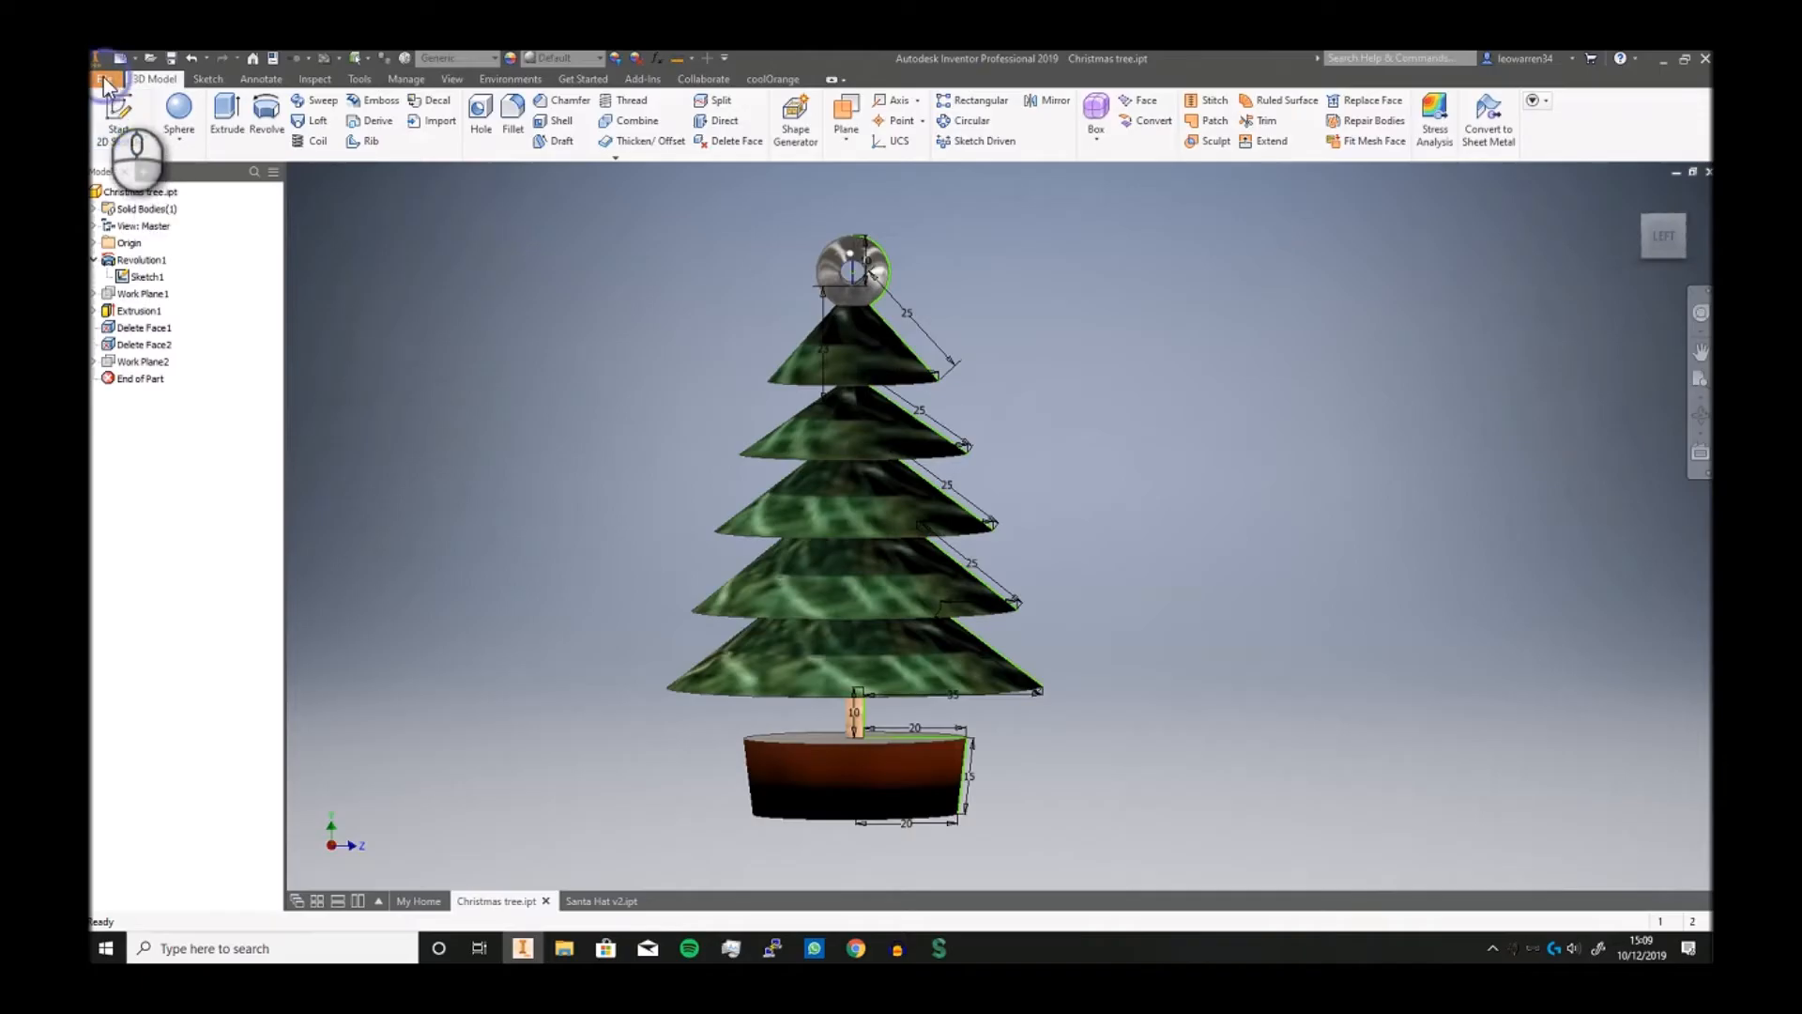
# Start a new standard part file, Part4, alongside the finished tree
pyautogui.click(104, 58)
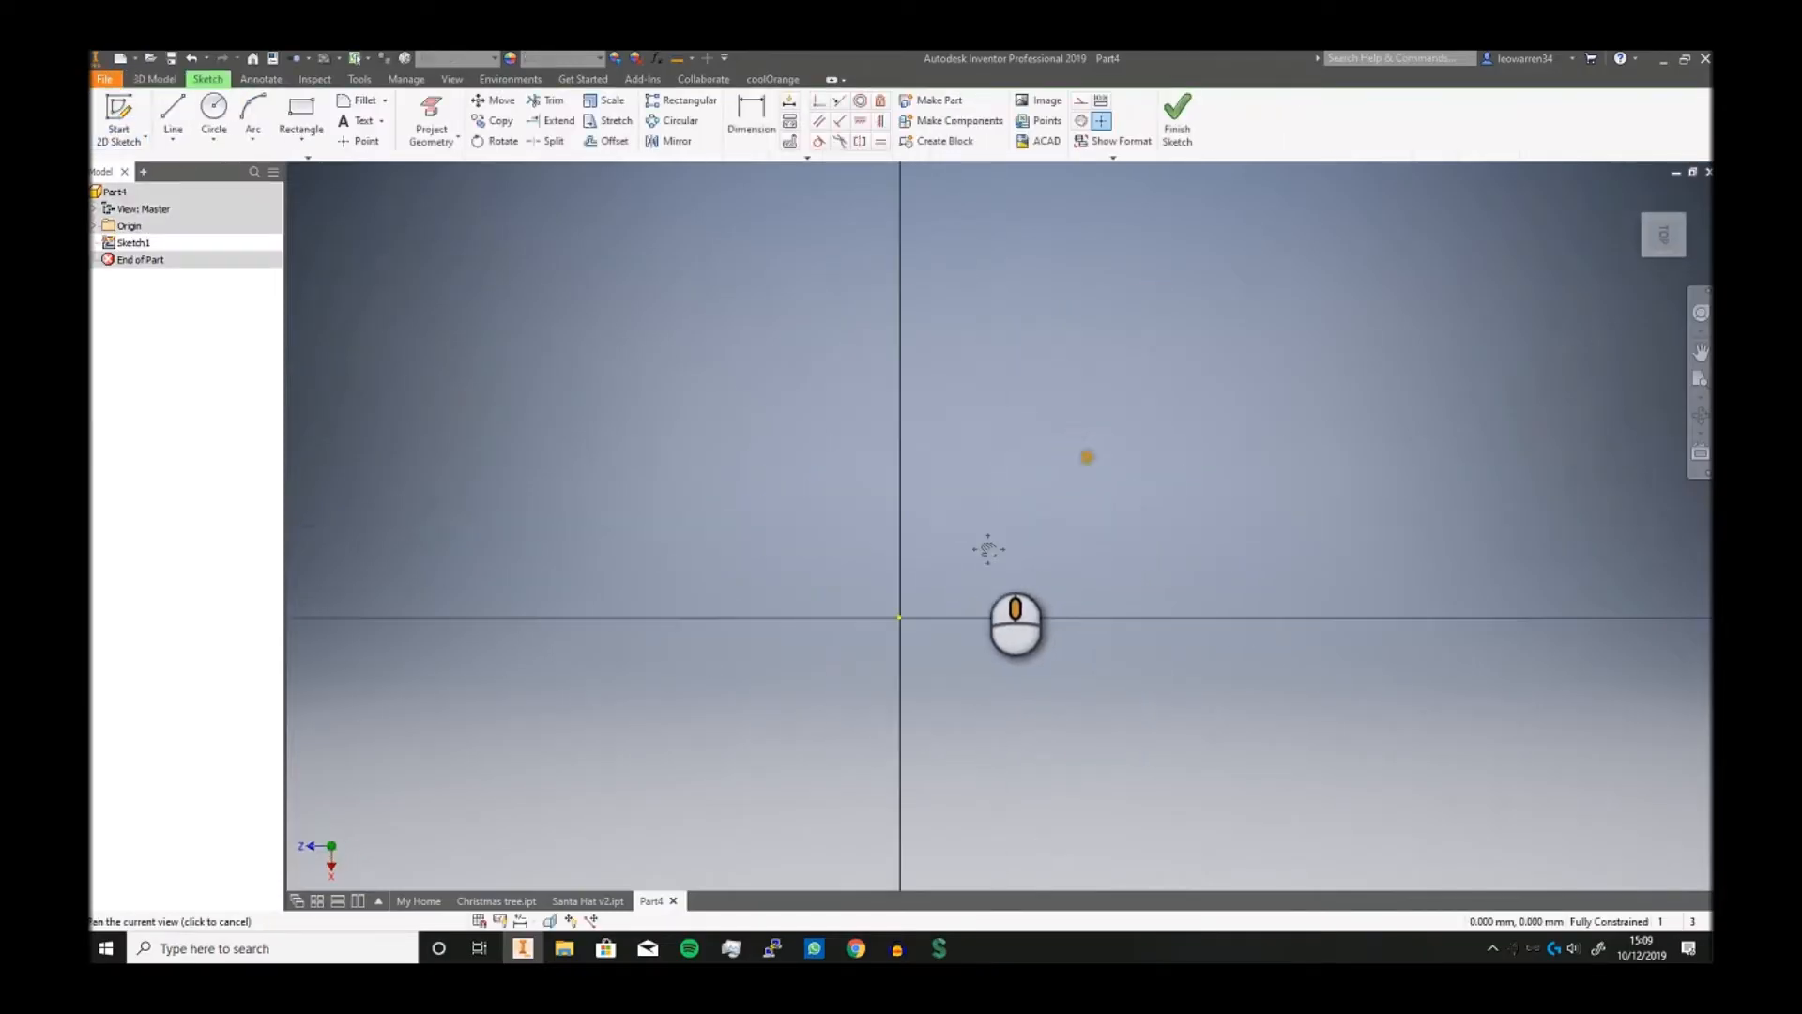
# Draw the pot base, slanted side and trunk step (25, 15, 10) with a 100 centerline
pyautogui.click(173, 119)
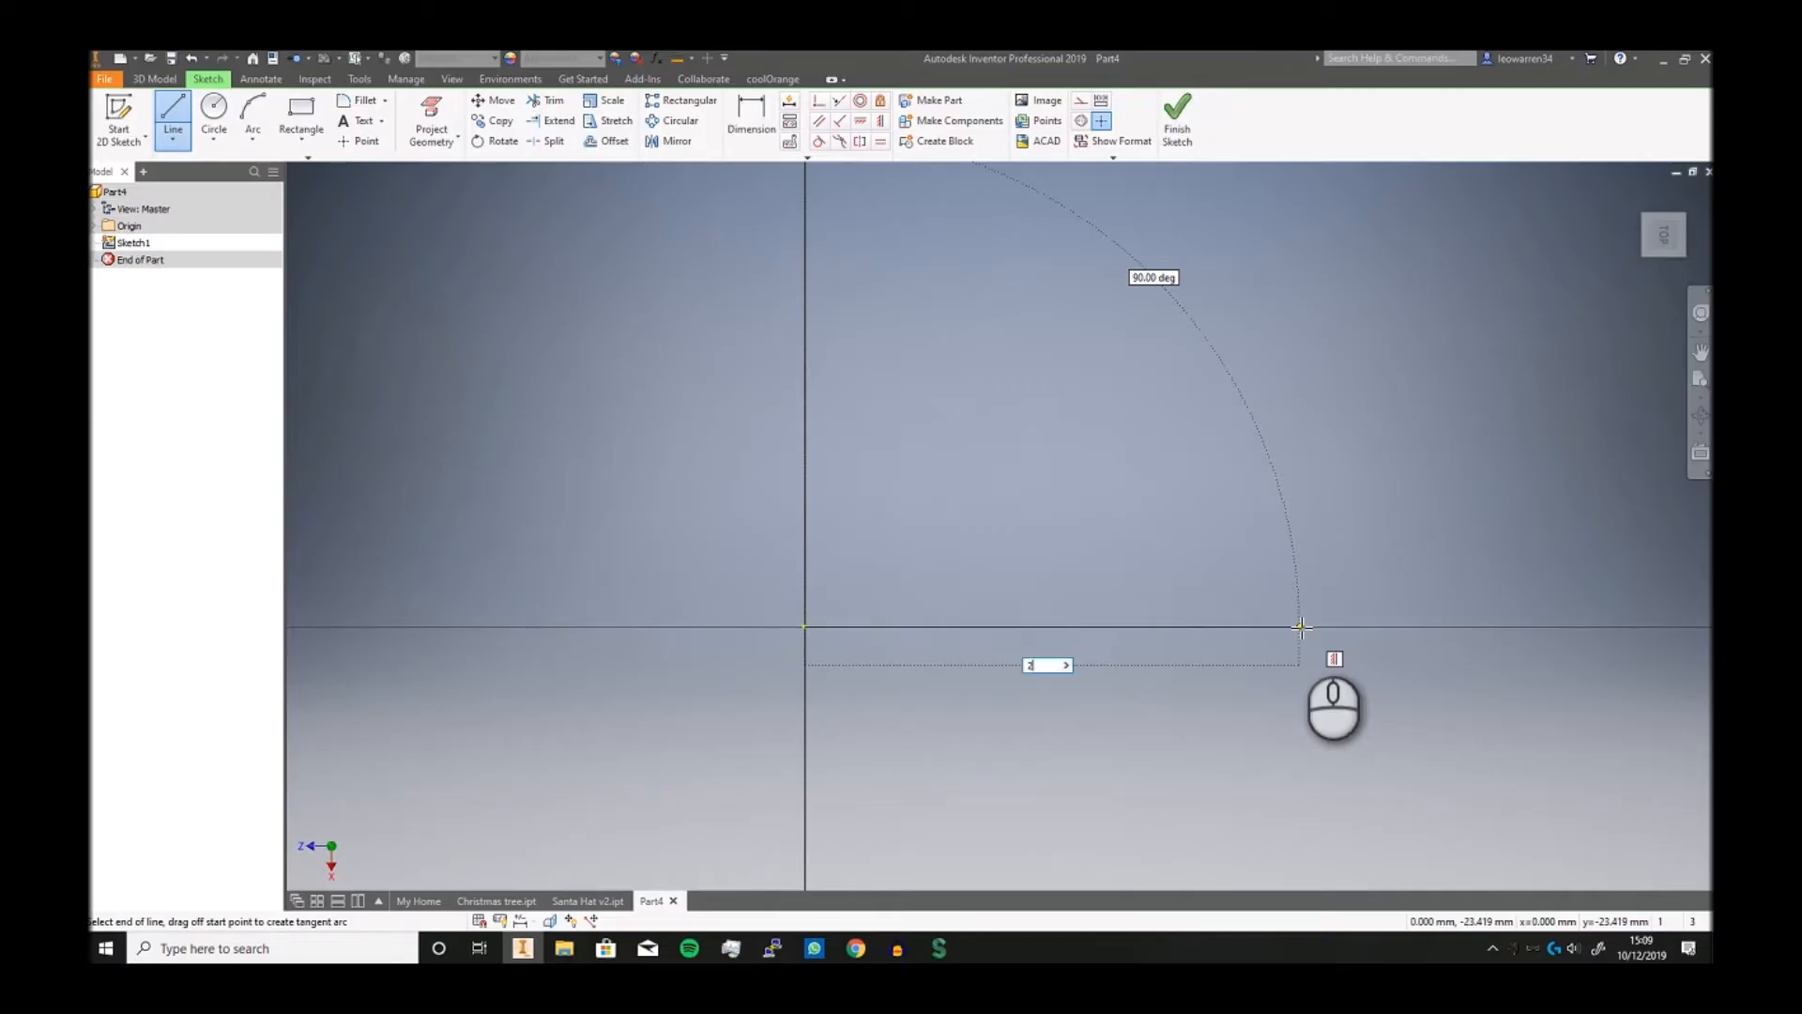
pyautogui.write('25')
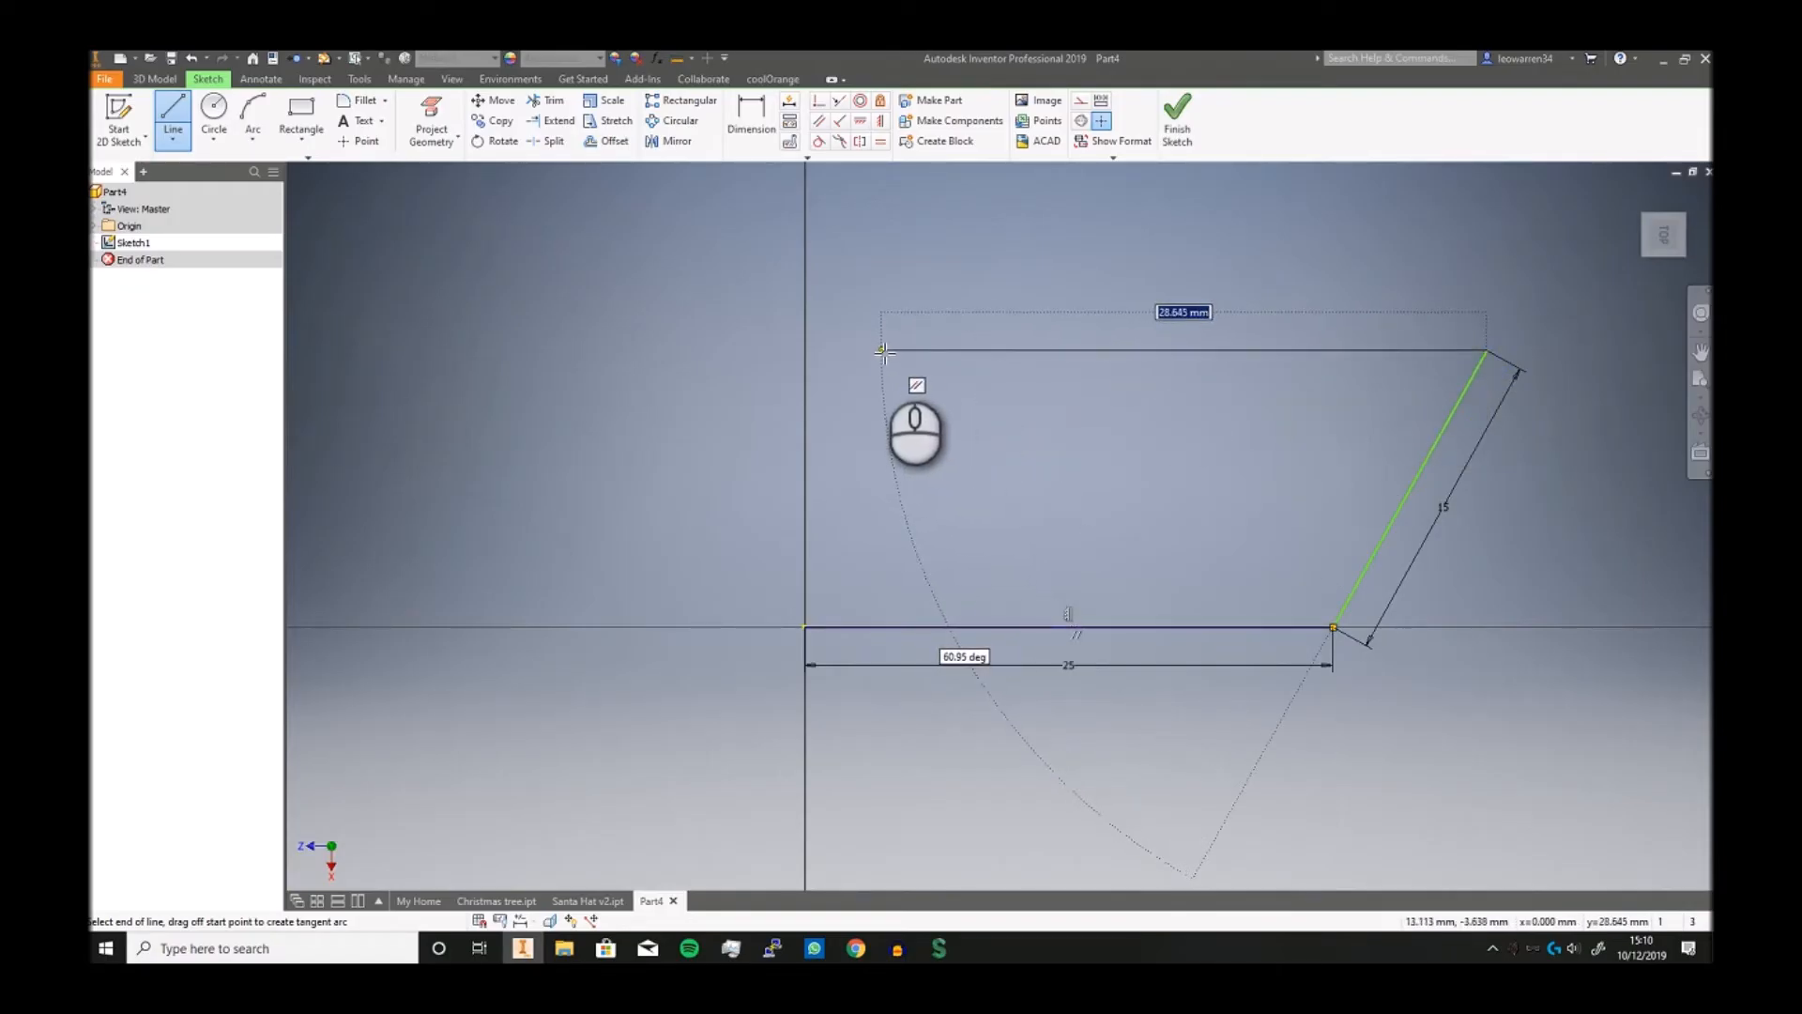
pyautogui.rightClick(884, 353)
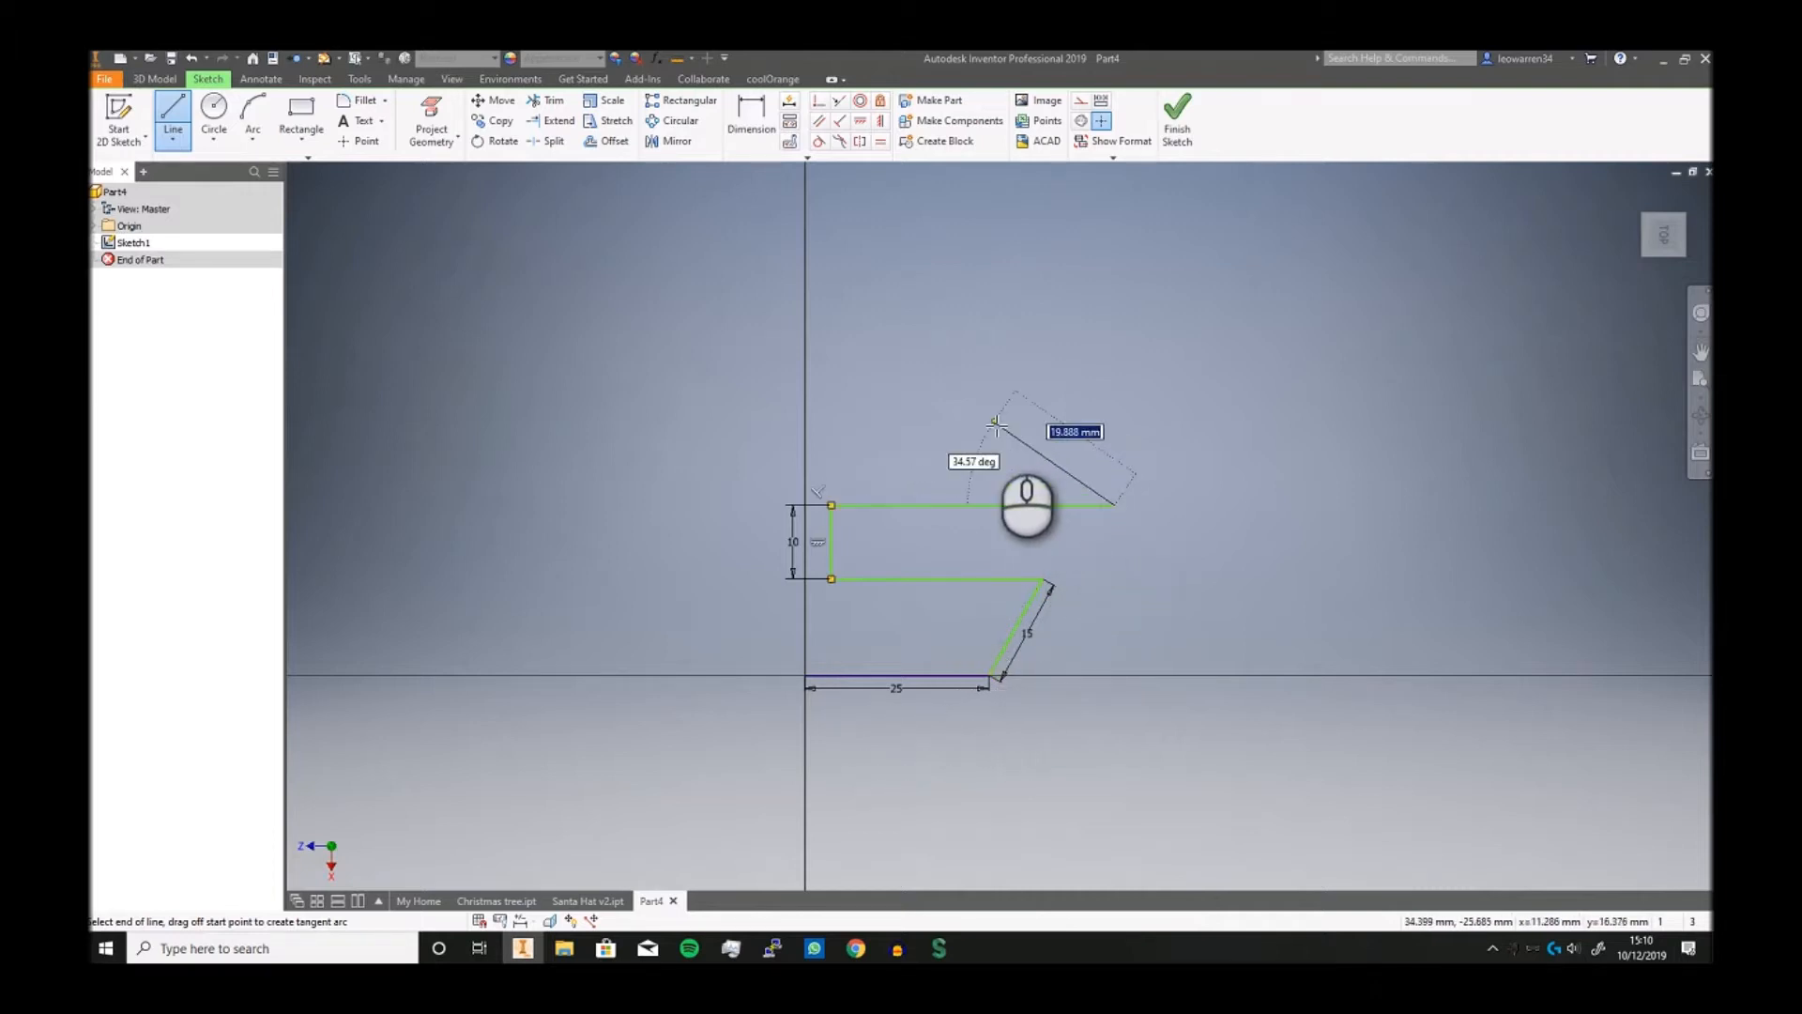
pyautogui.rightClick(1026, 483)
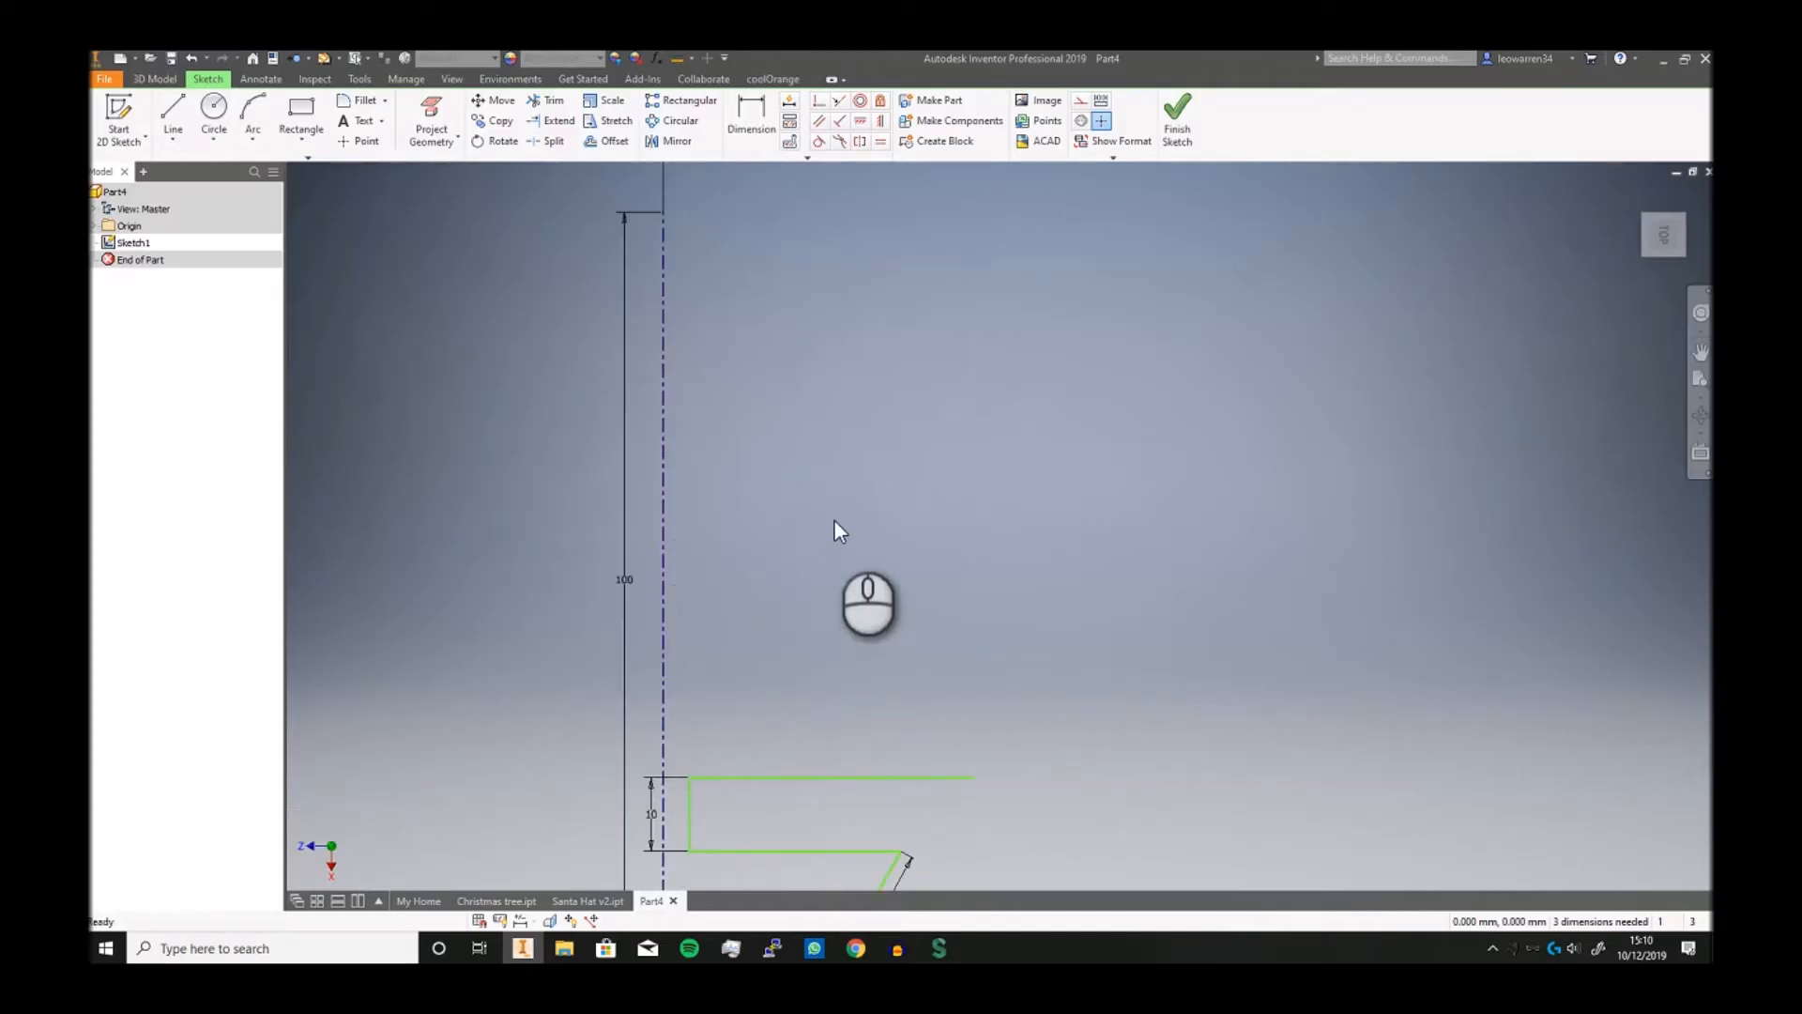
pyautogui.moveTo(854, 460)
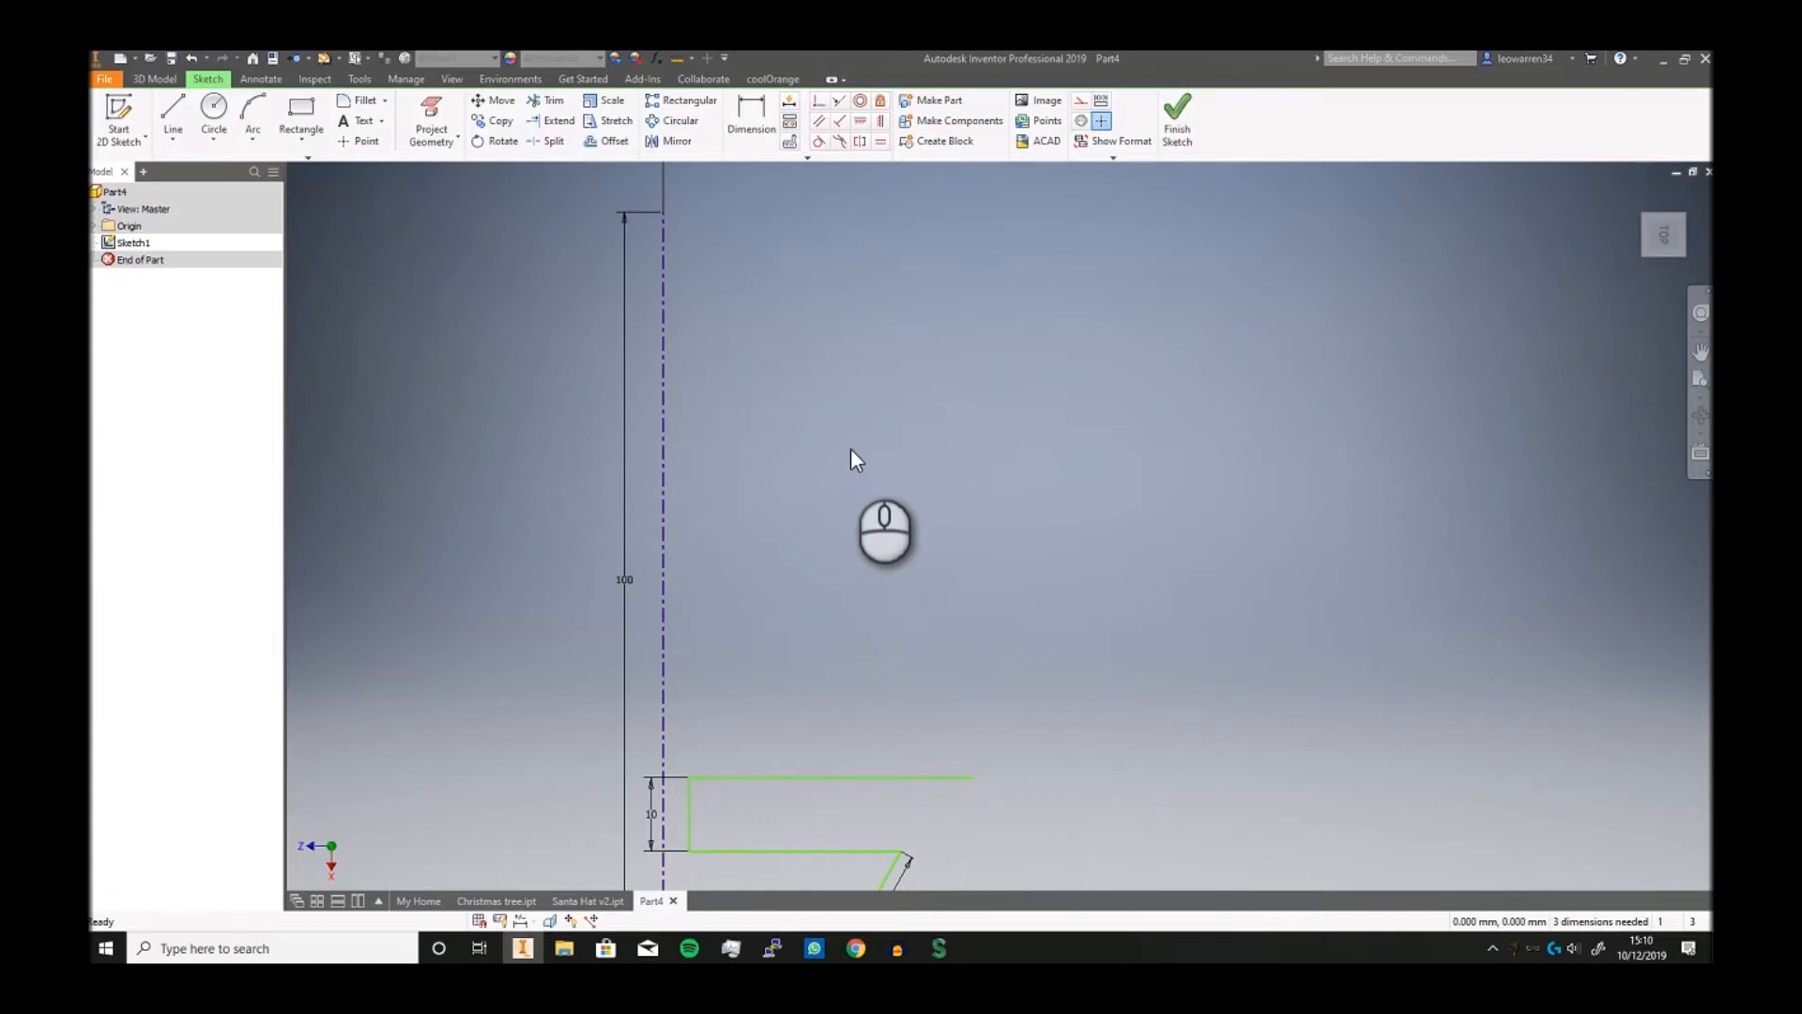
# Draw lines along the axis and dimension them into 15-unit divisions
pyautogui.click(171, 114)
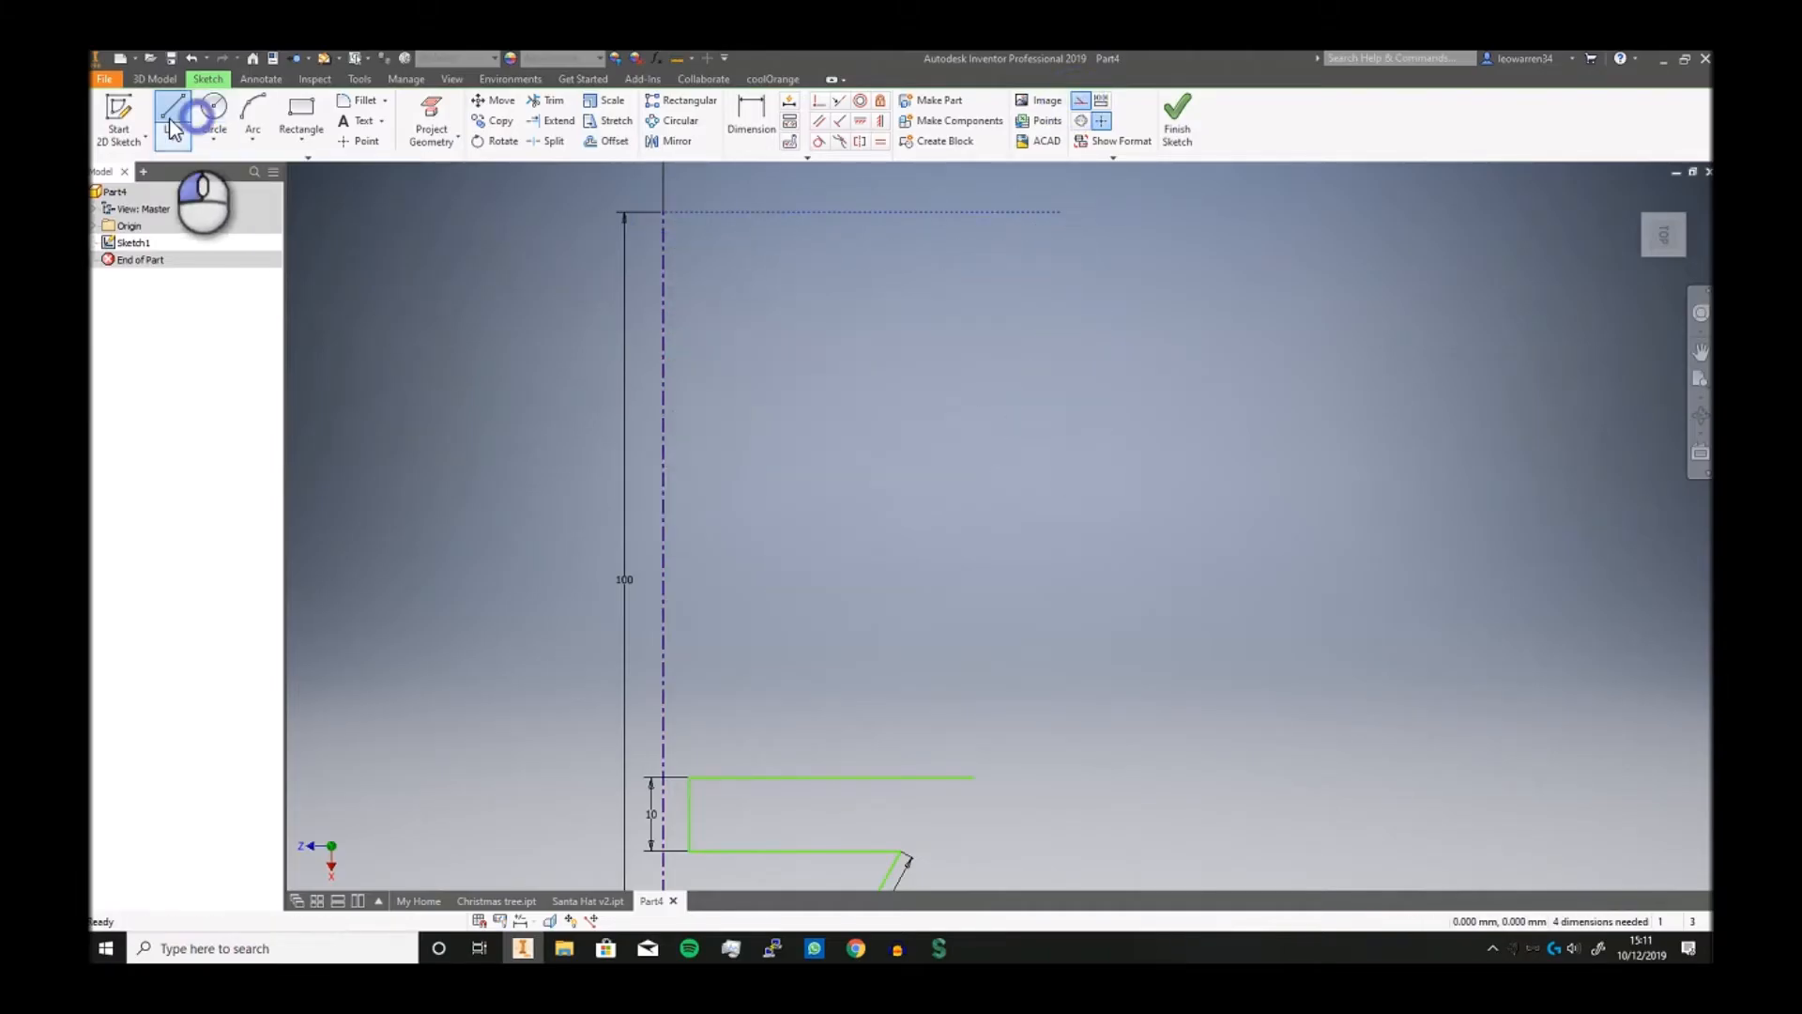
pyautogui.click(173, 119)
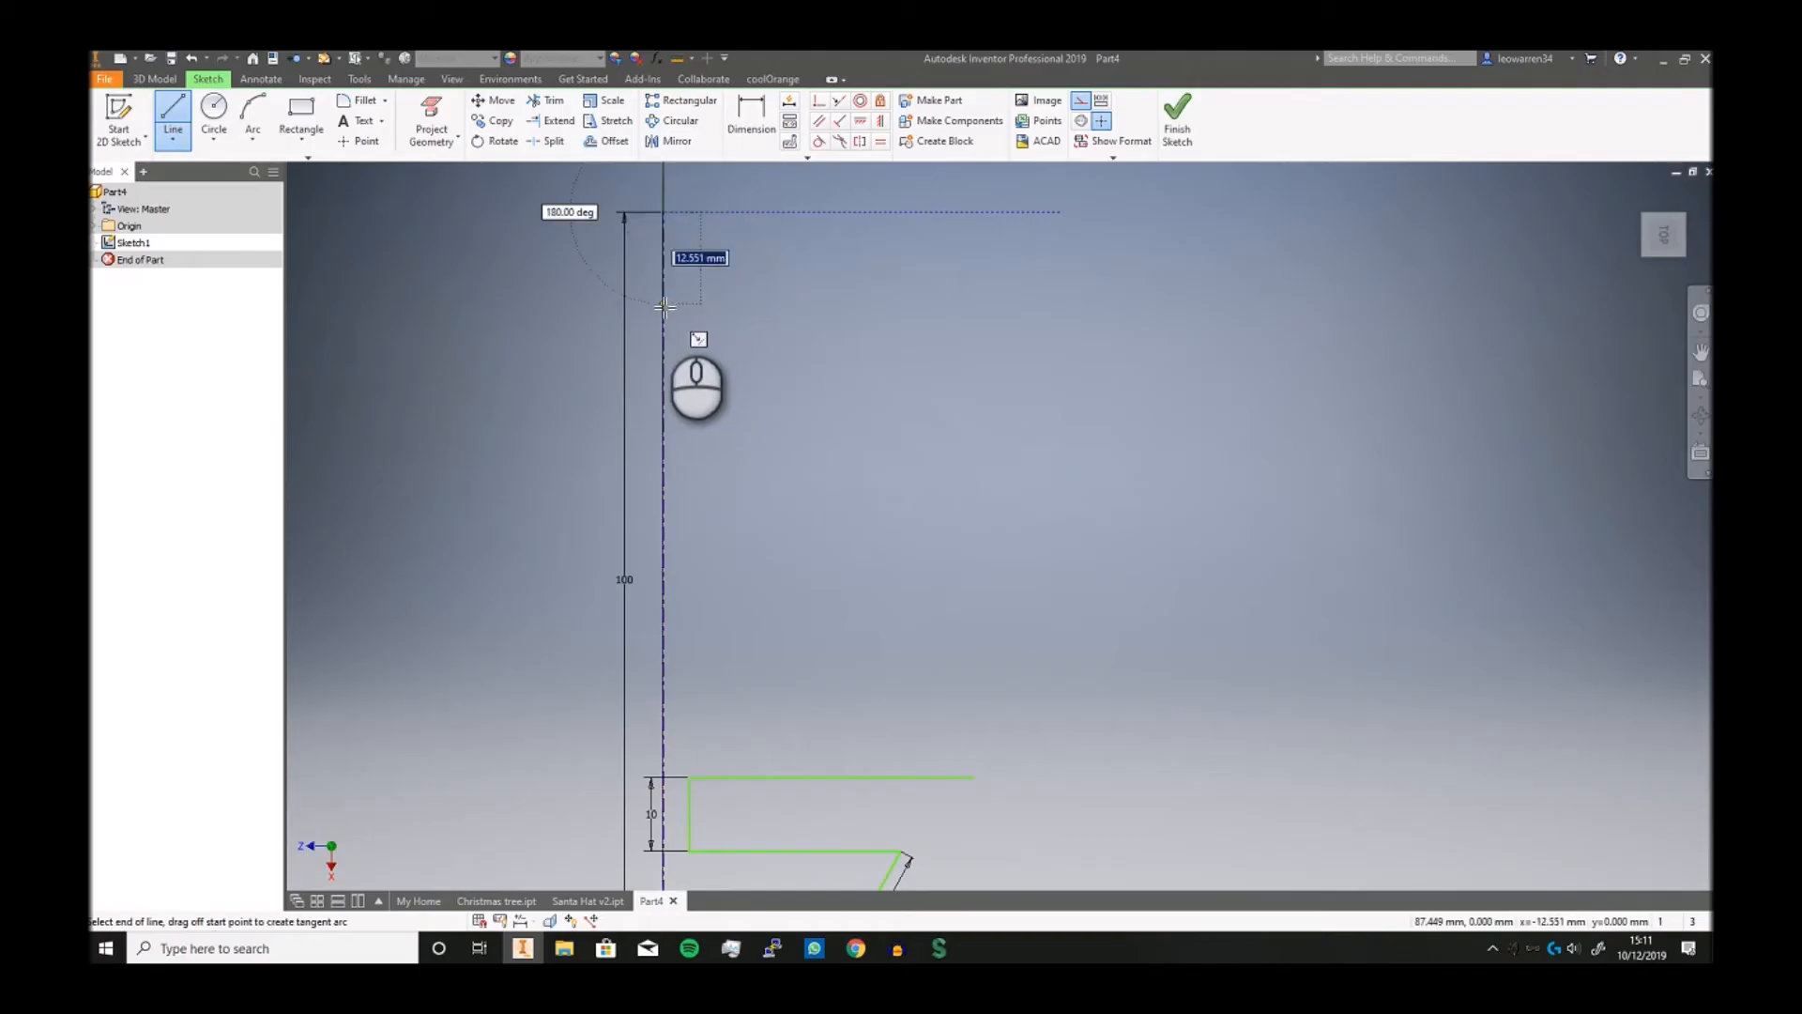
pyautogui.write('15')
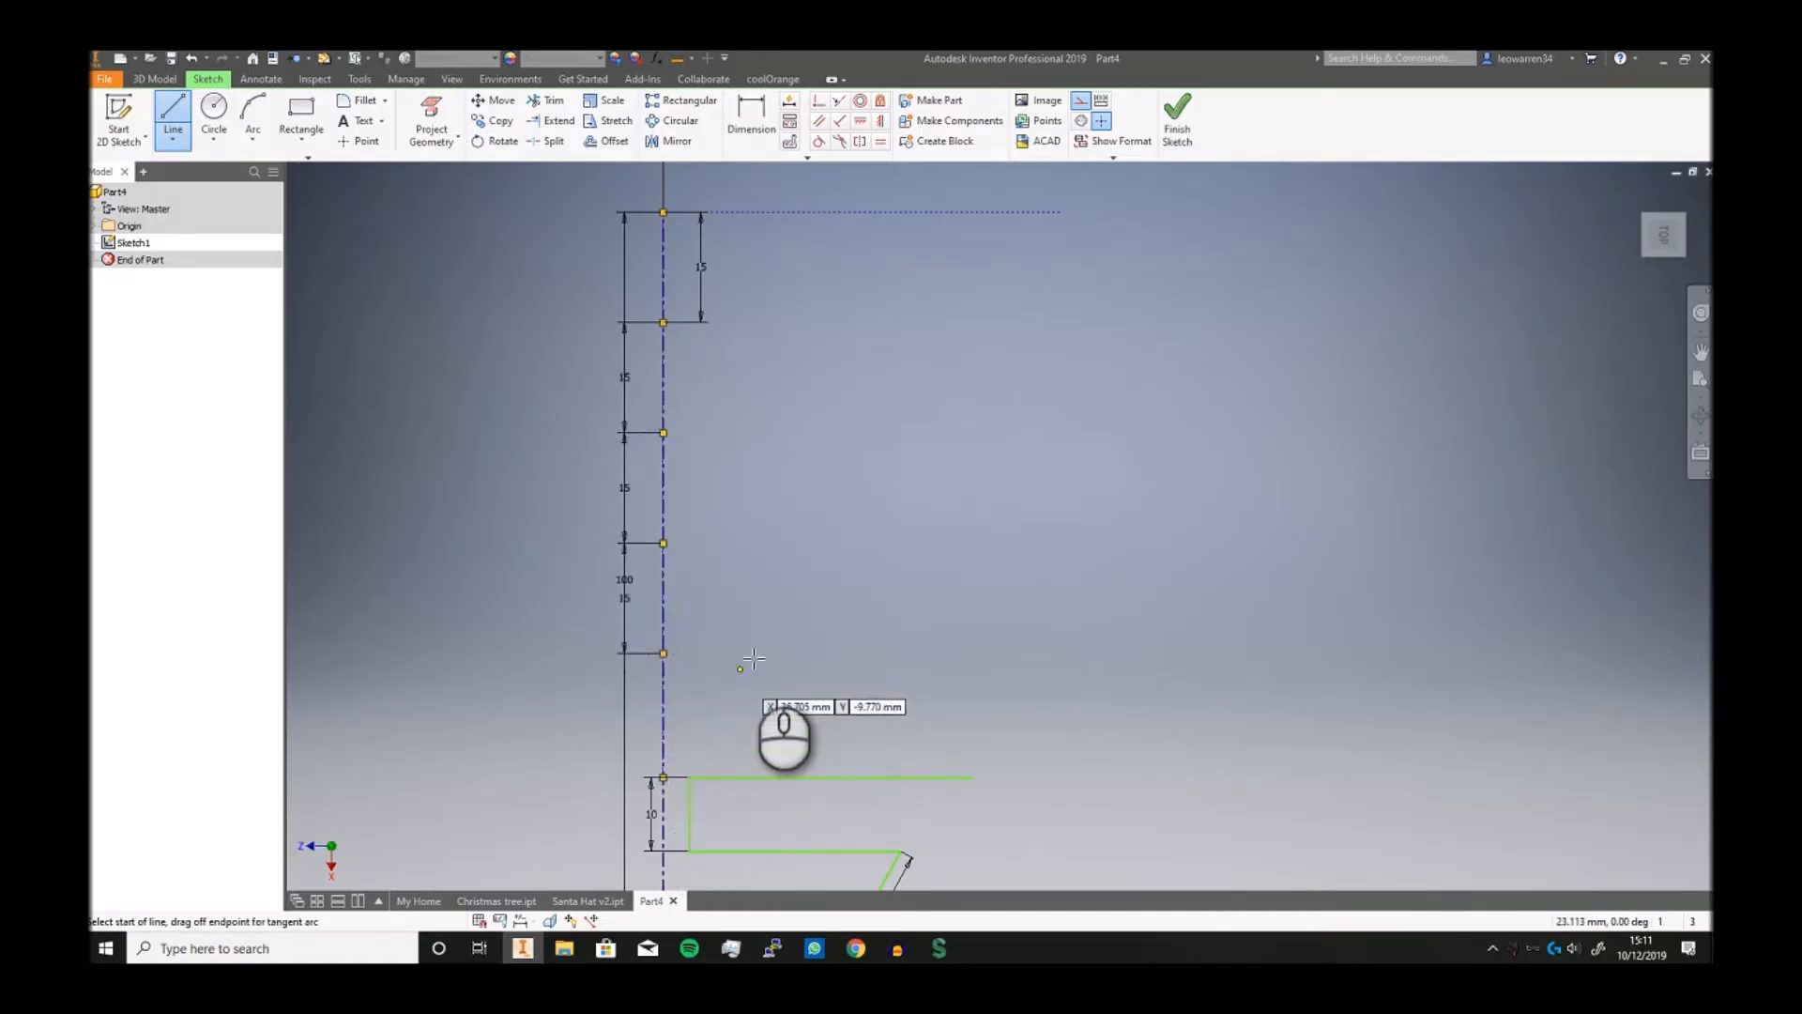
pyautogui.moveTo(908, 470)
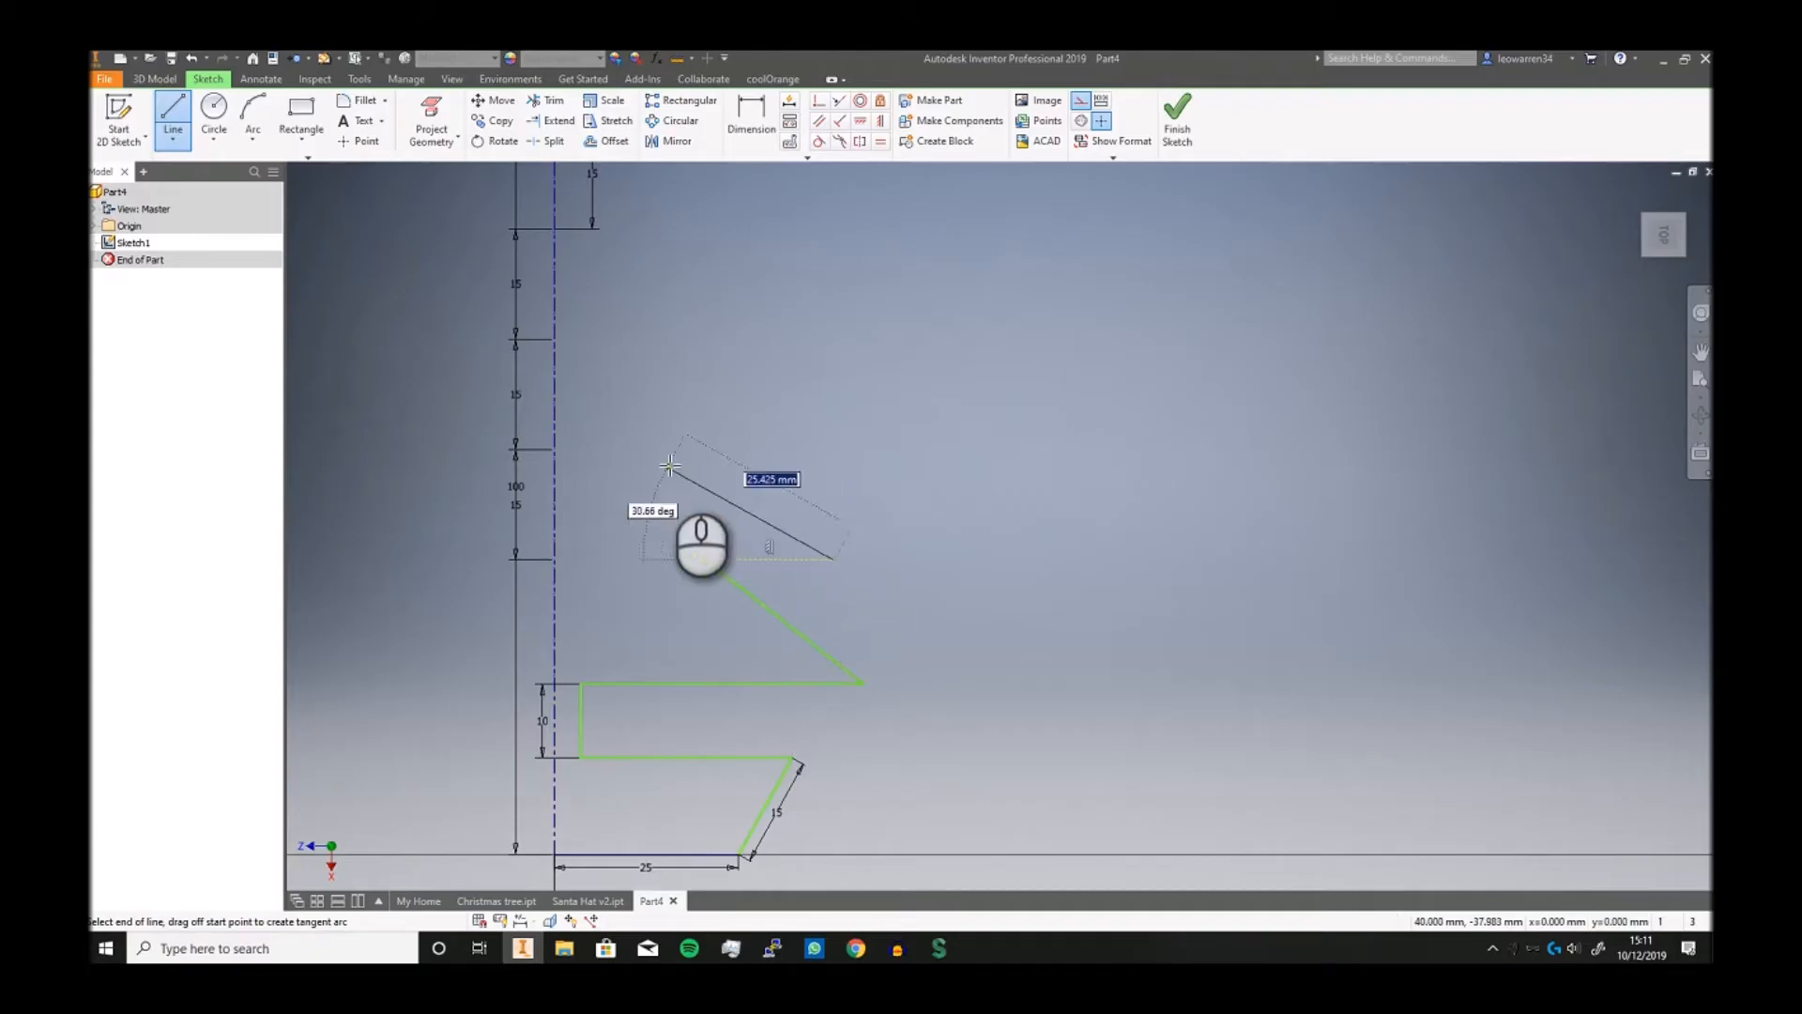
pyautogui.moveTo(678, 446)
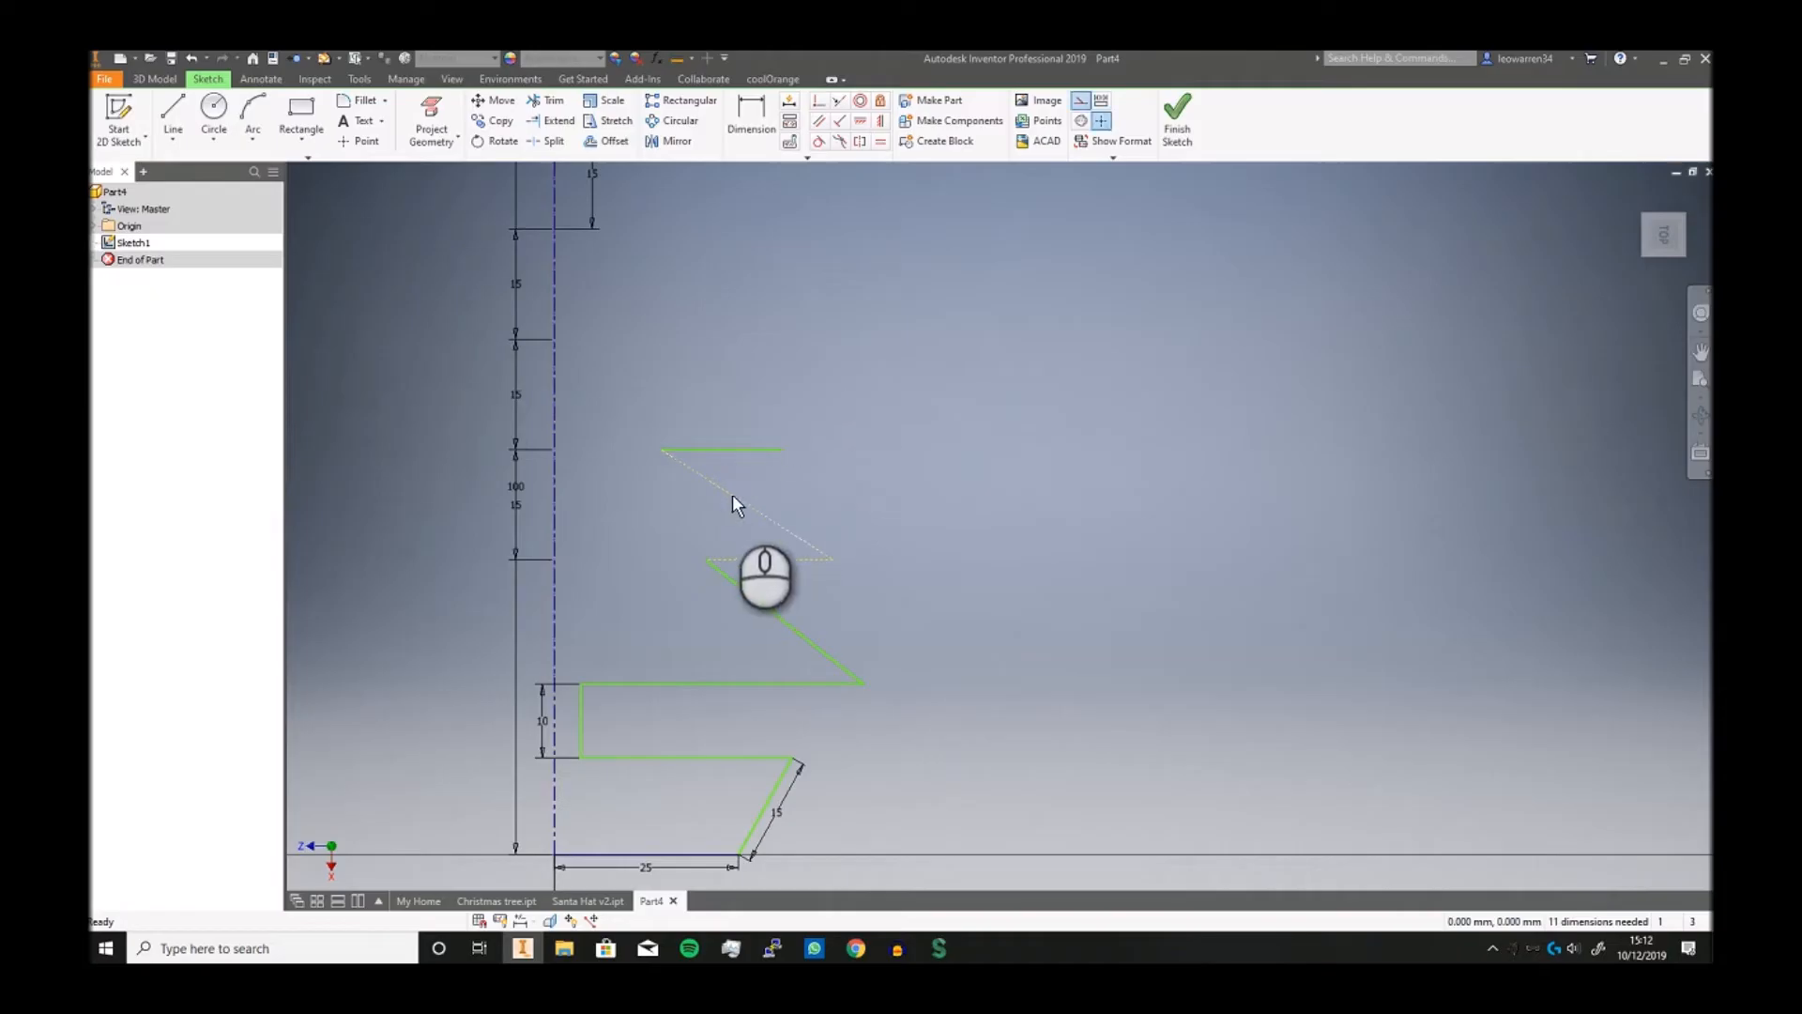
# Draw the remaining zigzag tiers up to the top of the axis and finish the sketch
pyautogui.click(736, 503)
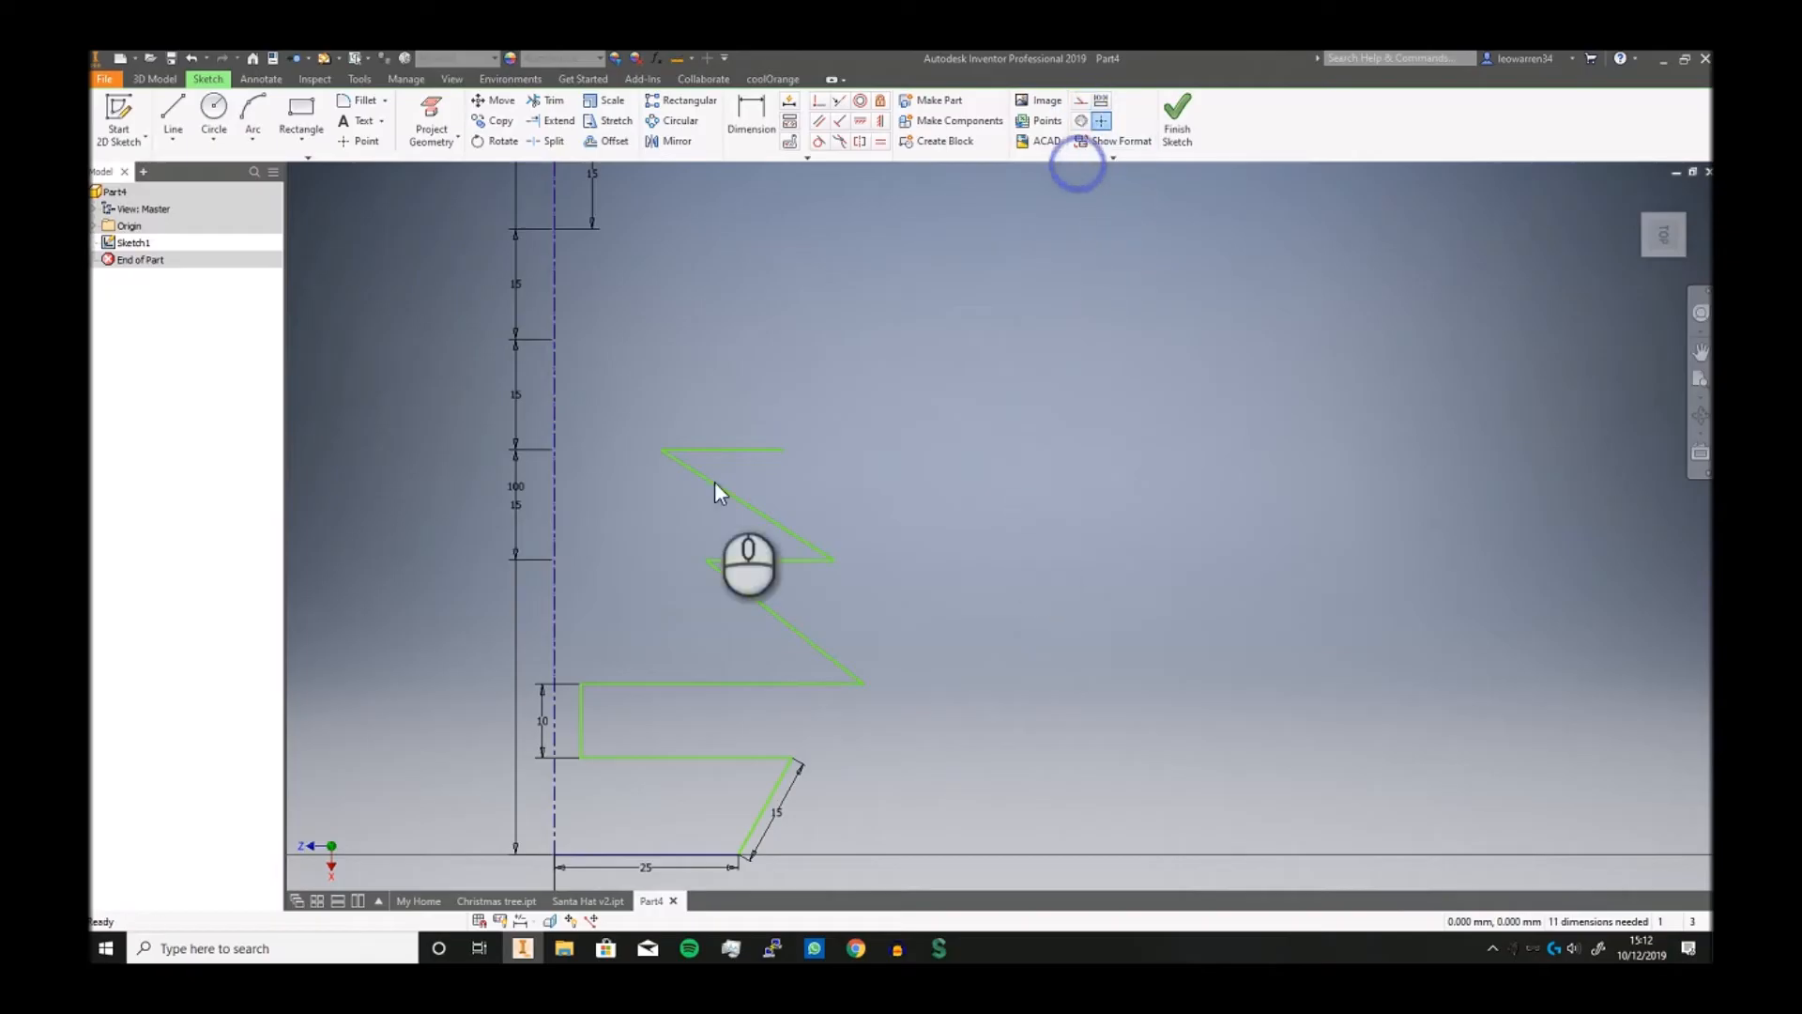
pyautogui.click(173, 115)
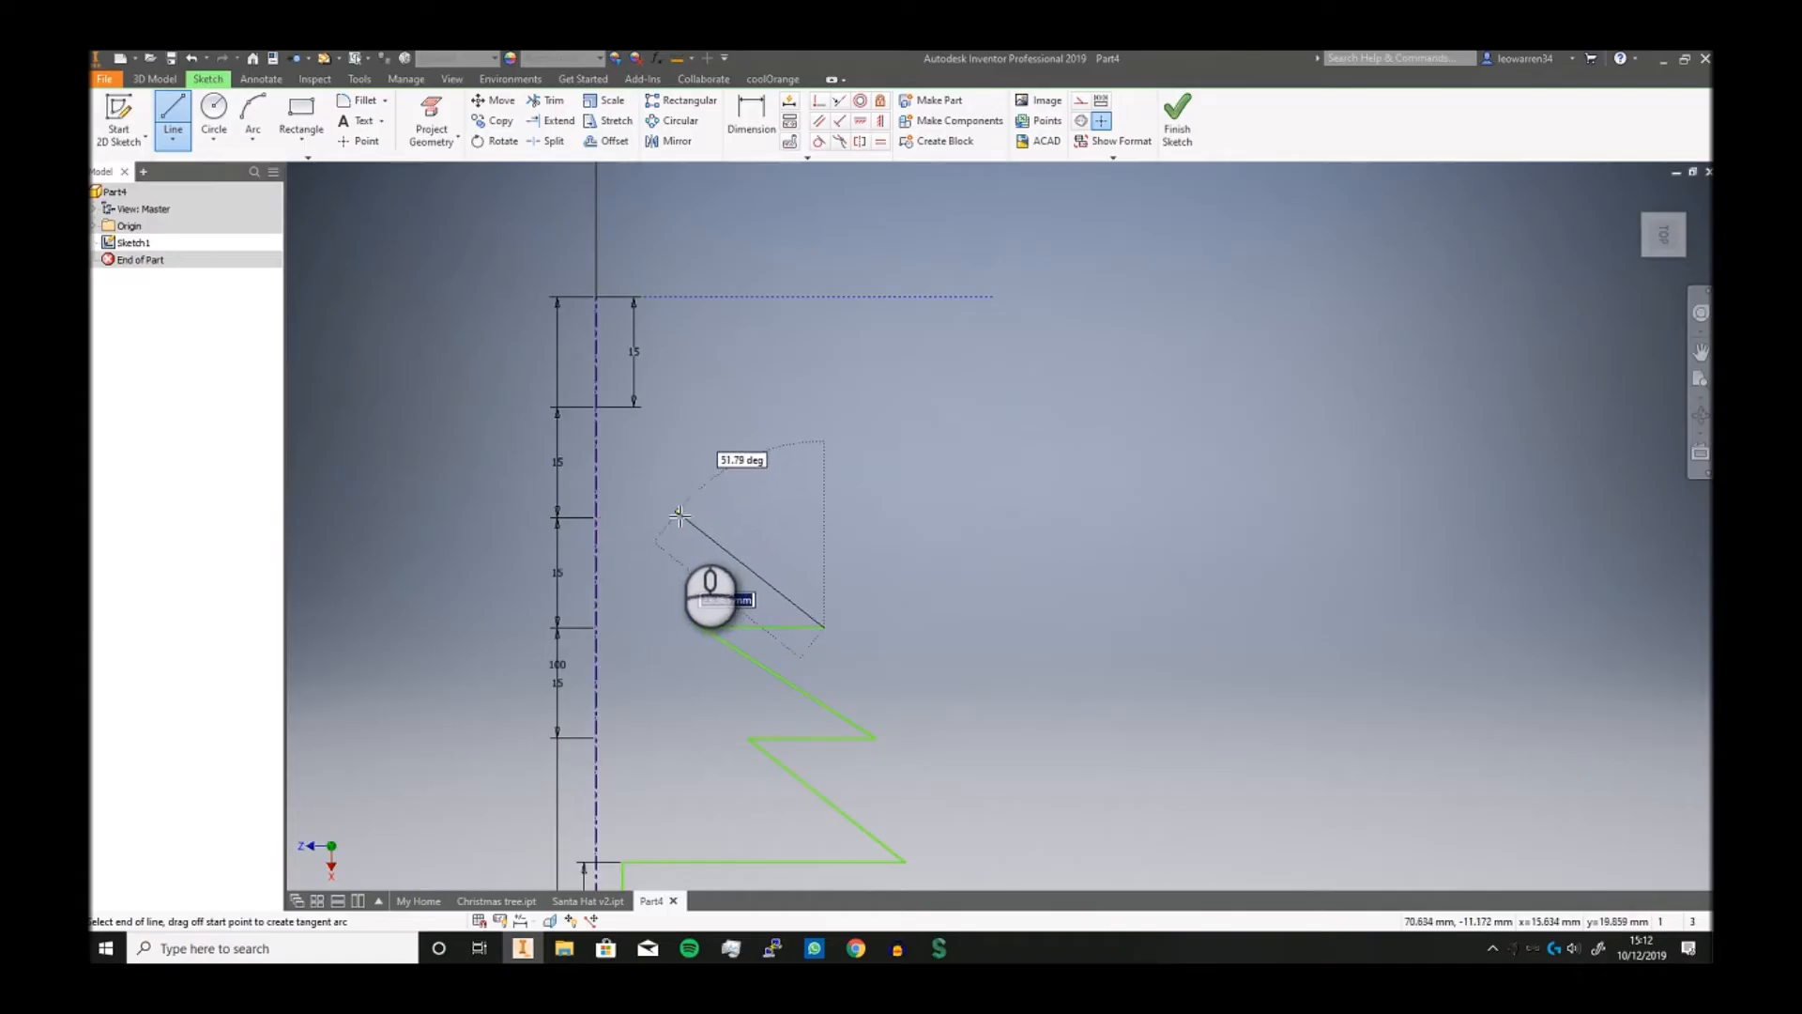
pyautogui.moveTo(670, 523)
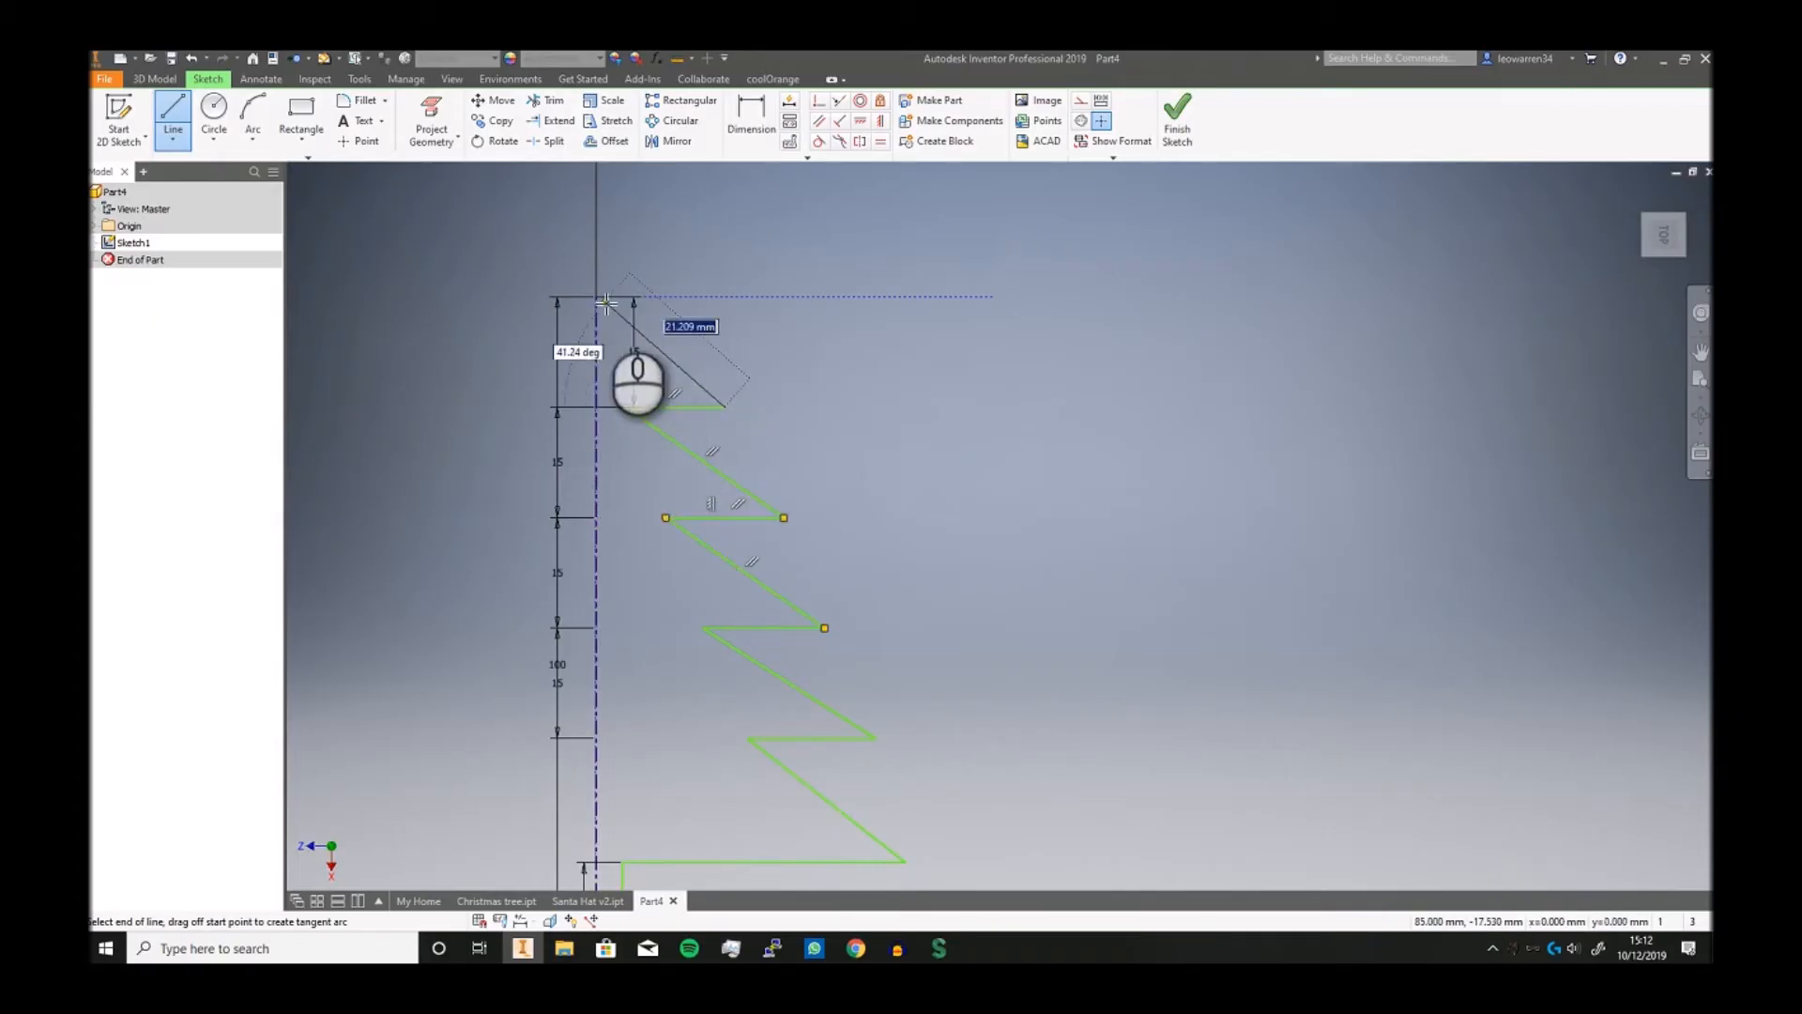
pyautogui.scroll(-3)
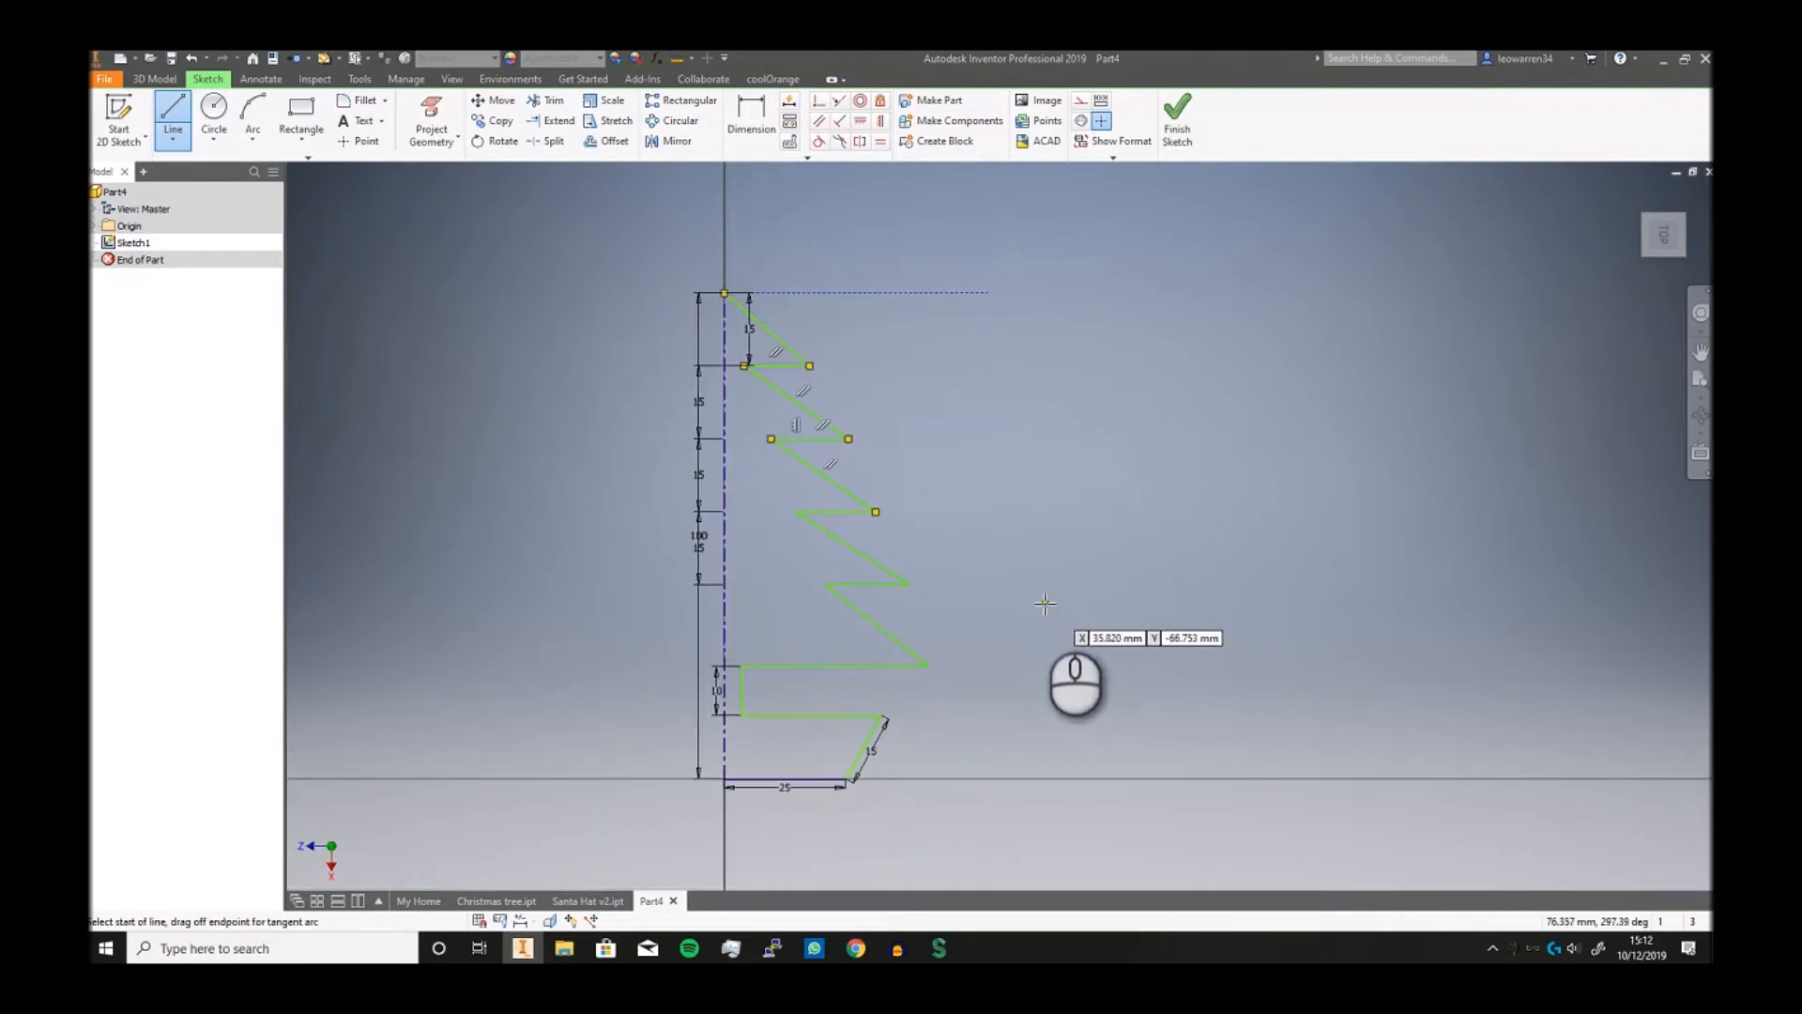
pyautogui.moveTo(867, 394)
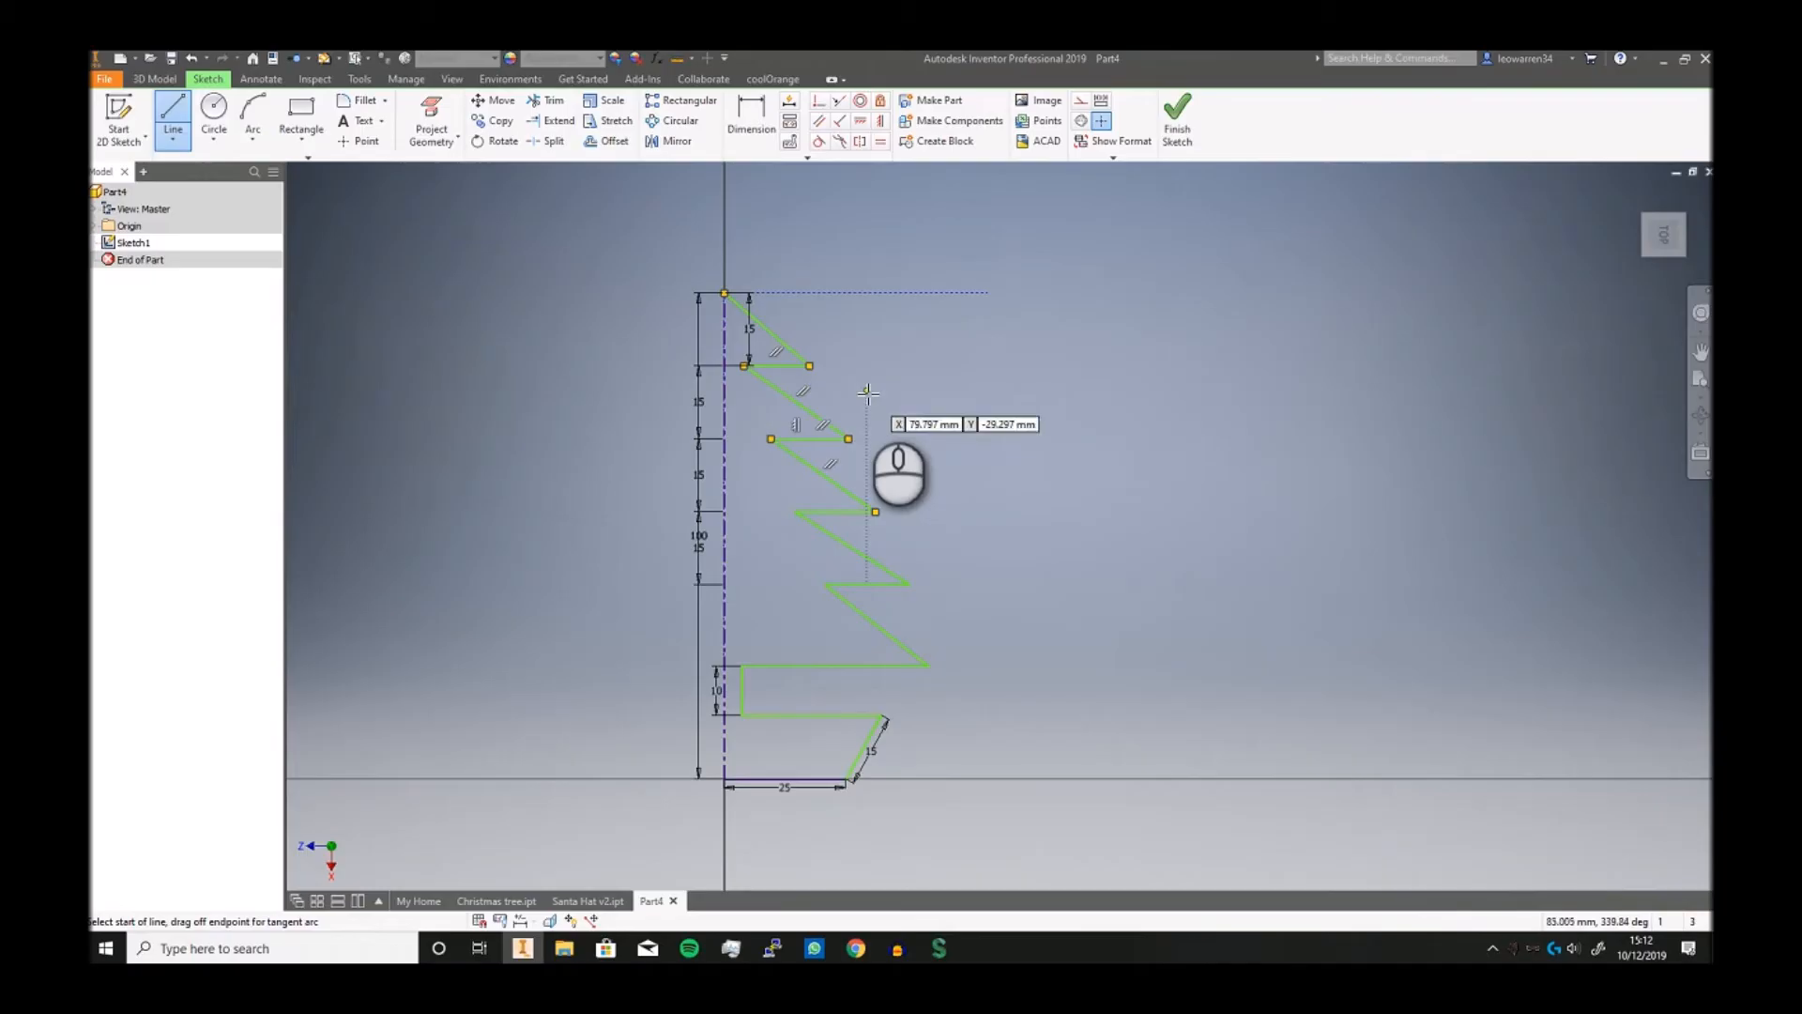
pyautogui.moveTo(1115, 586)
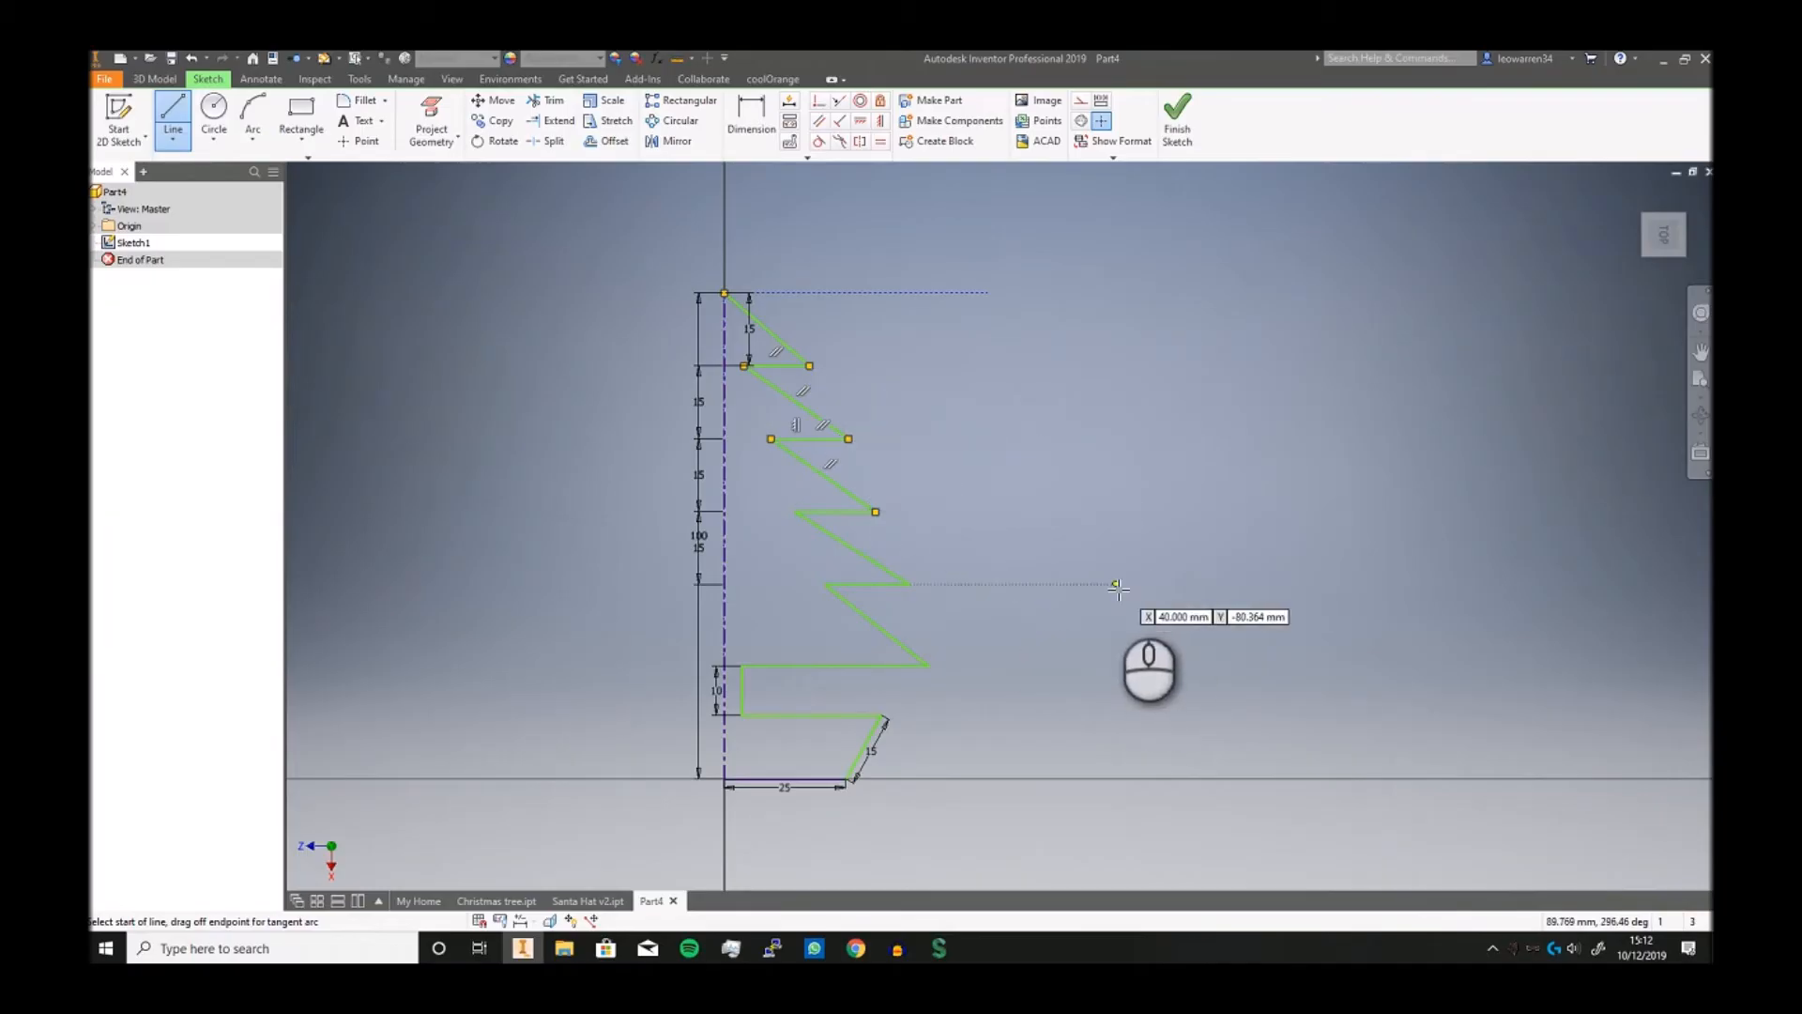
pyautogui.moveTo(1090, 385)
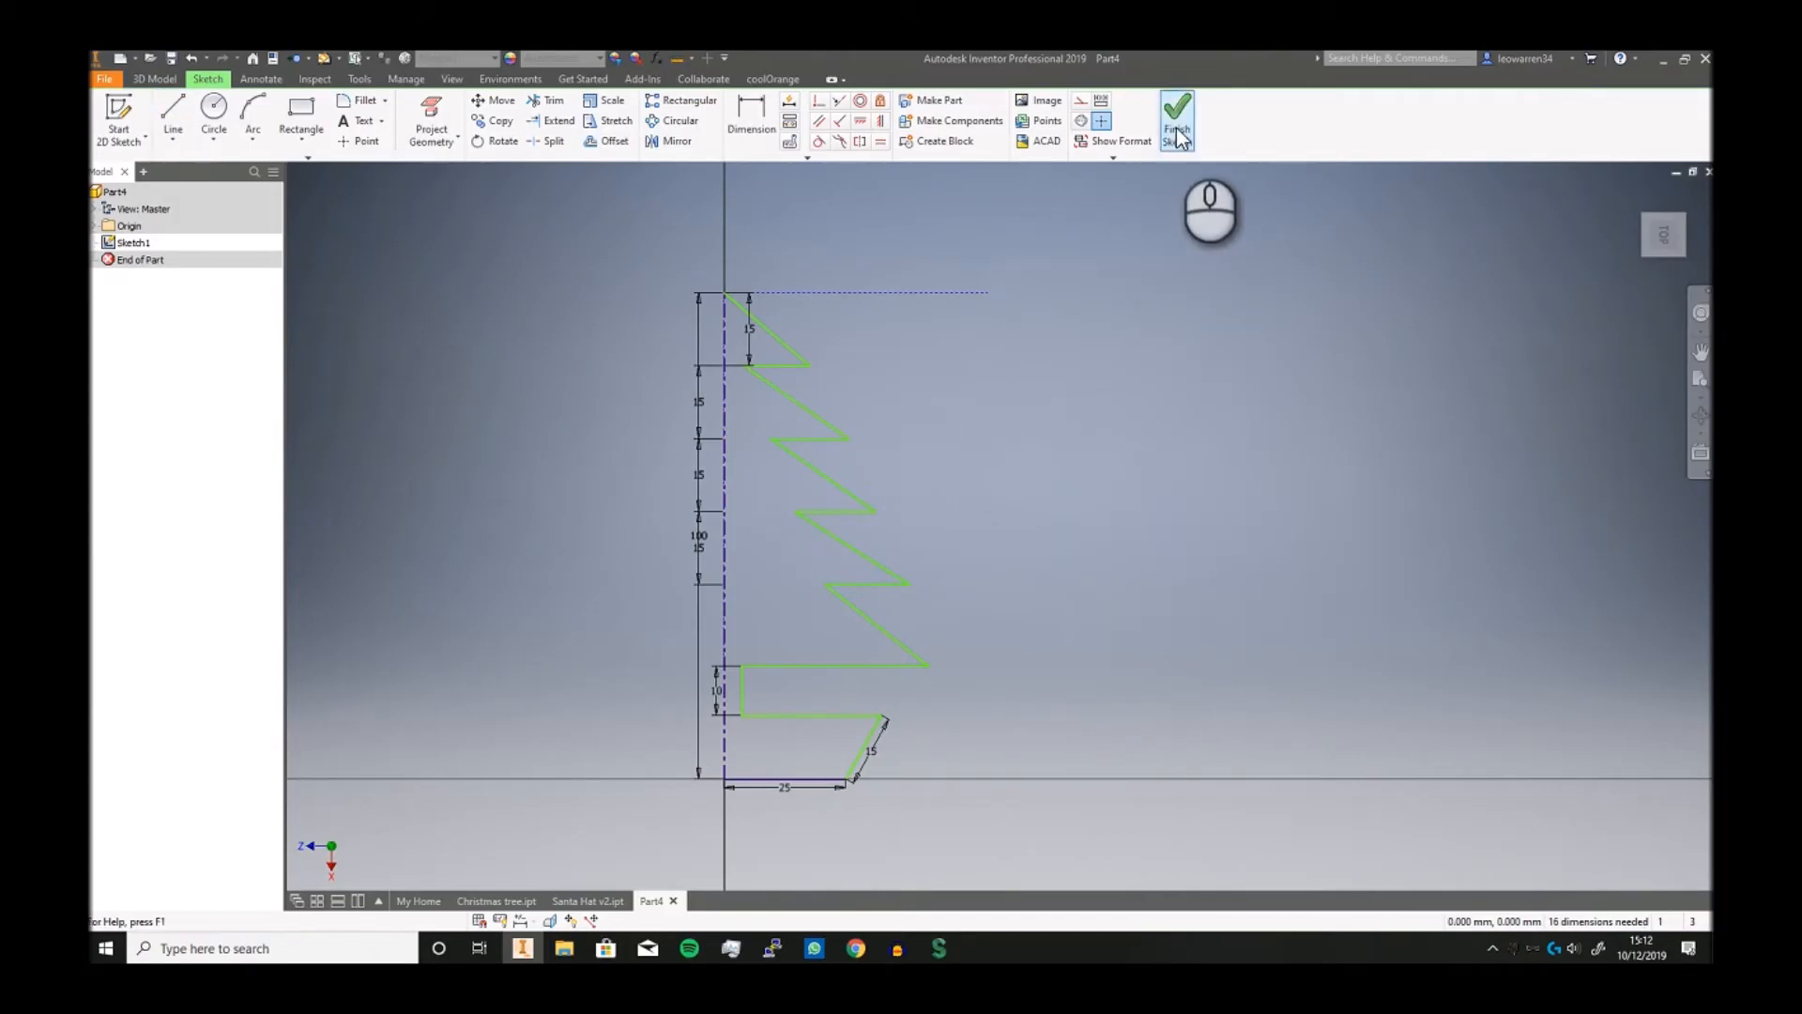
pyautogui.click(1176, 119)
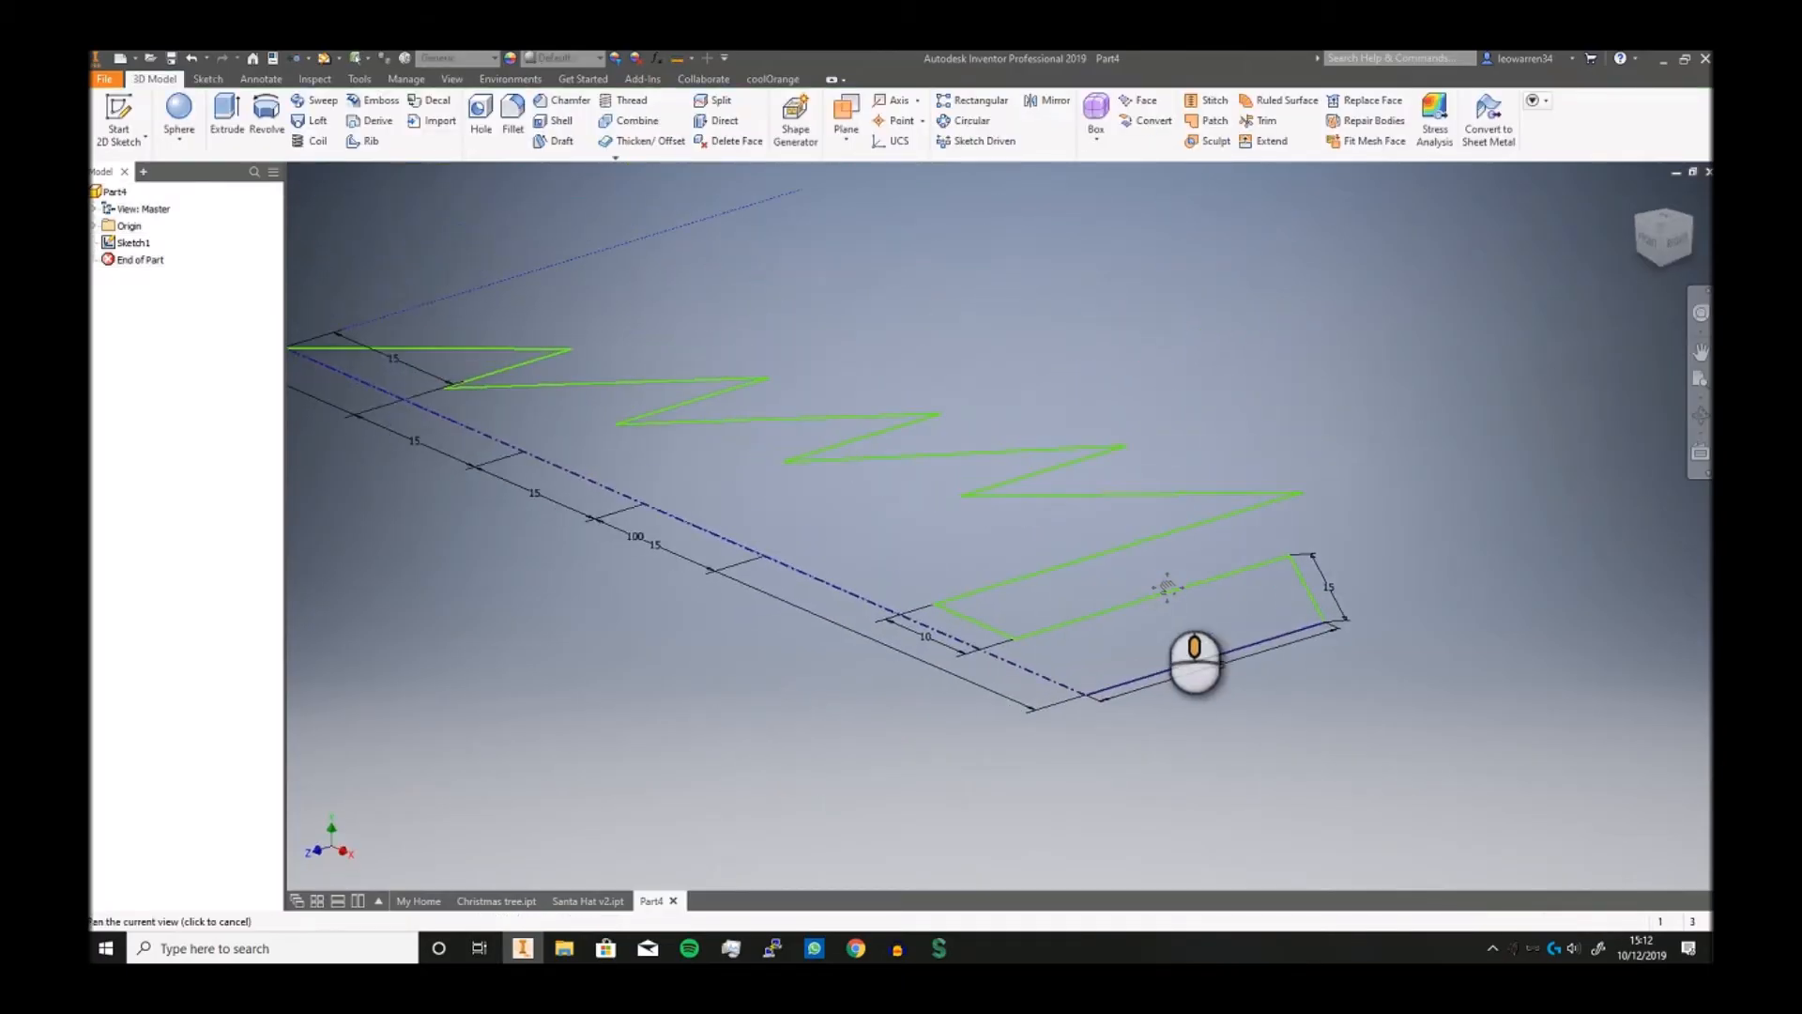
# Revolve the profile fully around the centerline into Revolution1, the tiered tree
pyautogui.click(266, 118)
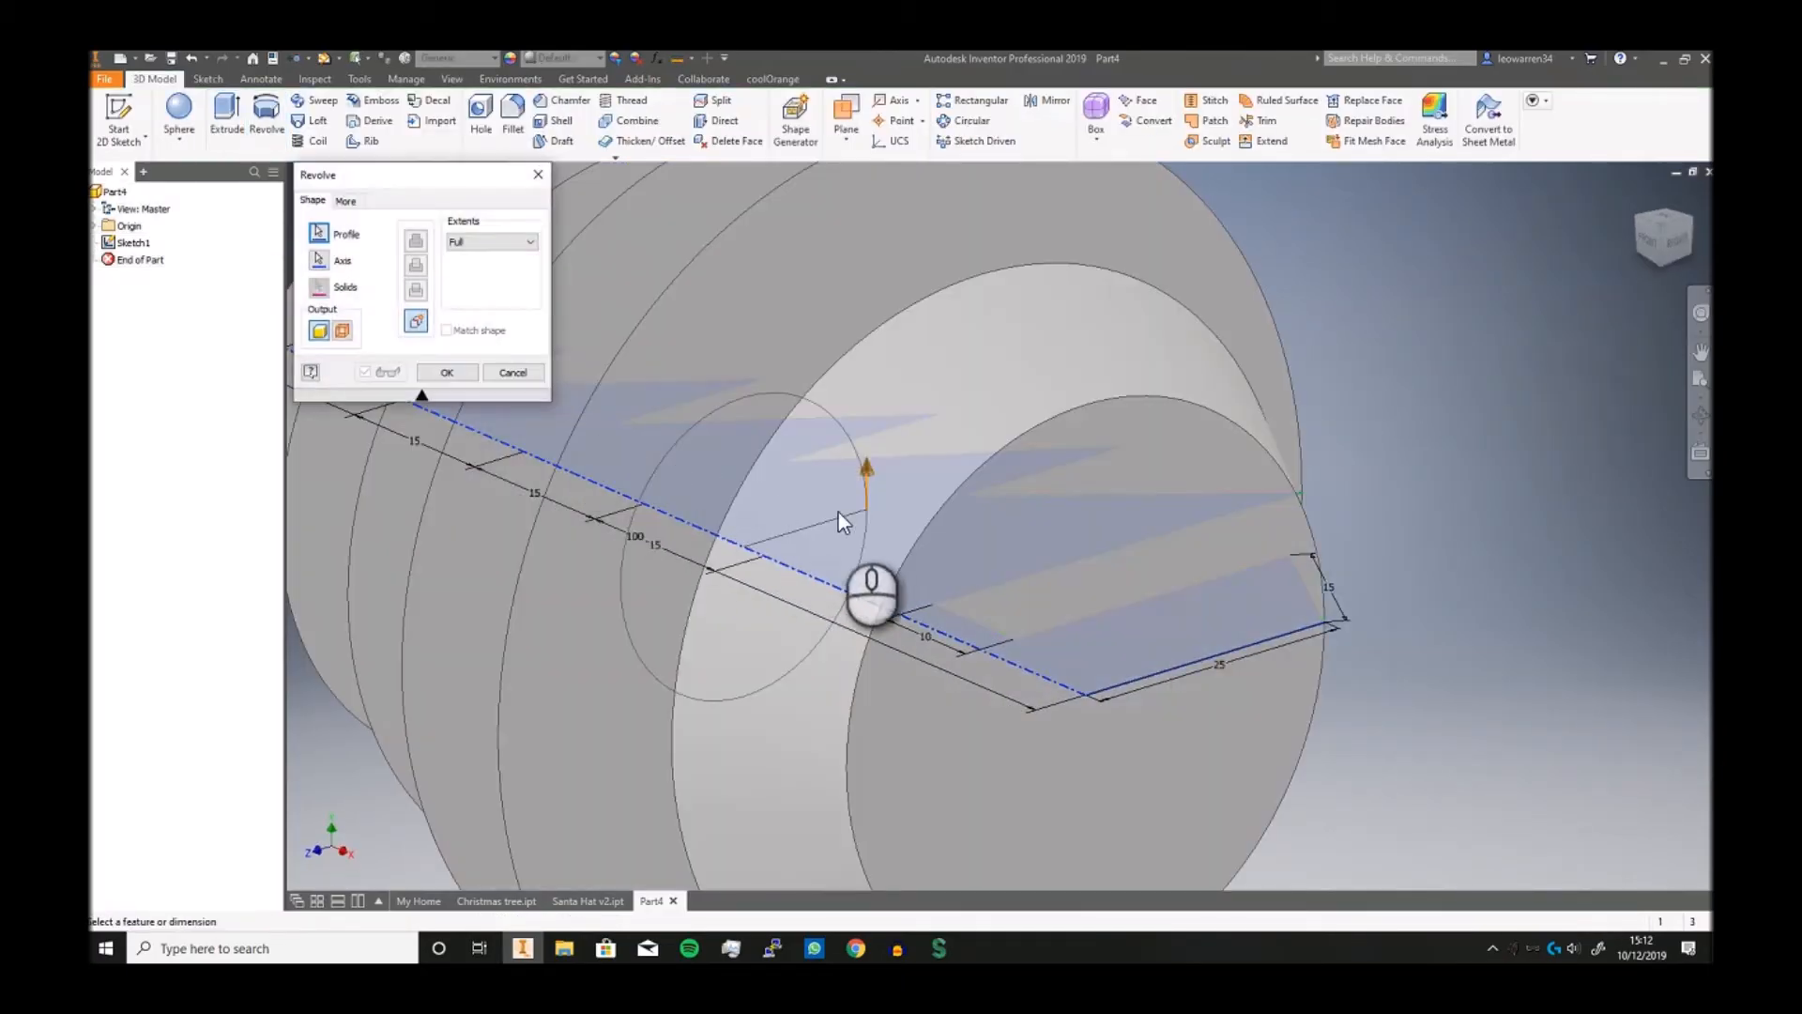
pyautogui.click(446, 371)
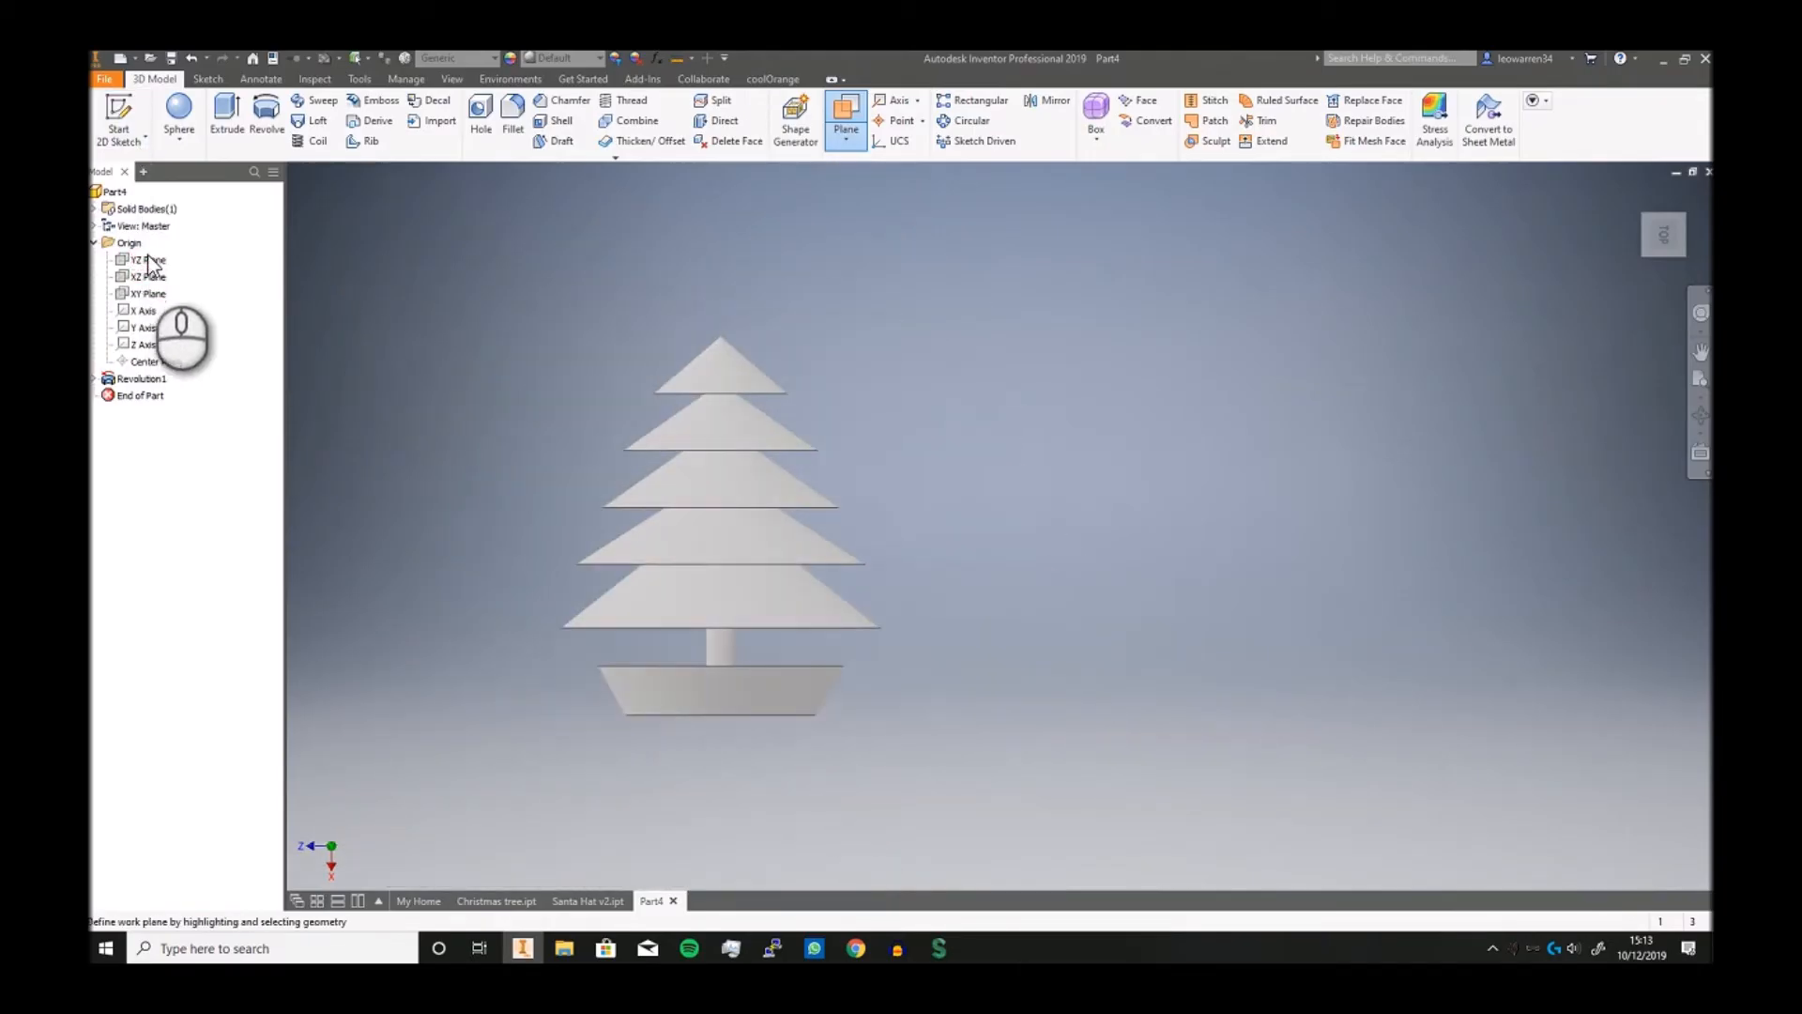
pyautogui.click(148, 260)
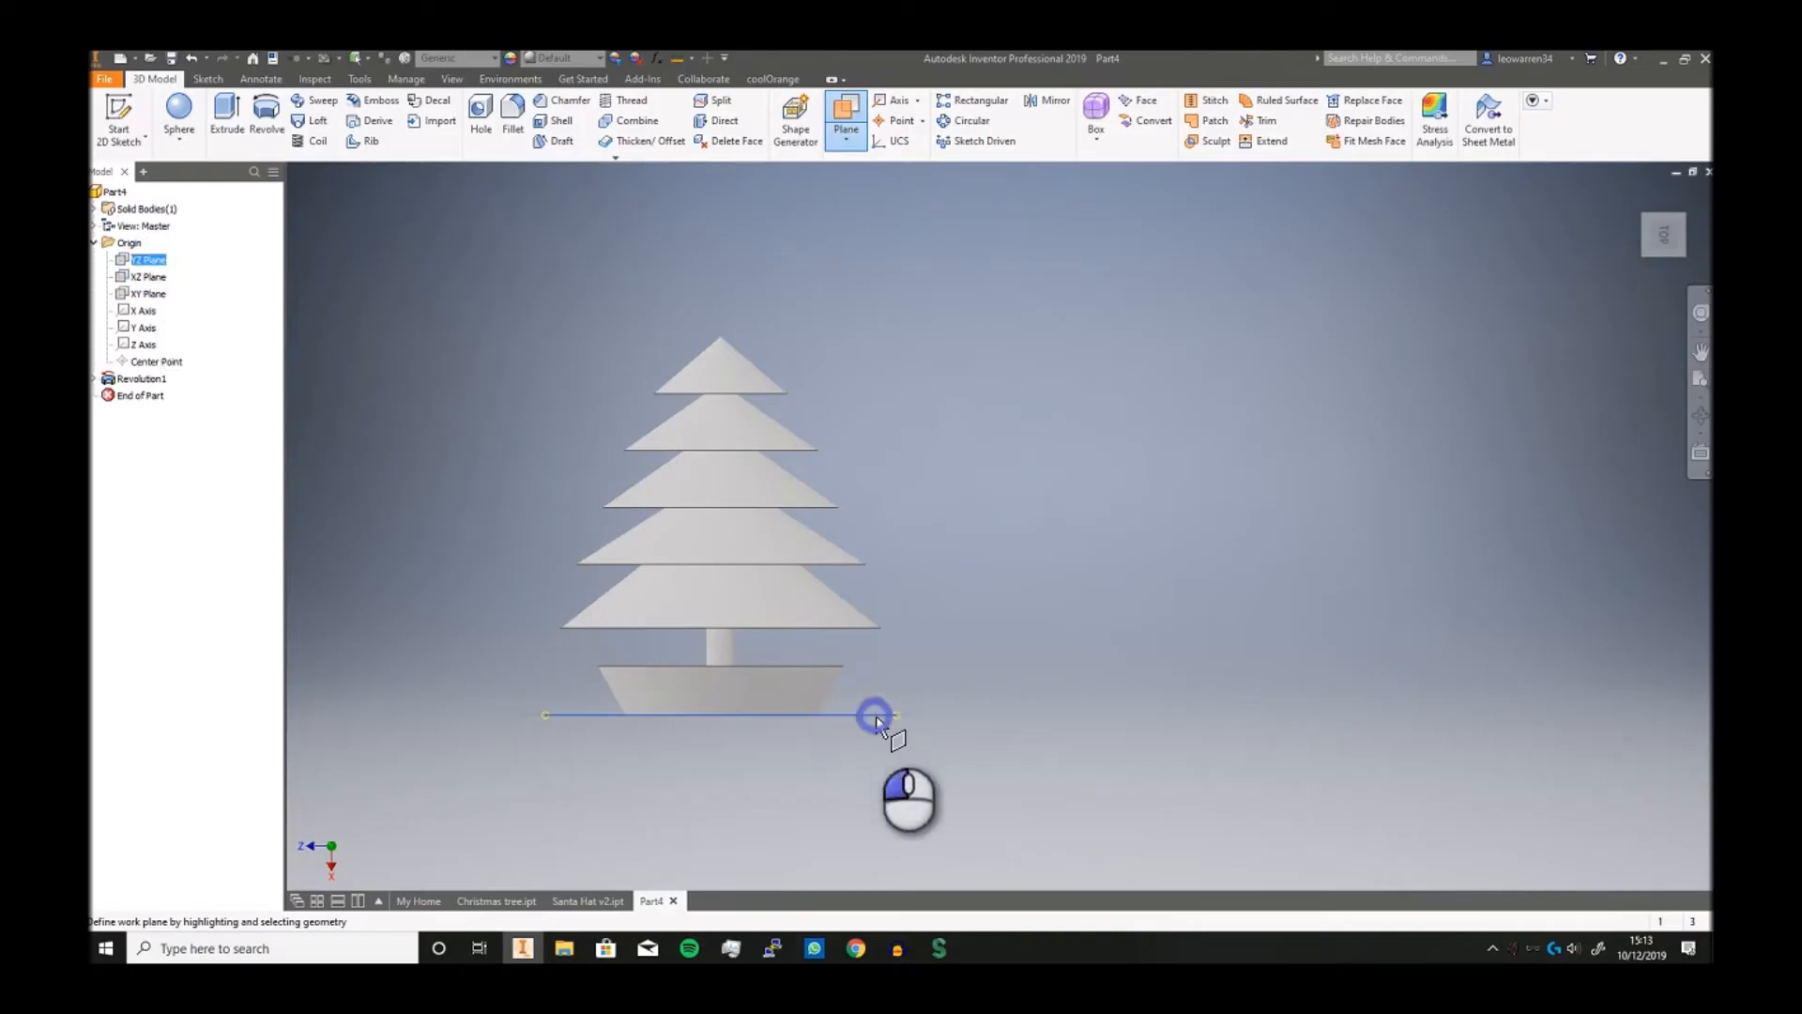
# Place Work Plane1 above the treetop and sketch a small centred circle on it
pyautogui.moveTo(874, 713); pyautogui.dragTo(721, 337)
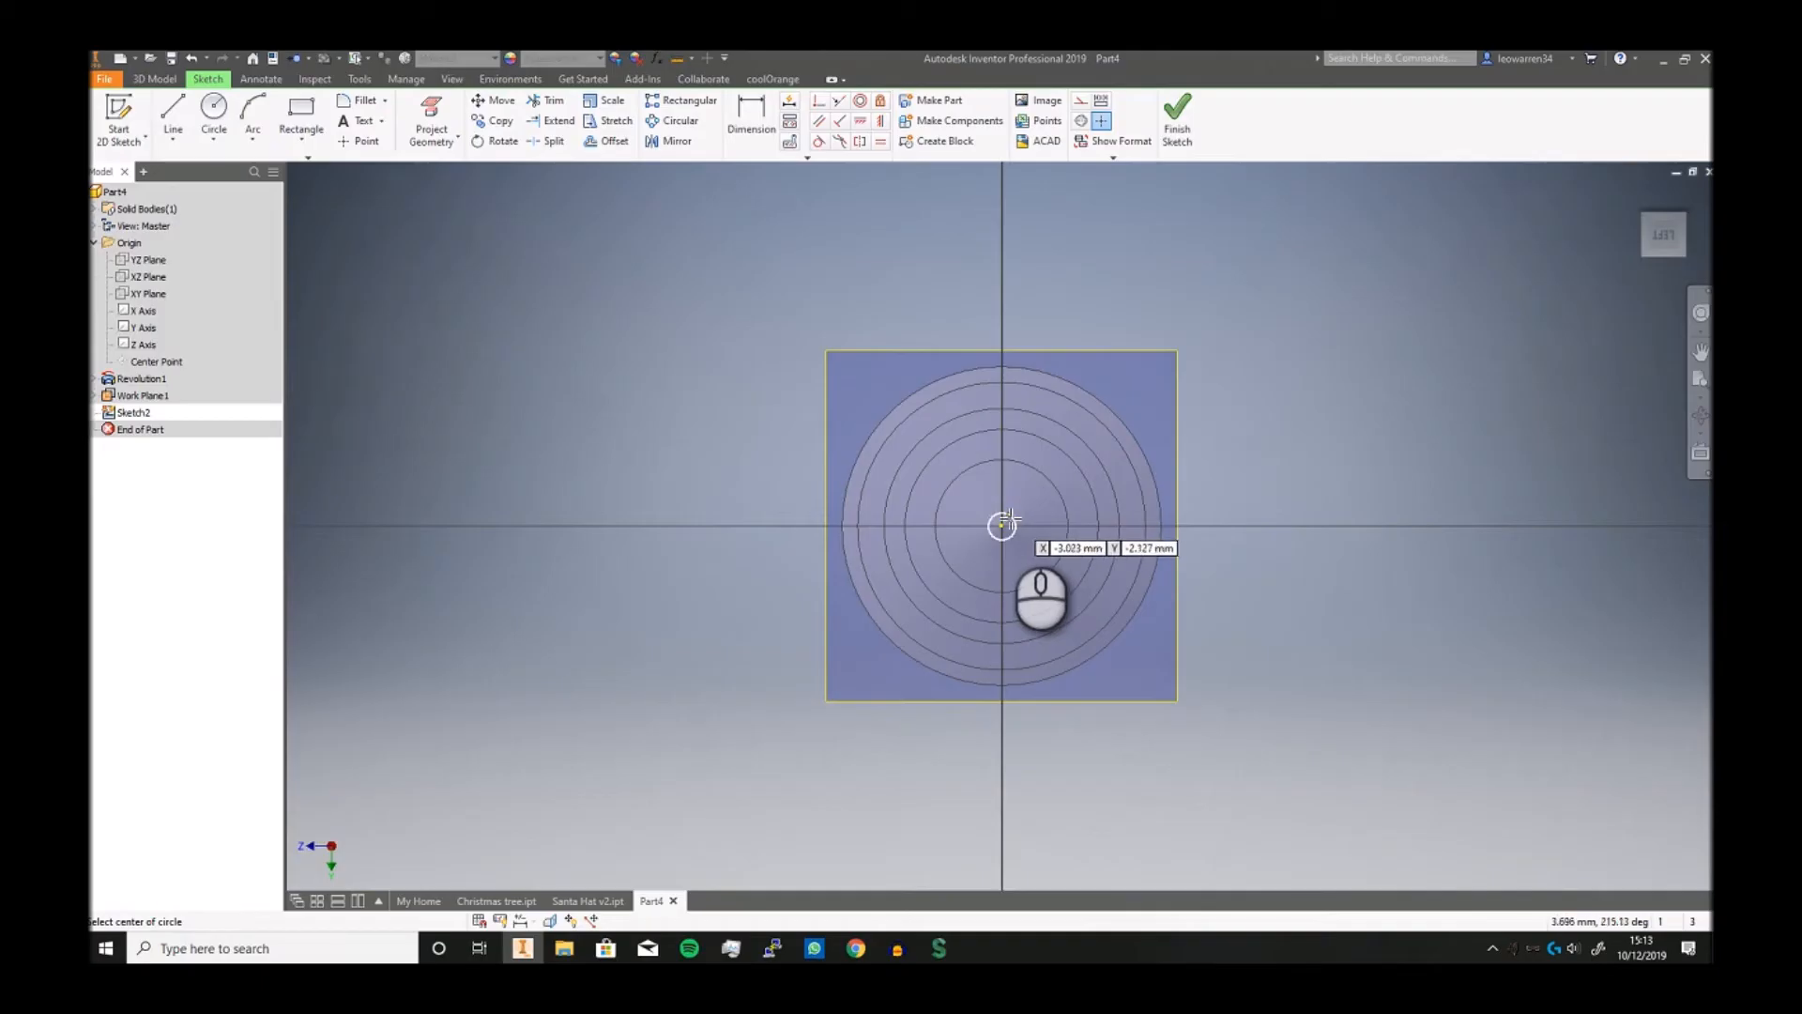
pyautogui.click(214, 119)
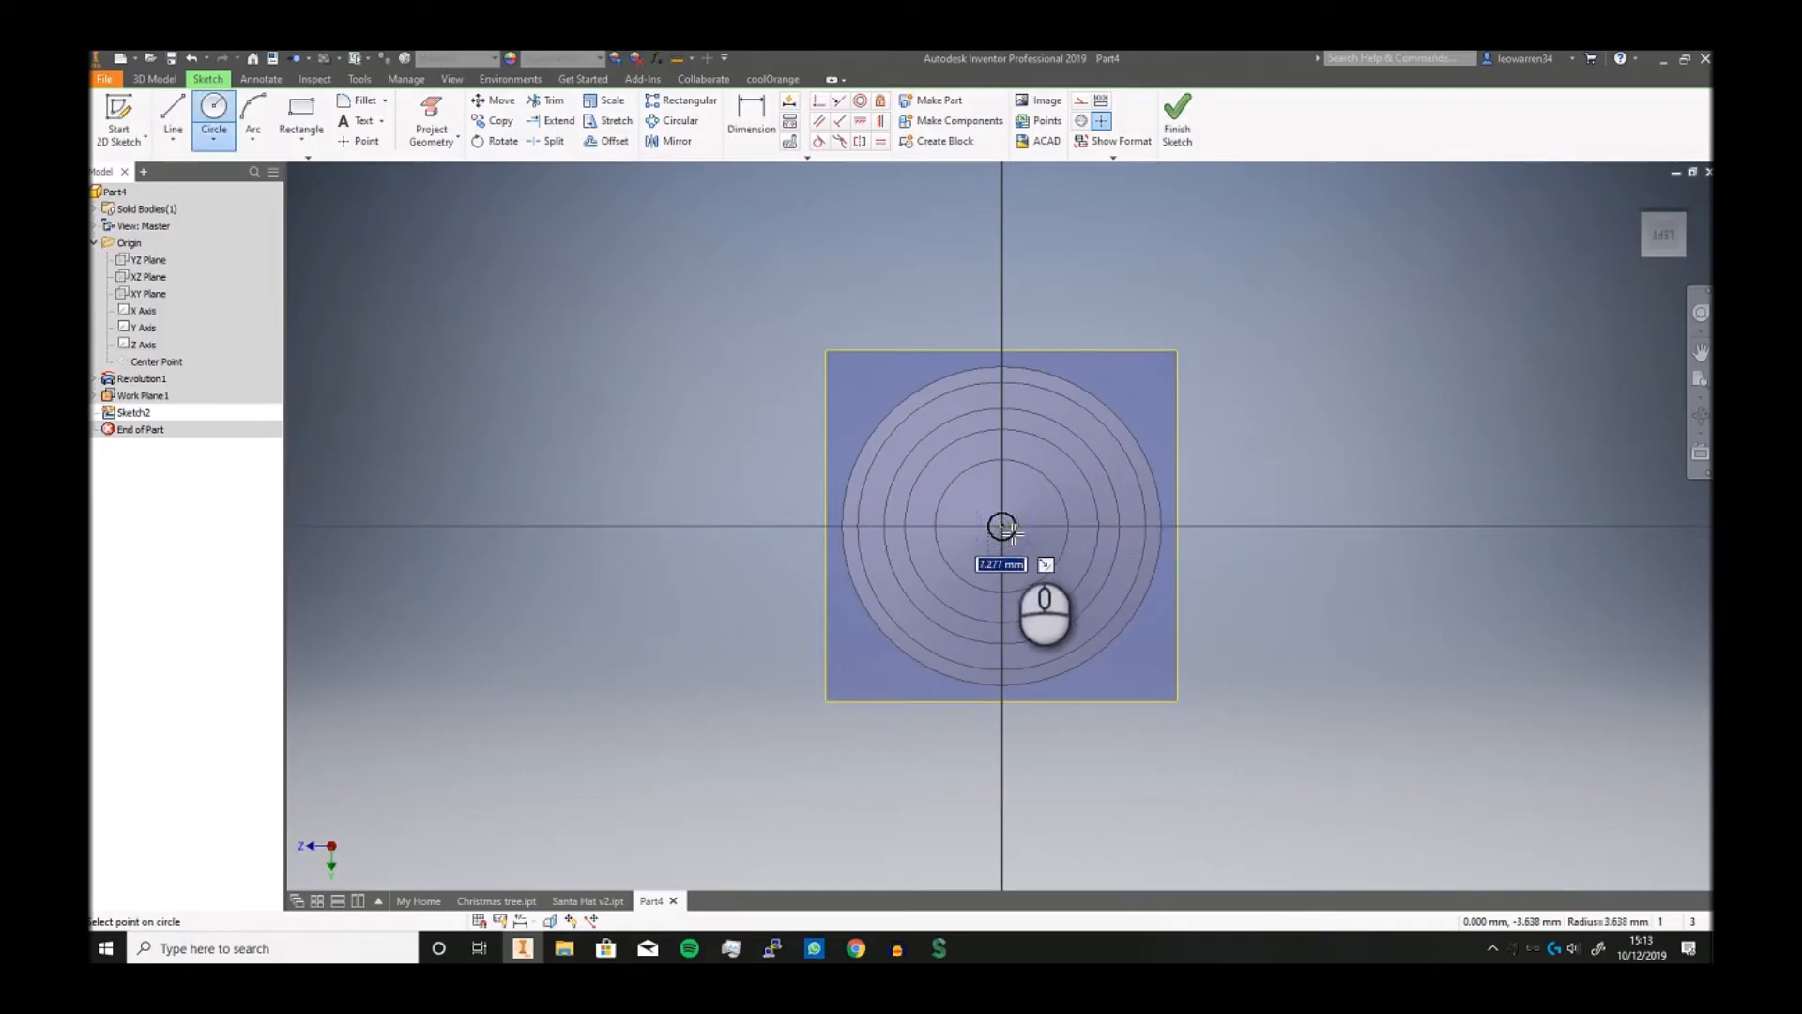
pyautogui.click(1002, 526)
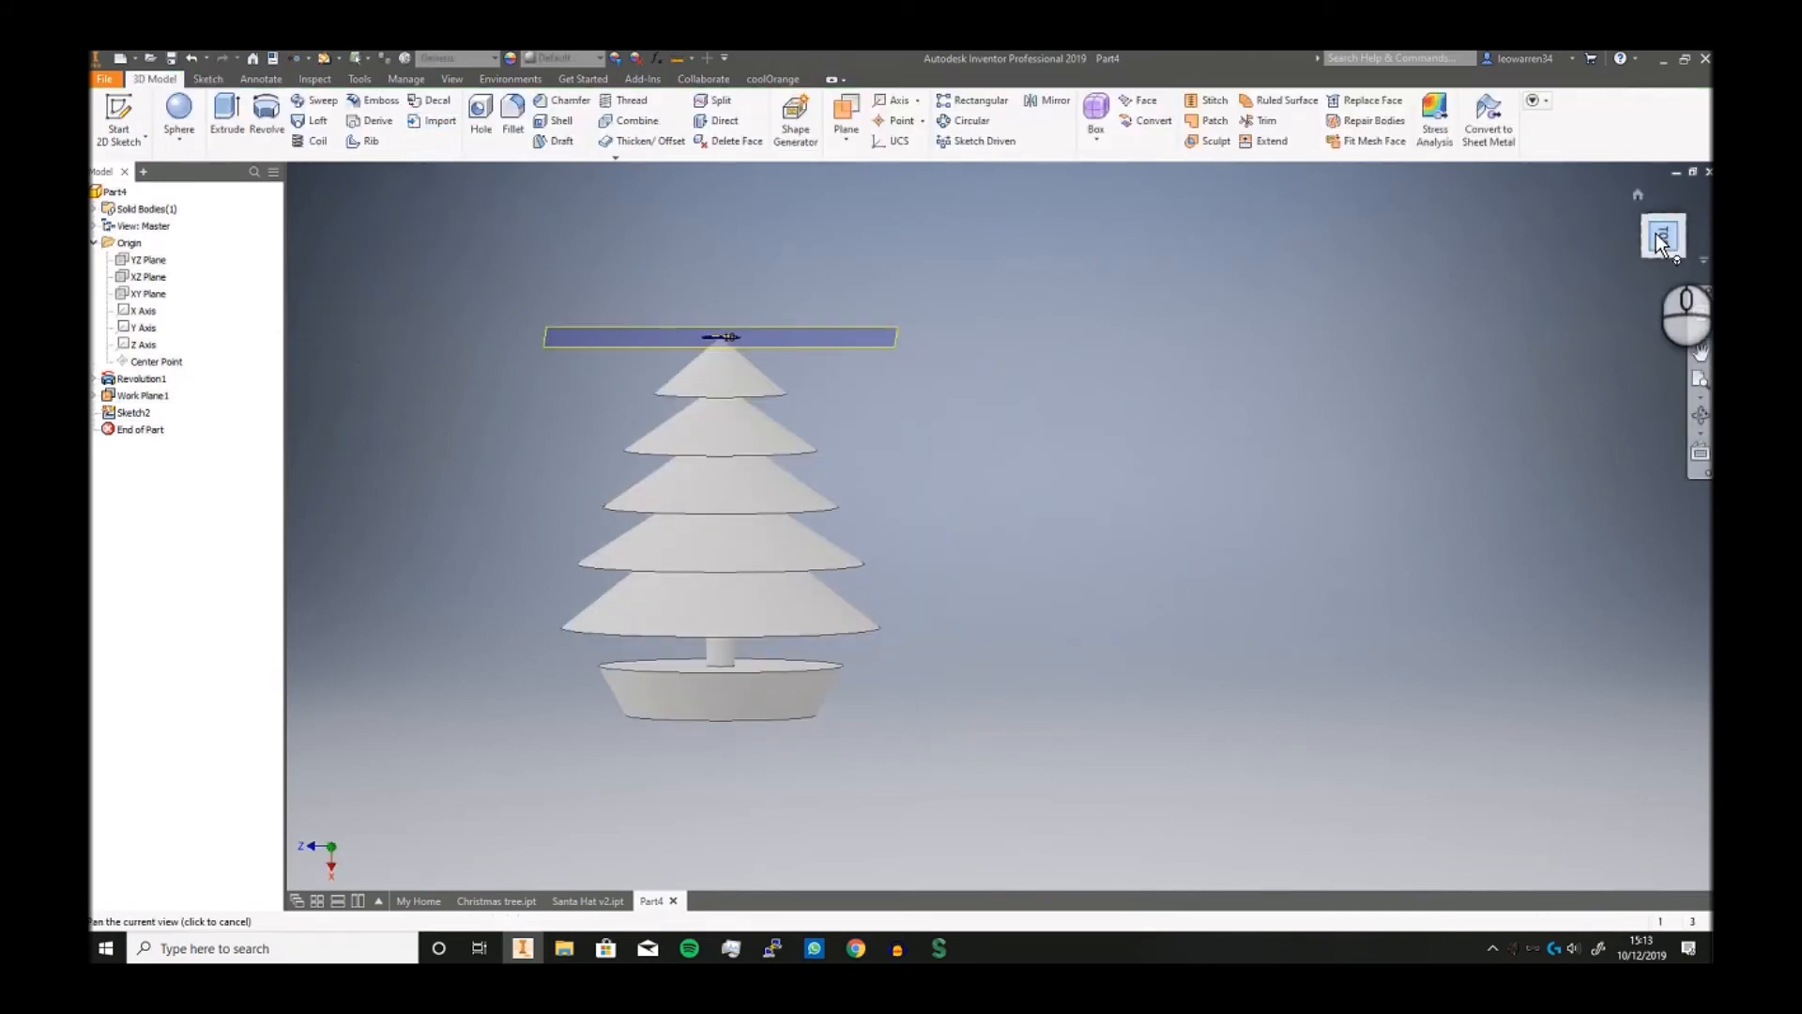
pyautogui.click(143, 395)
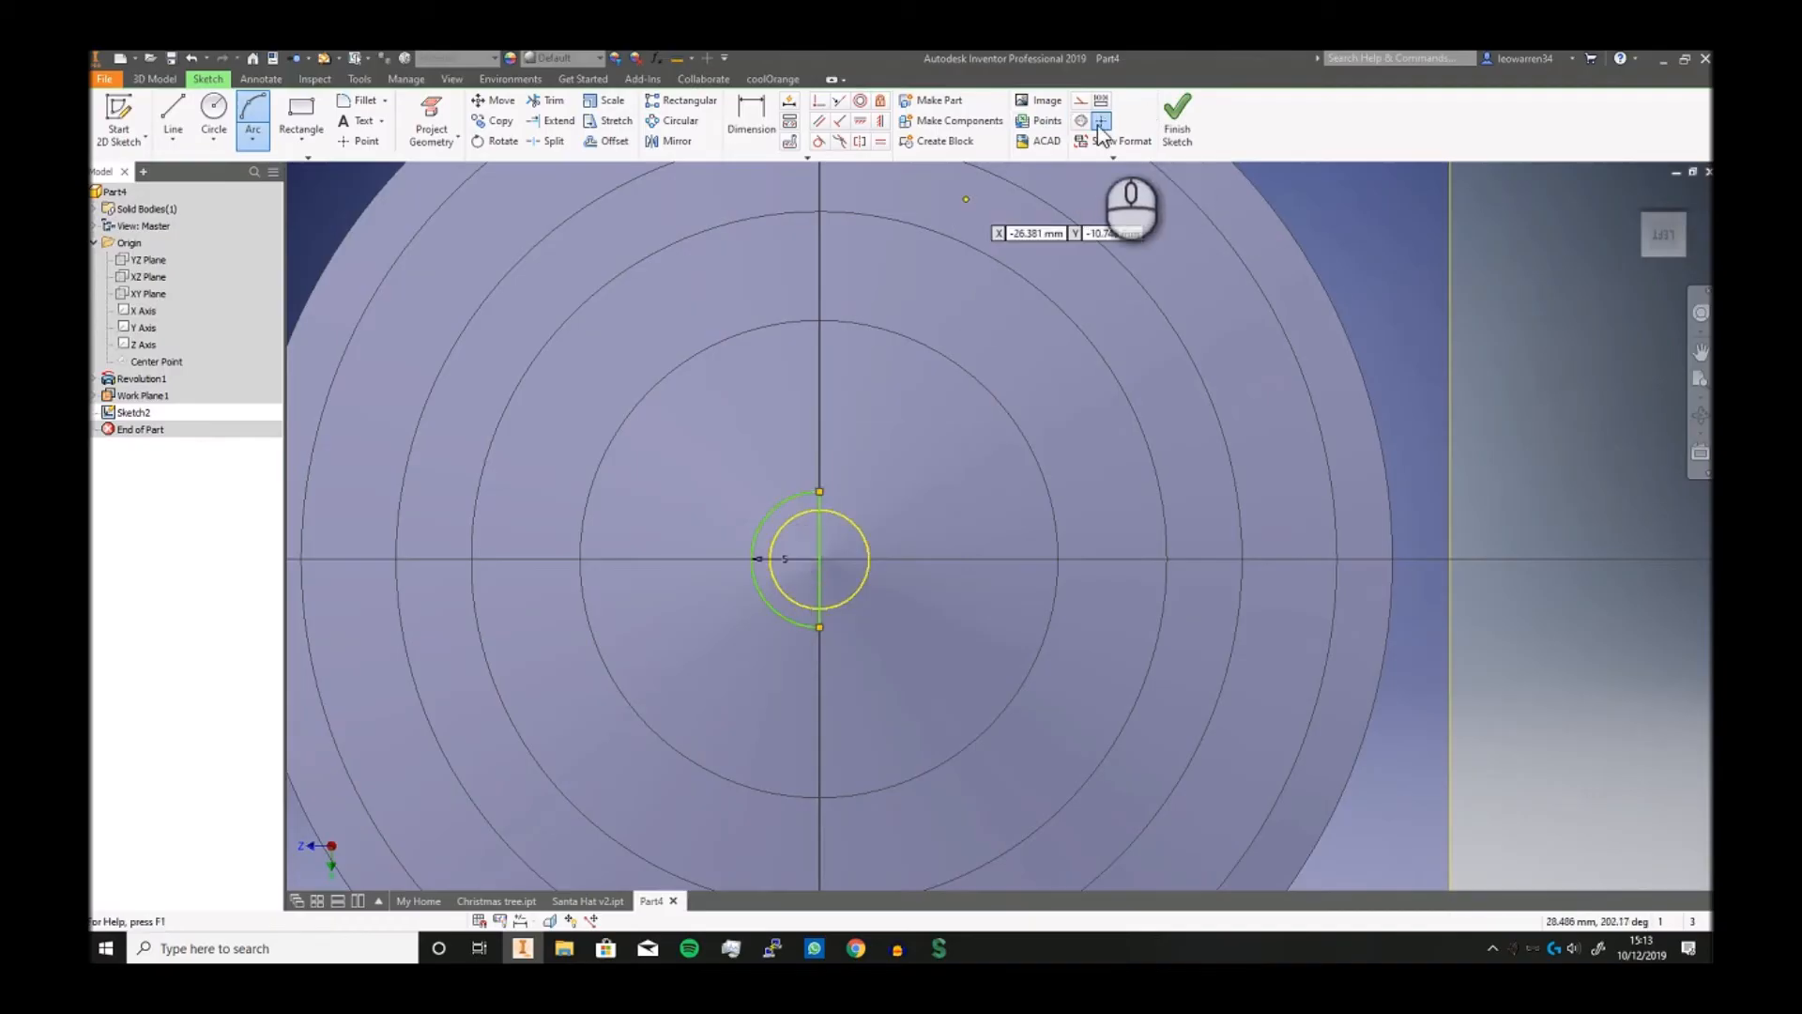
pyautogui.click(1175, 118)
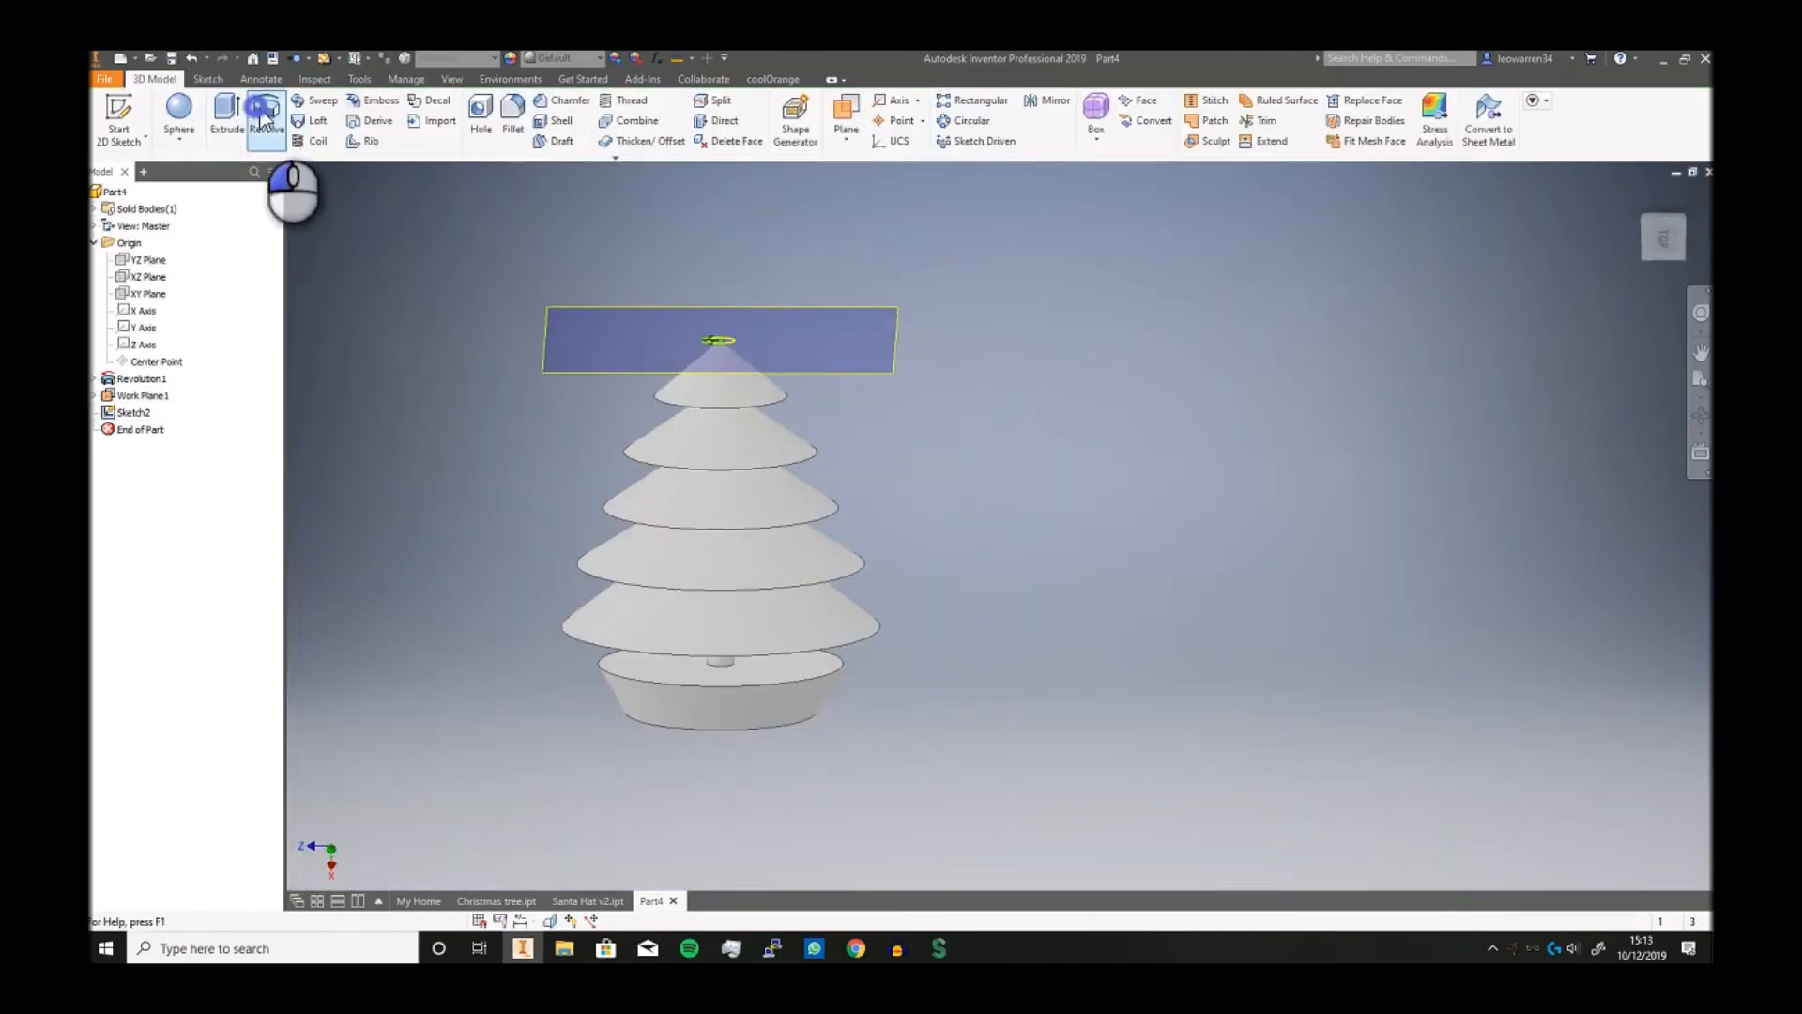
# Revolve the small circle fully to form the topper ball, Revolution2
pyautogui.click(265, 119)
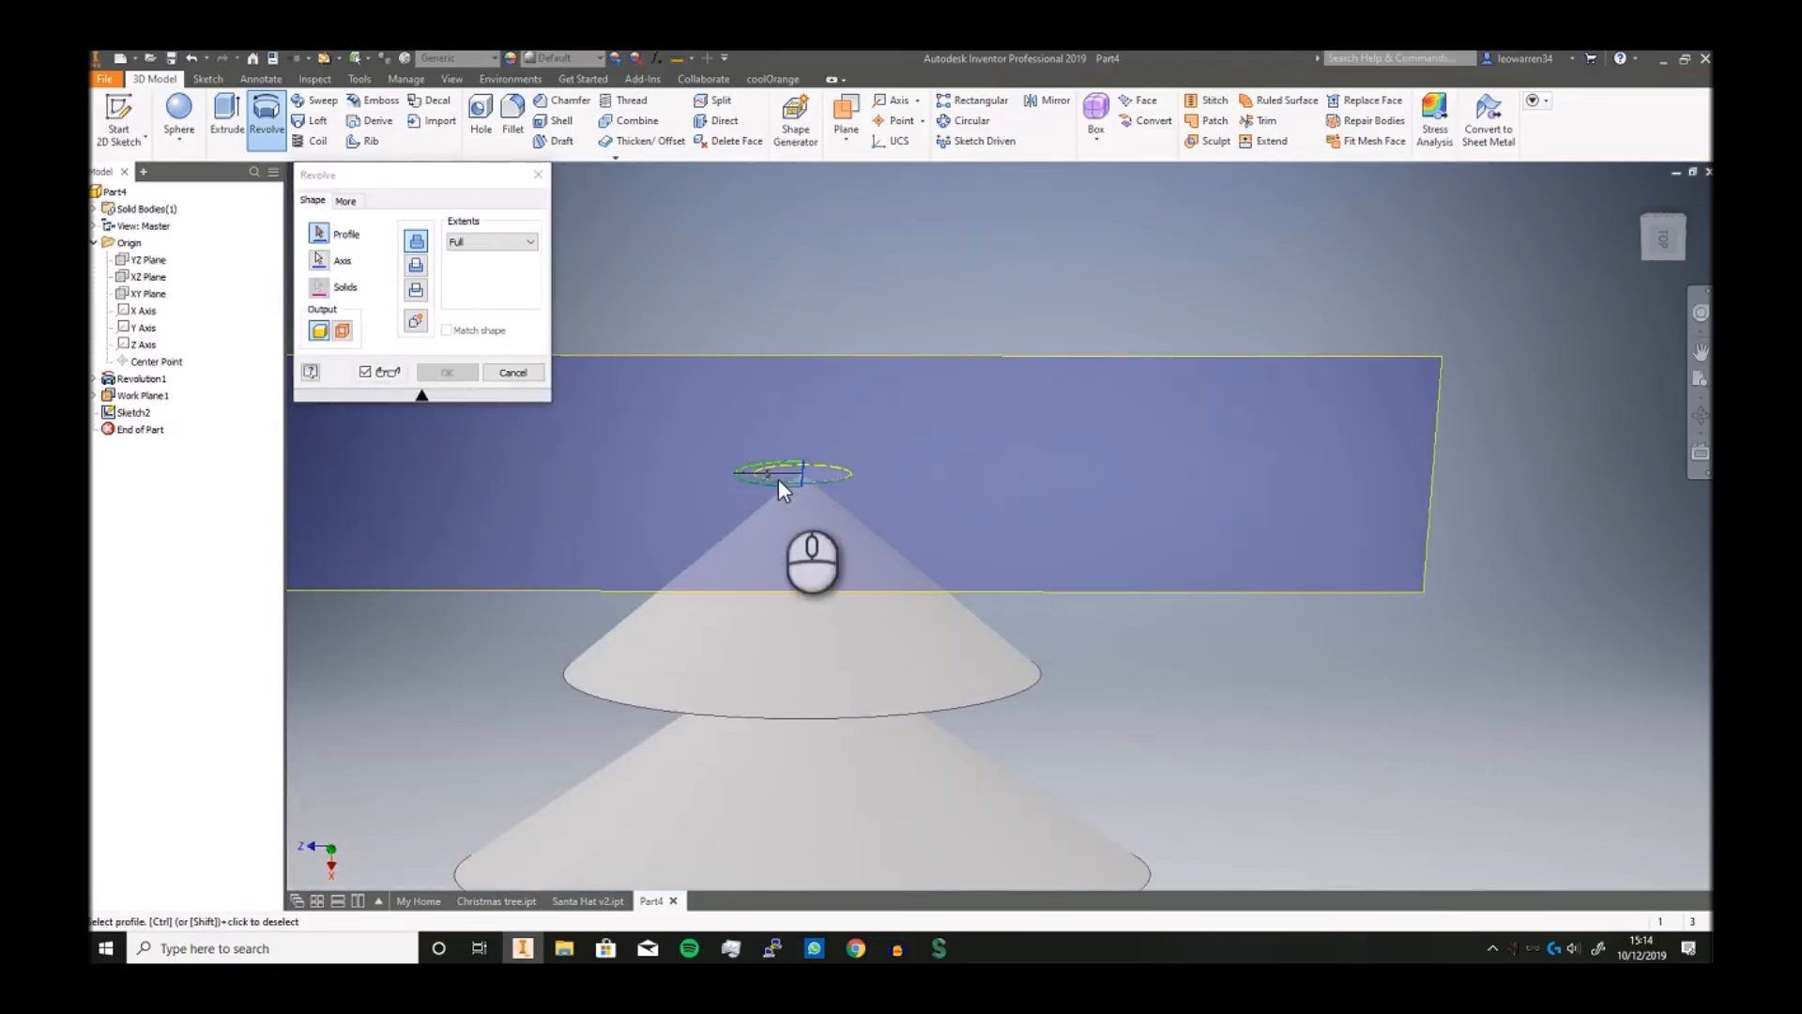
pyautogui.click(447, 372)
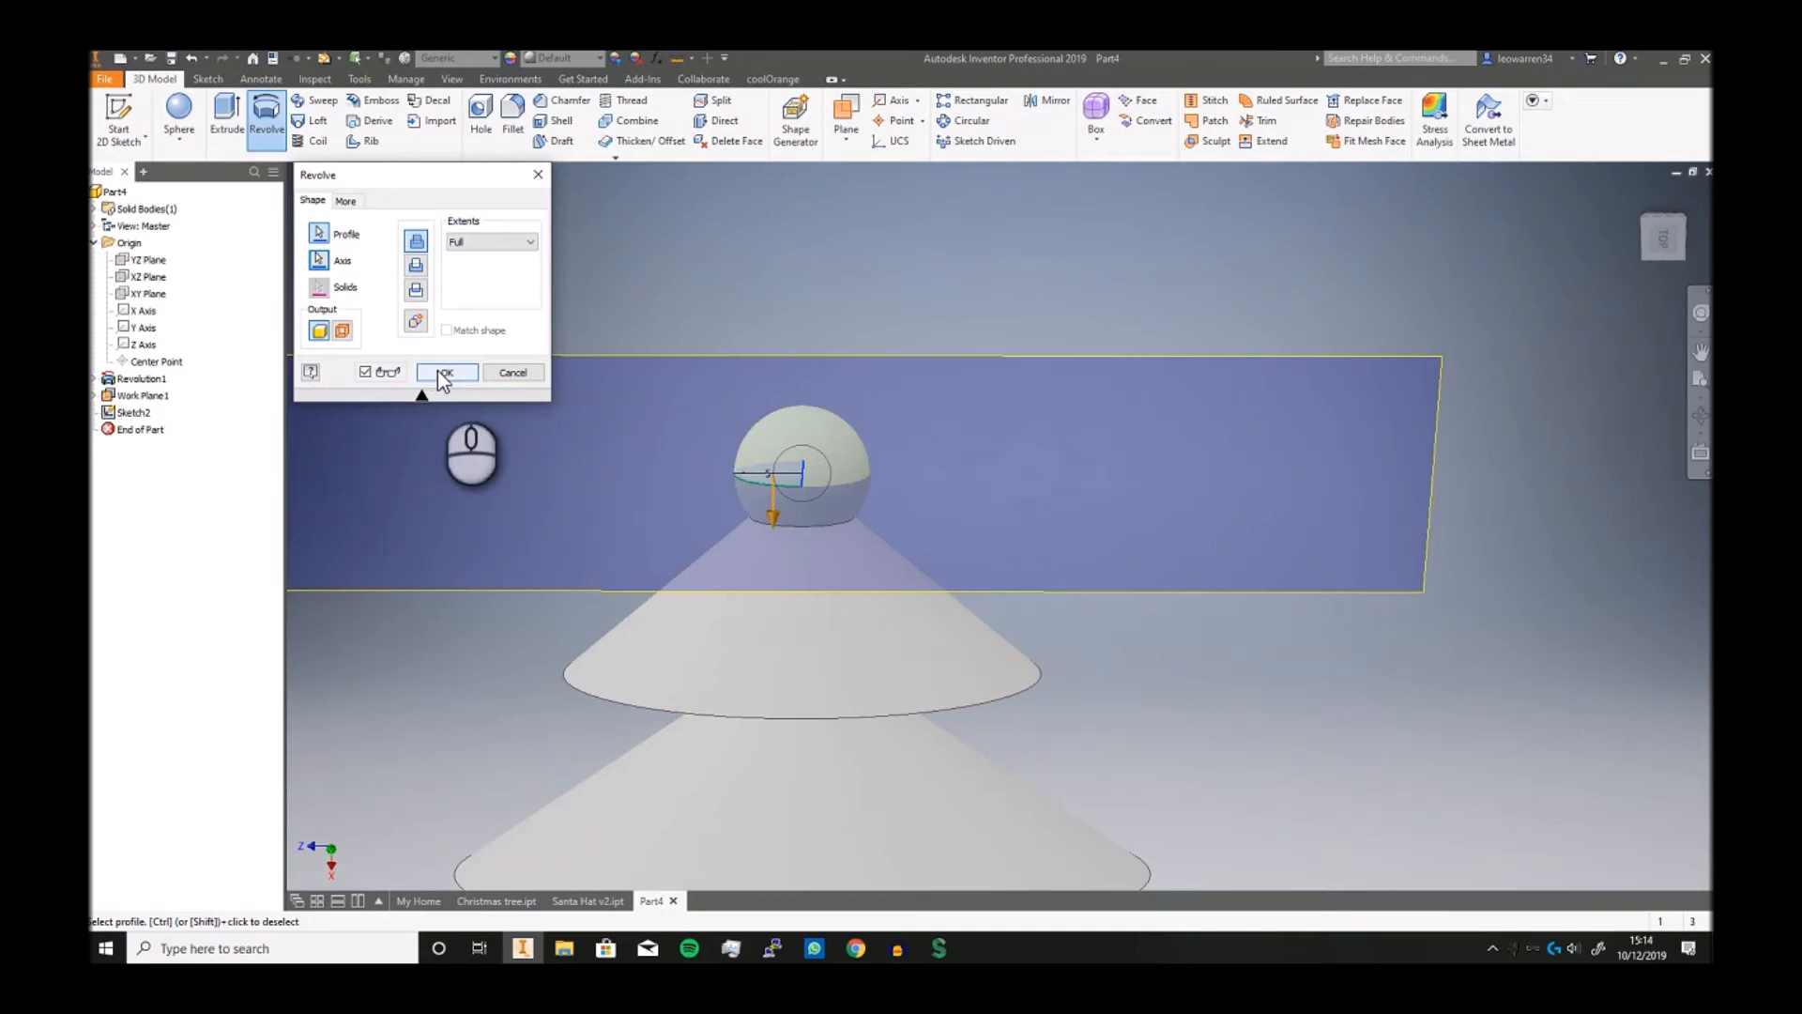
pyautogui.click(447, 372)
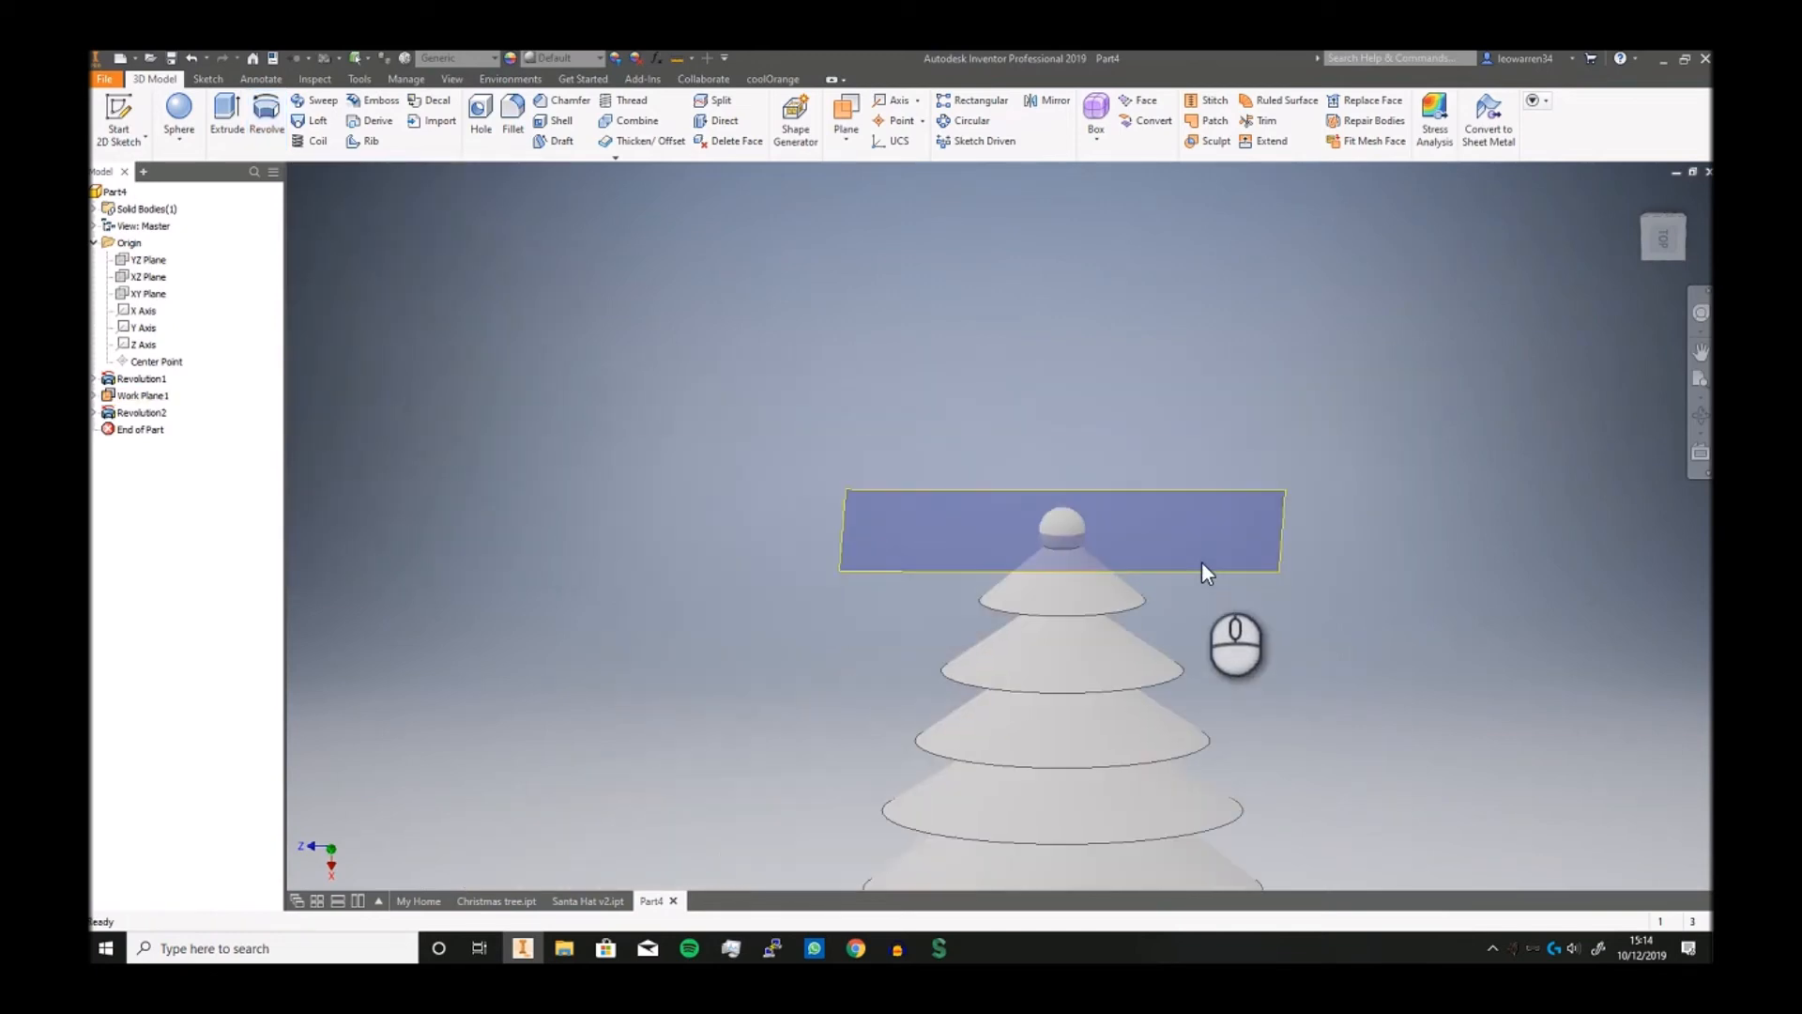
pyautogui.click(143, 395)
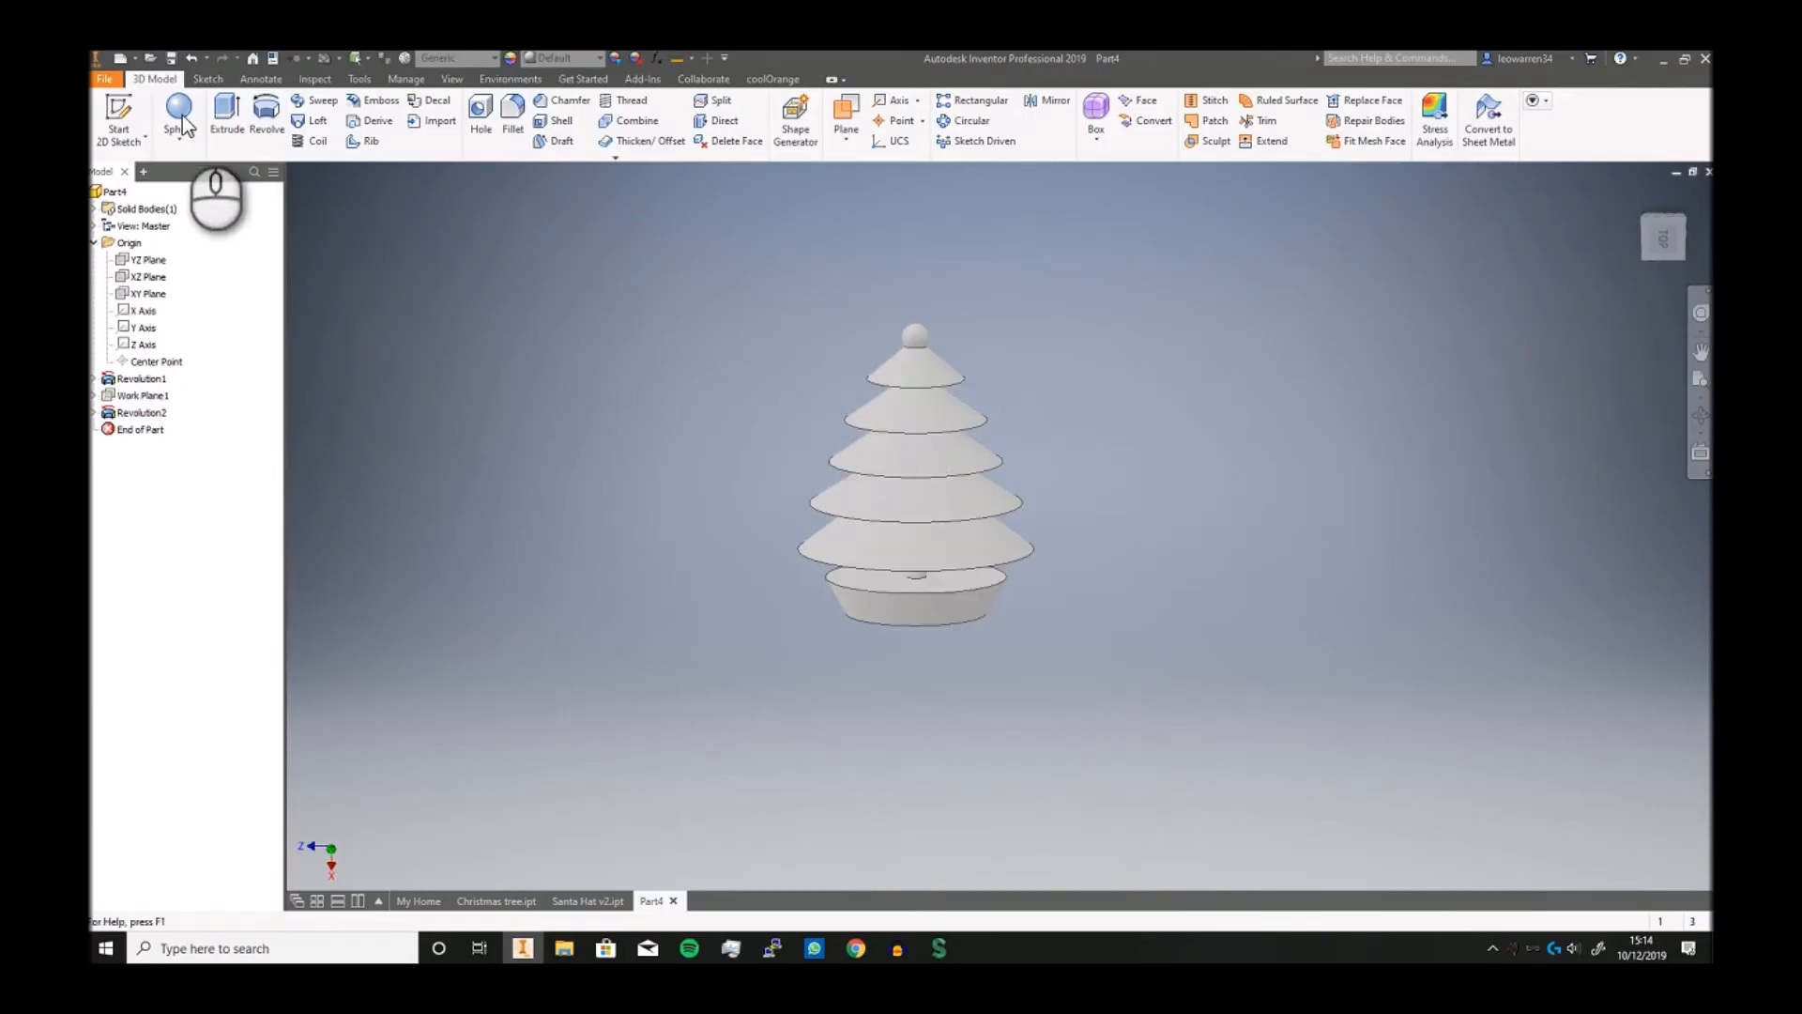
# Create an empty sketch on the XZ Plane, then exit it
pyautogui.click(118, 115)
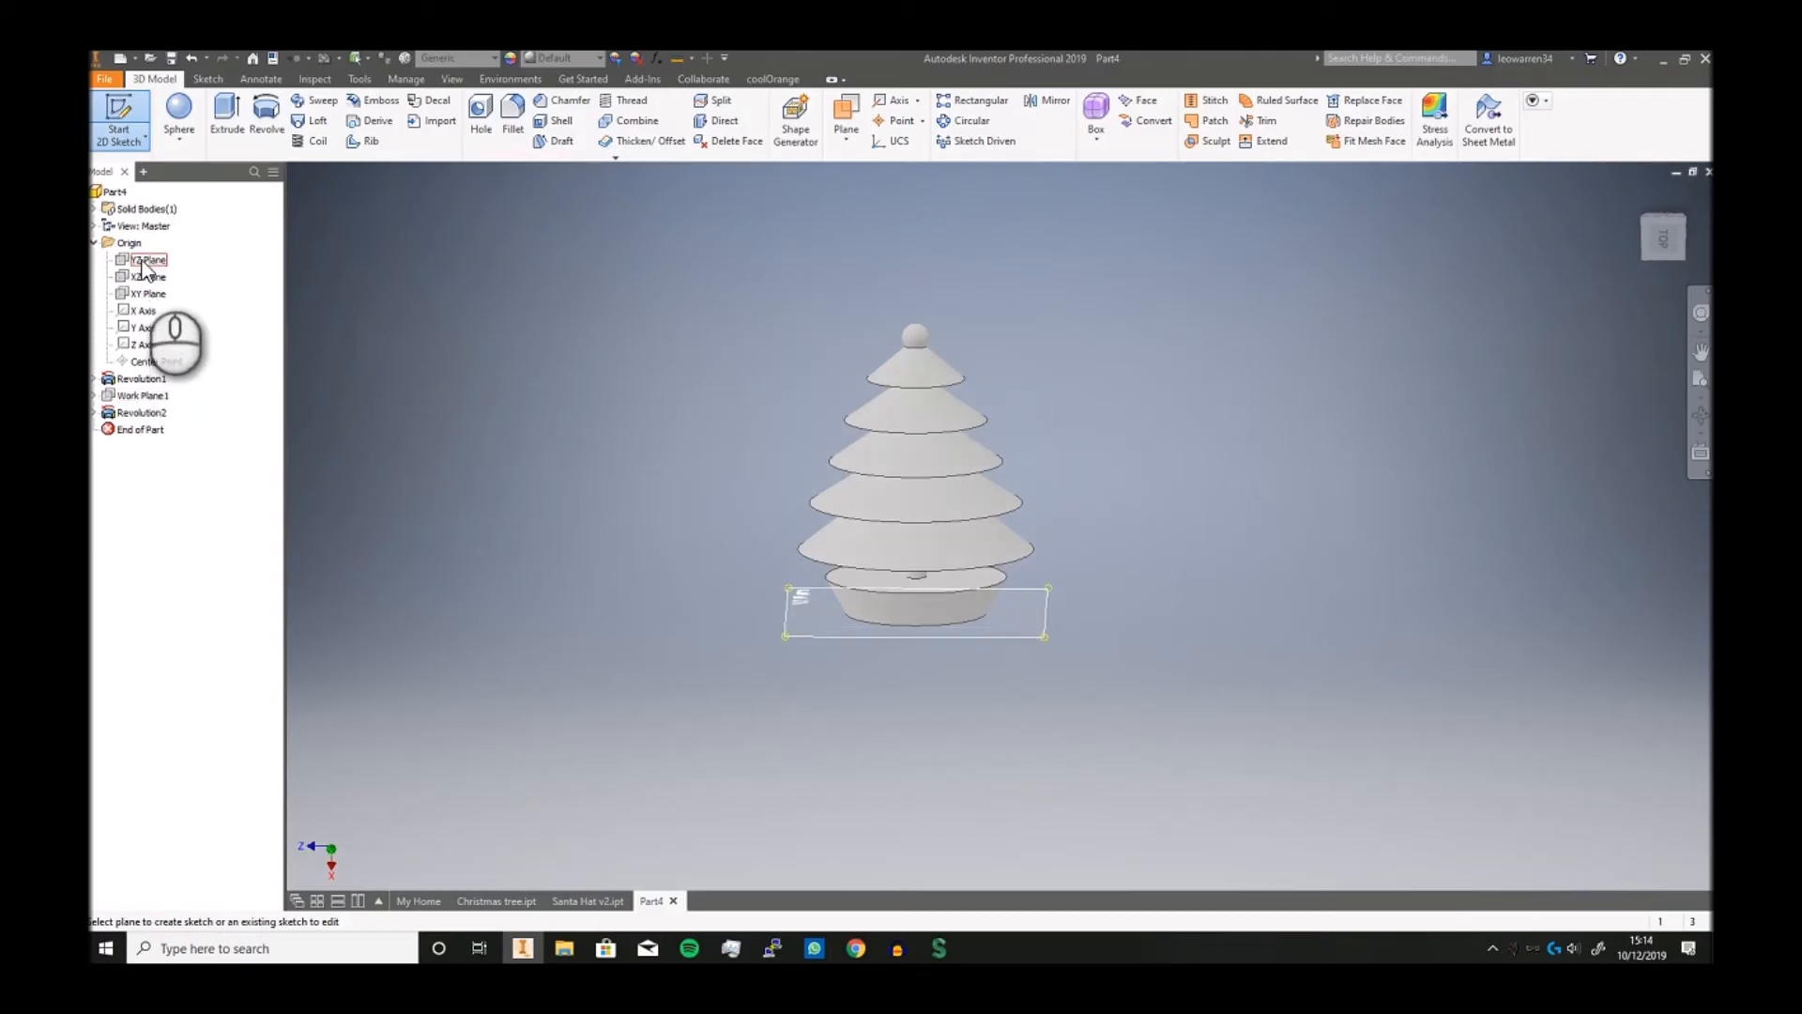
pyautogui.click(148, 259)
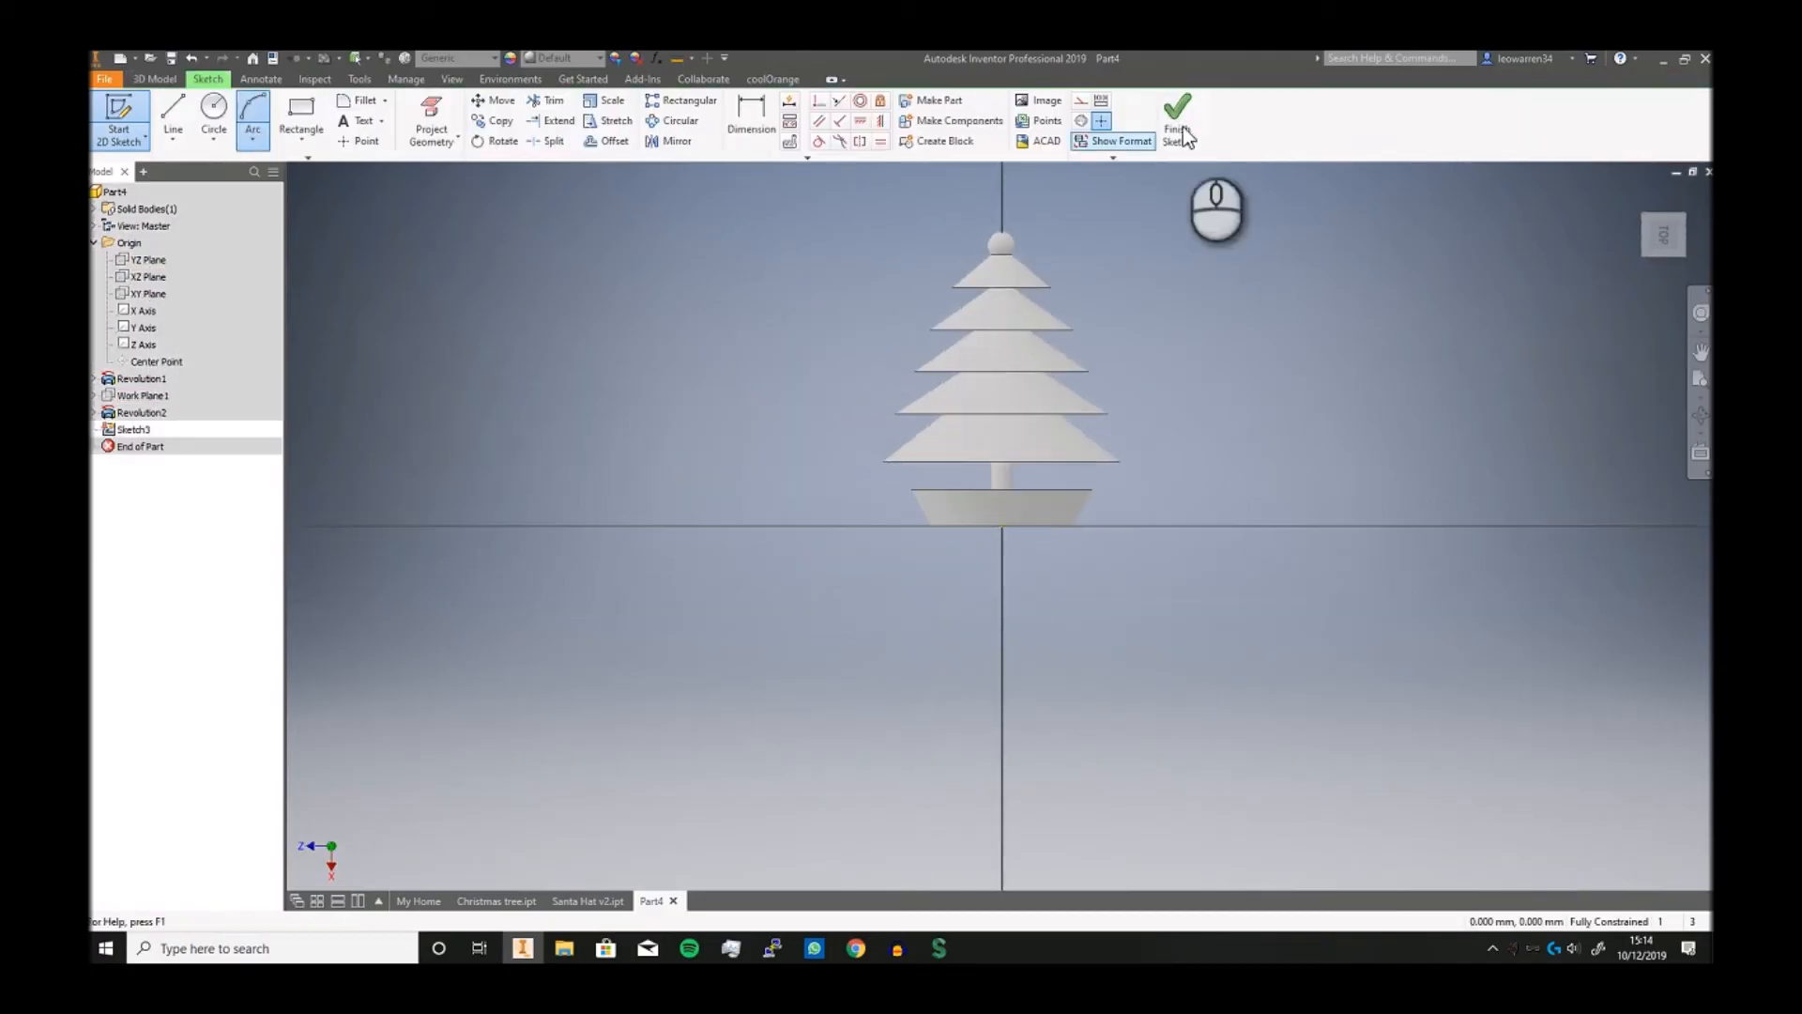
pyautogui.click(1173, 120)
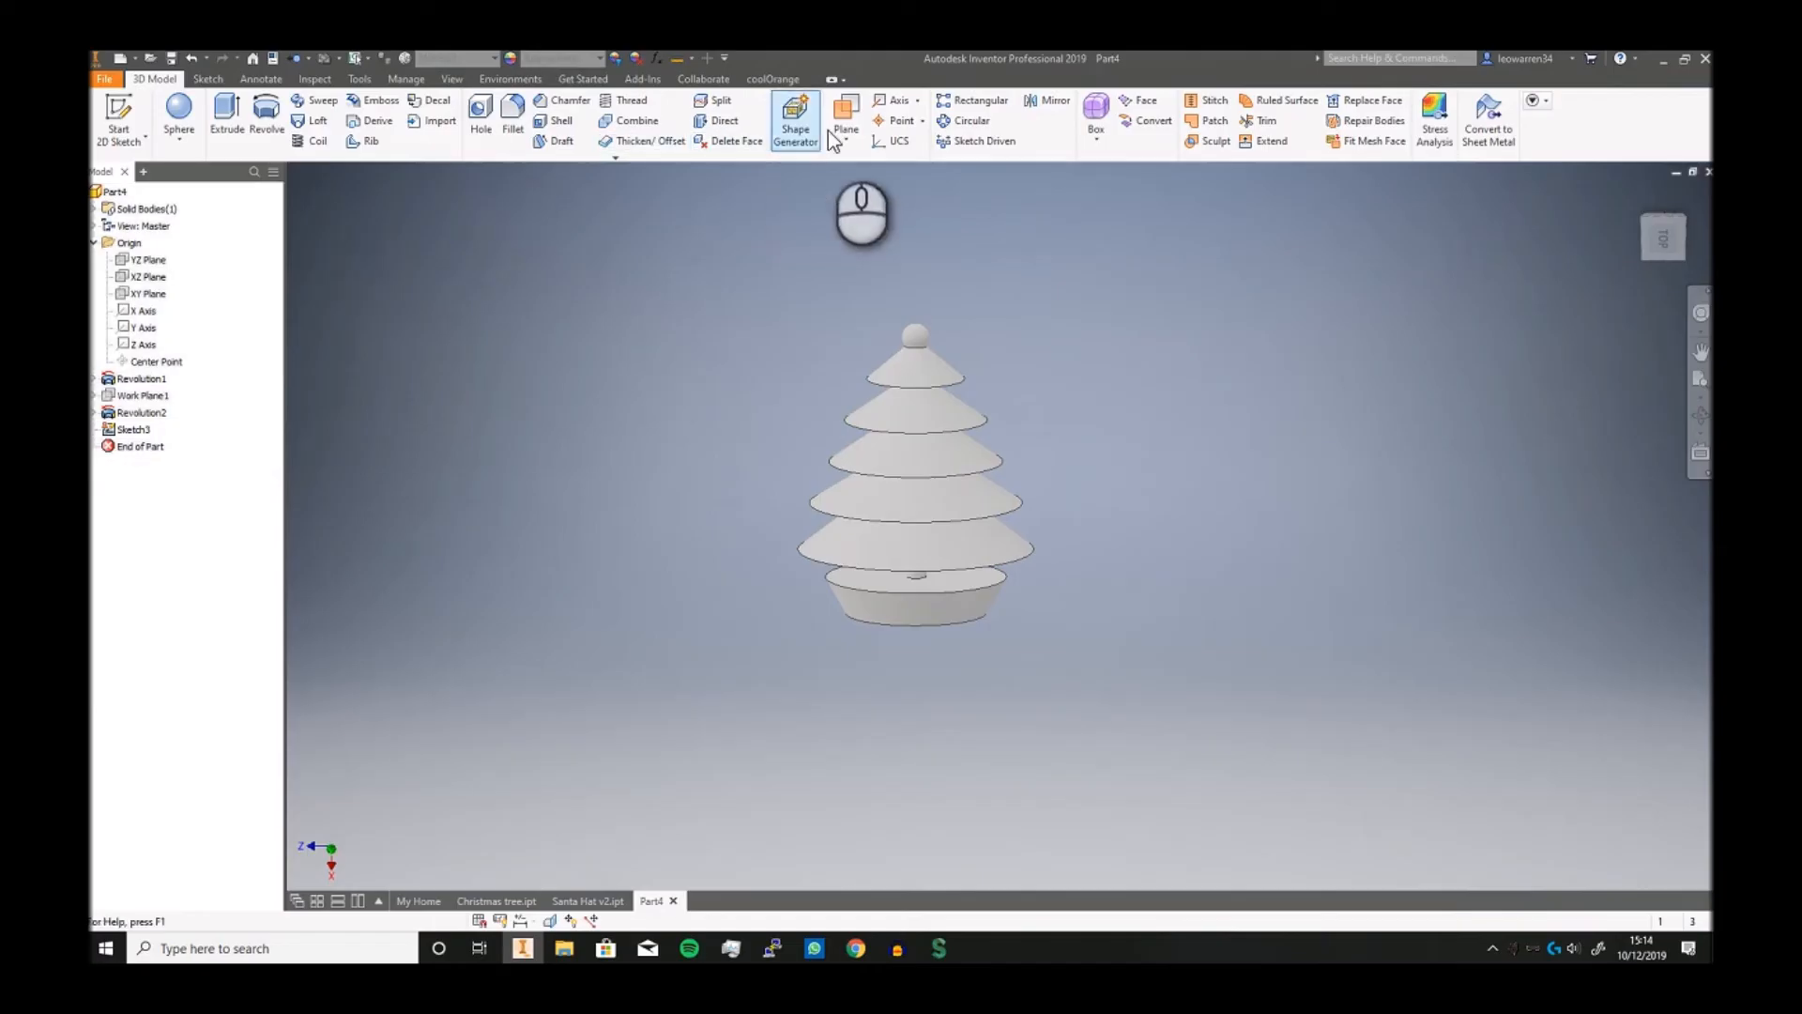
# Create Work Plane2 offset from the XZ Plane in front of the tree
pyautogui.click(845, 119)
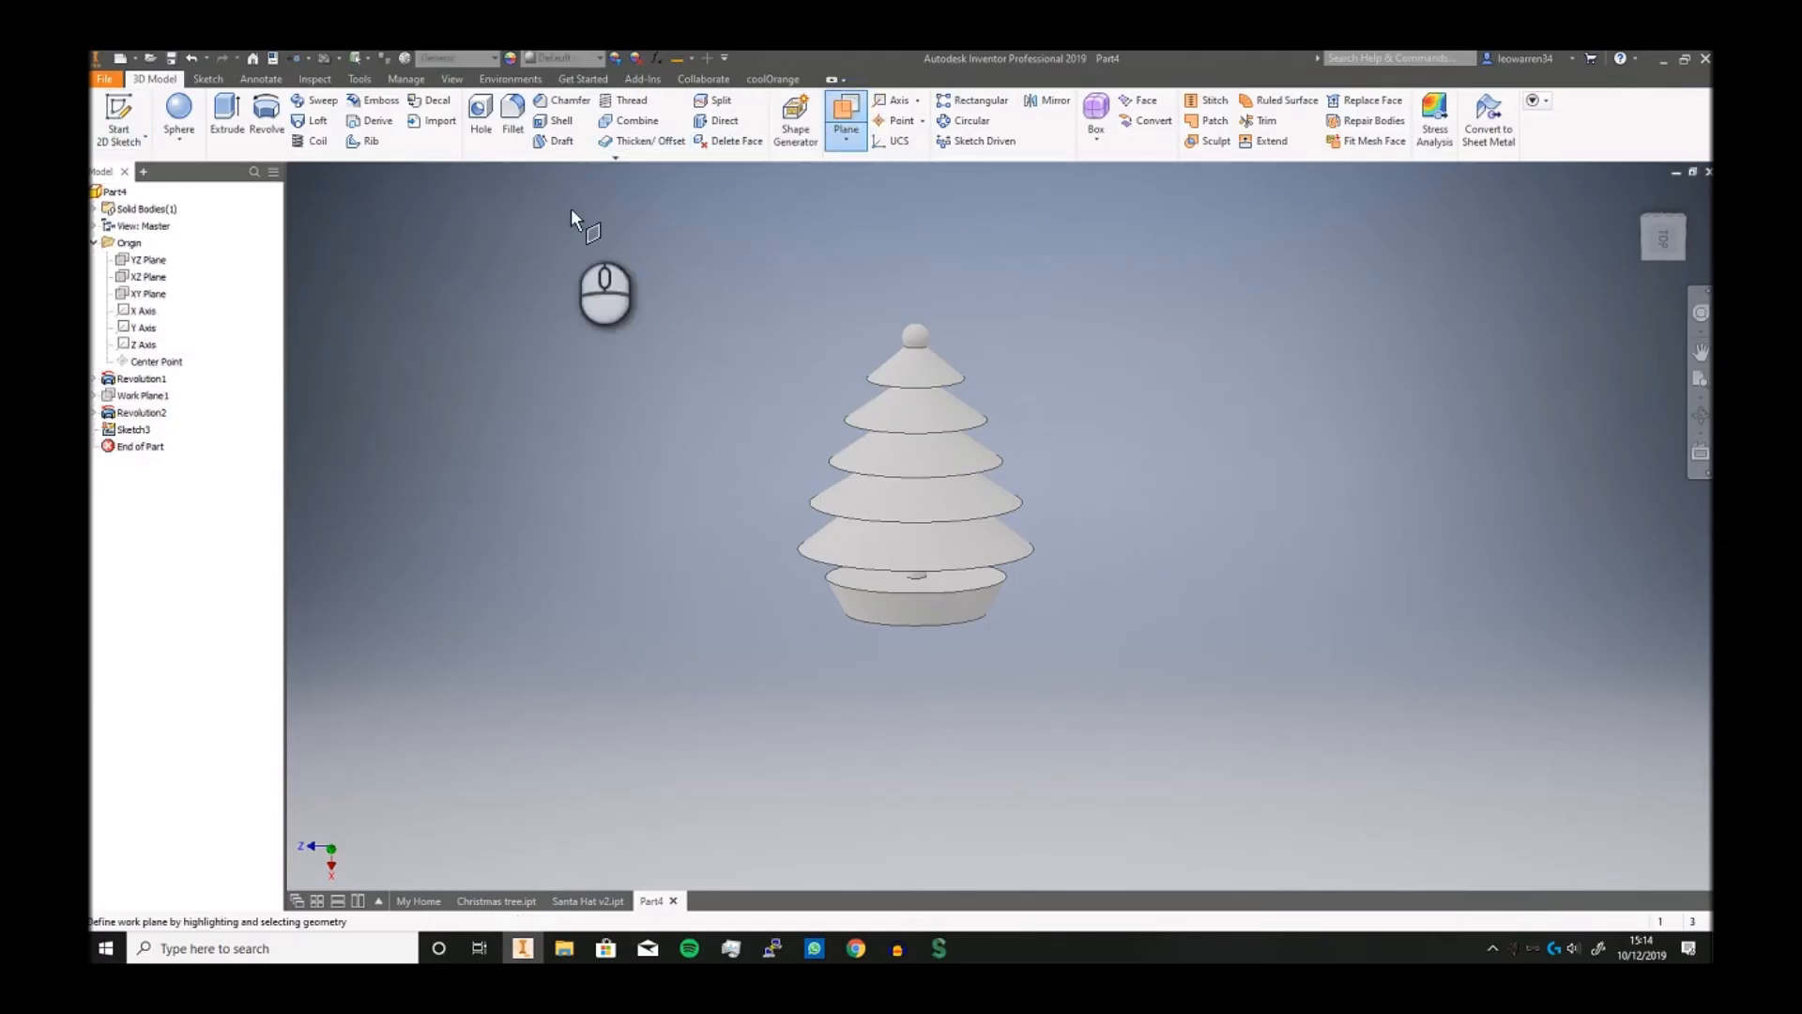
pyautogui.click(147, 276)
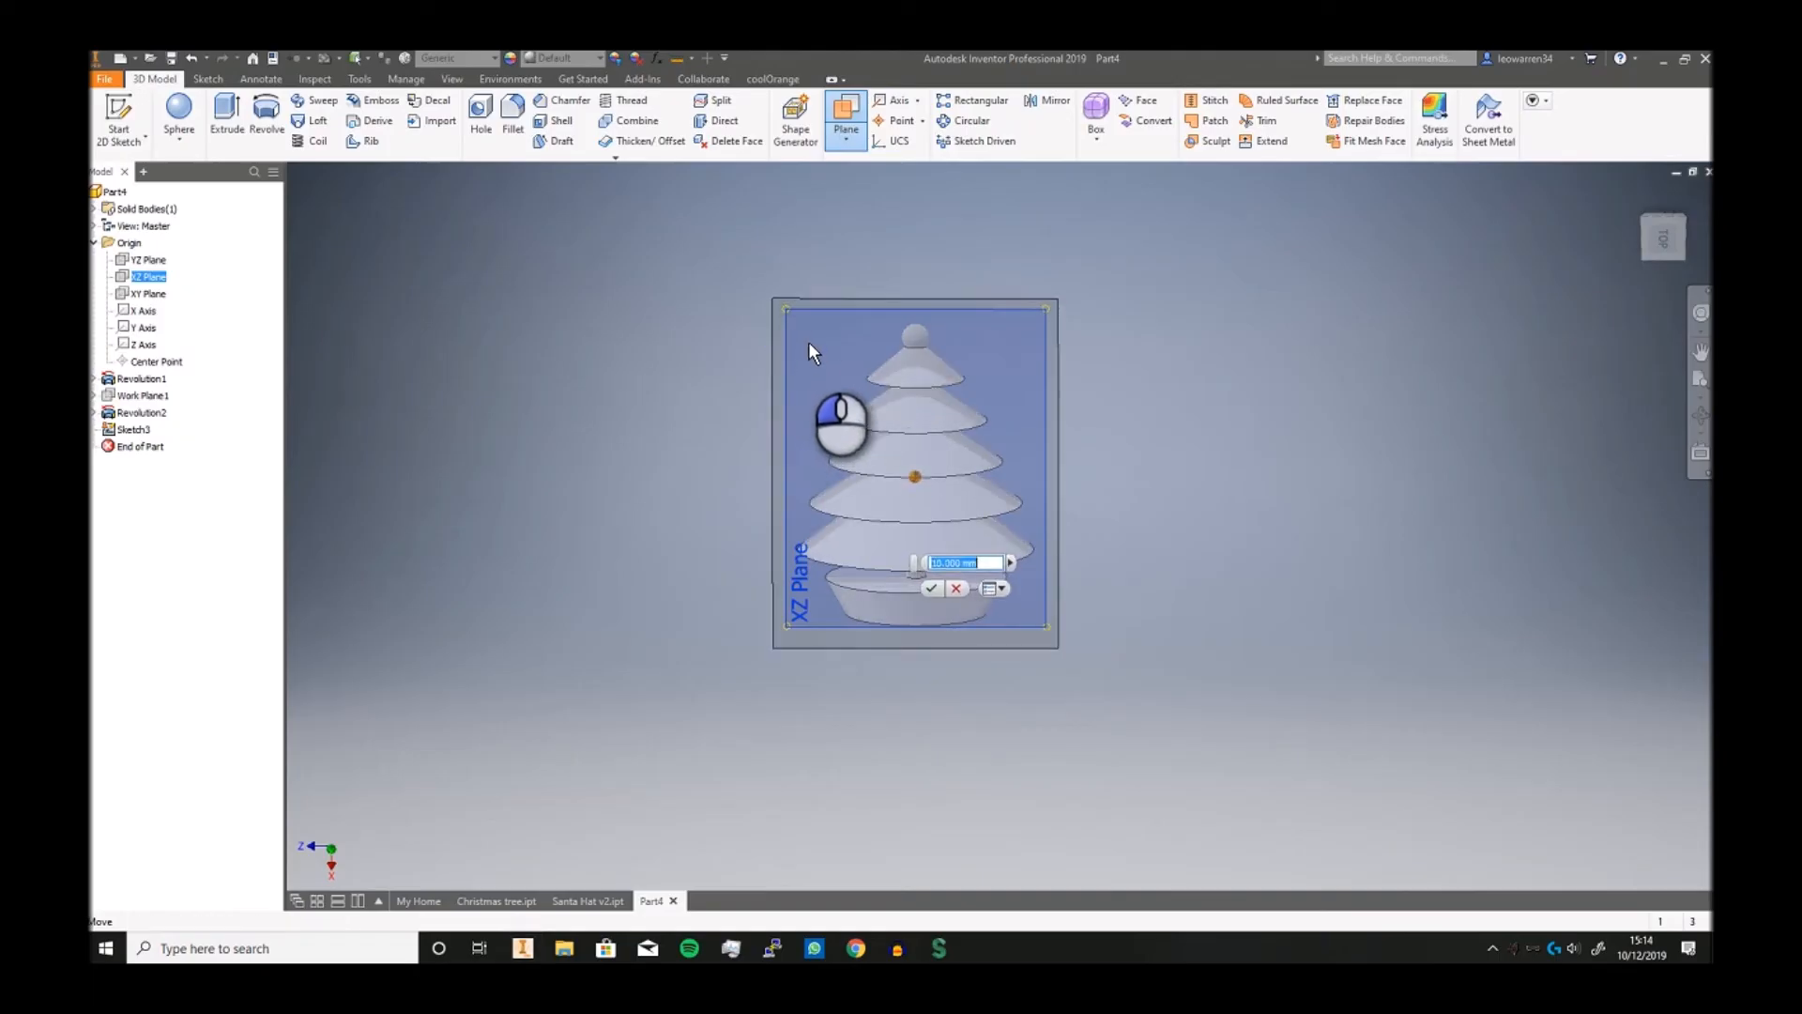
pyautogui.click(932, 586)
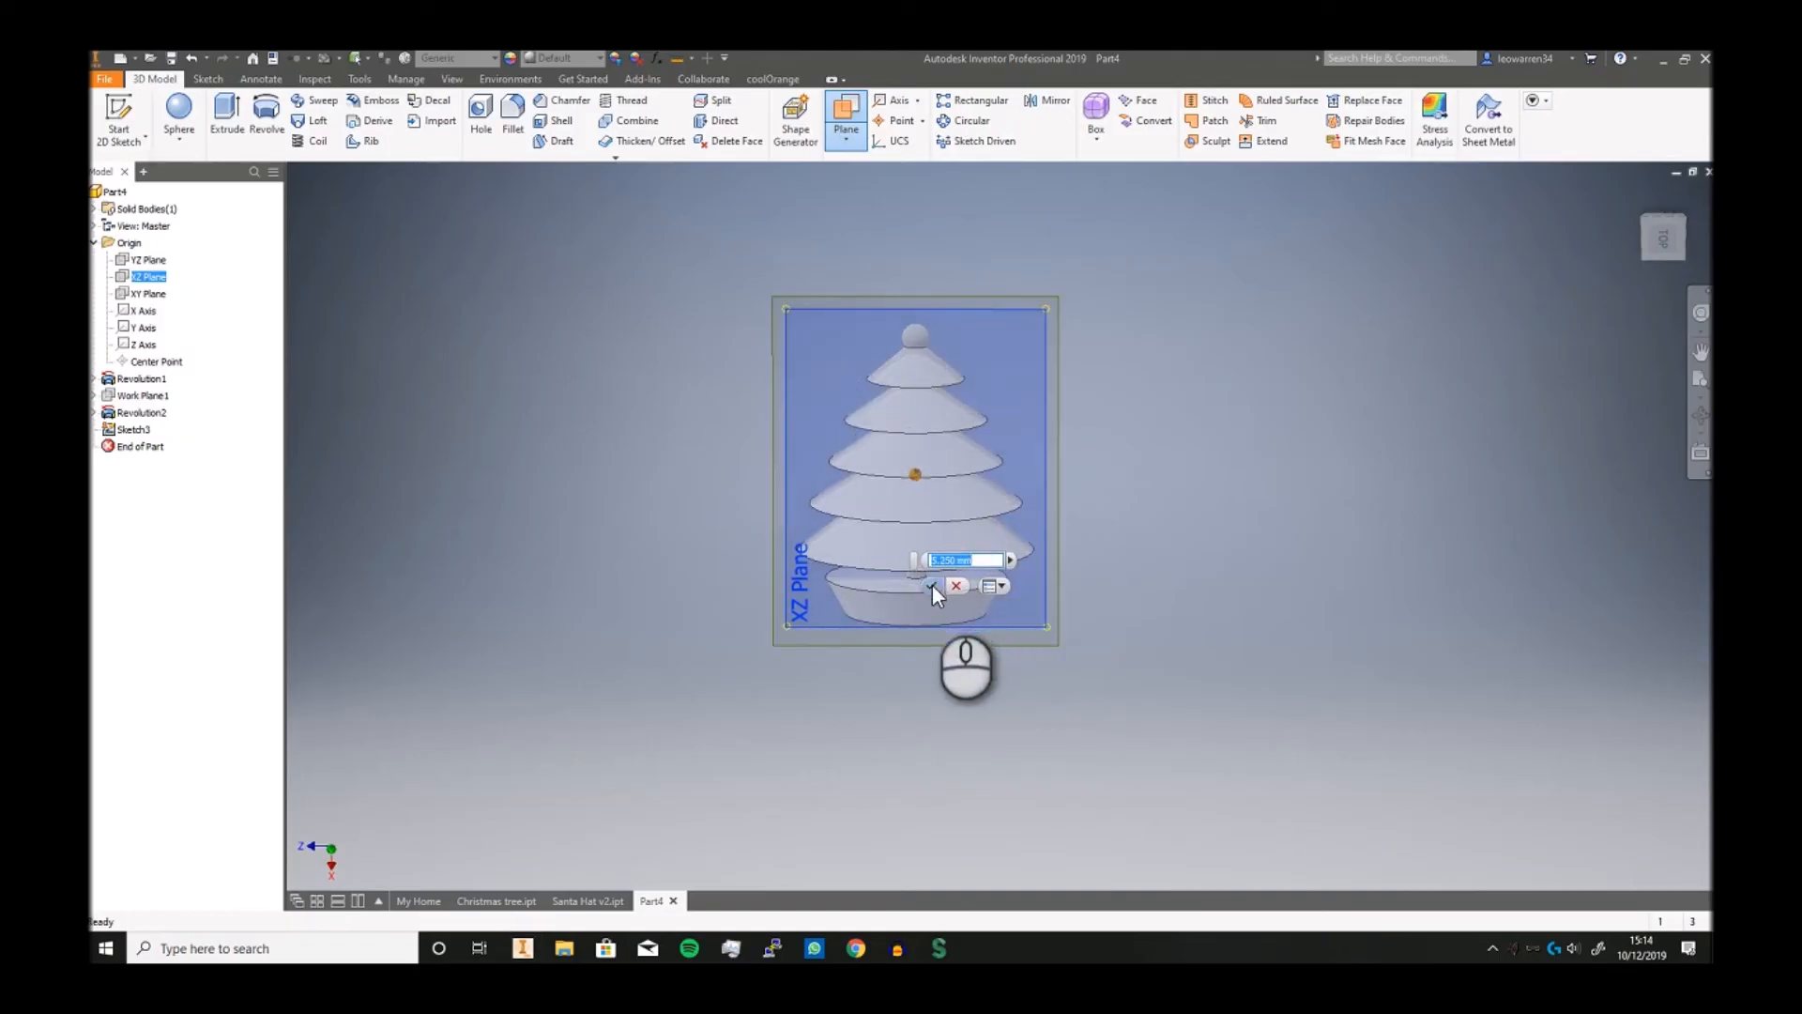
pyautogui.click(932, 585)
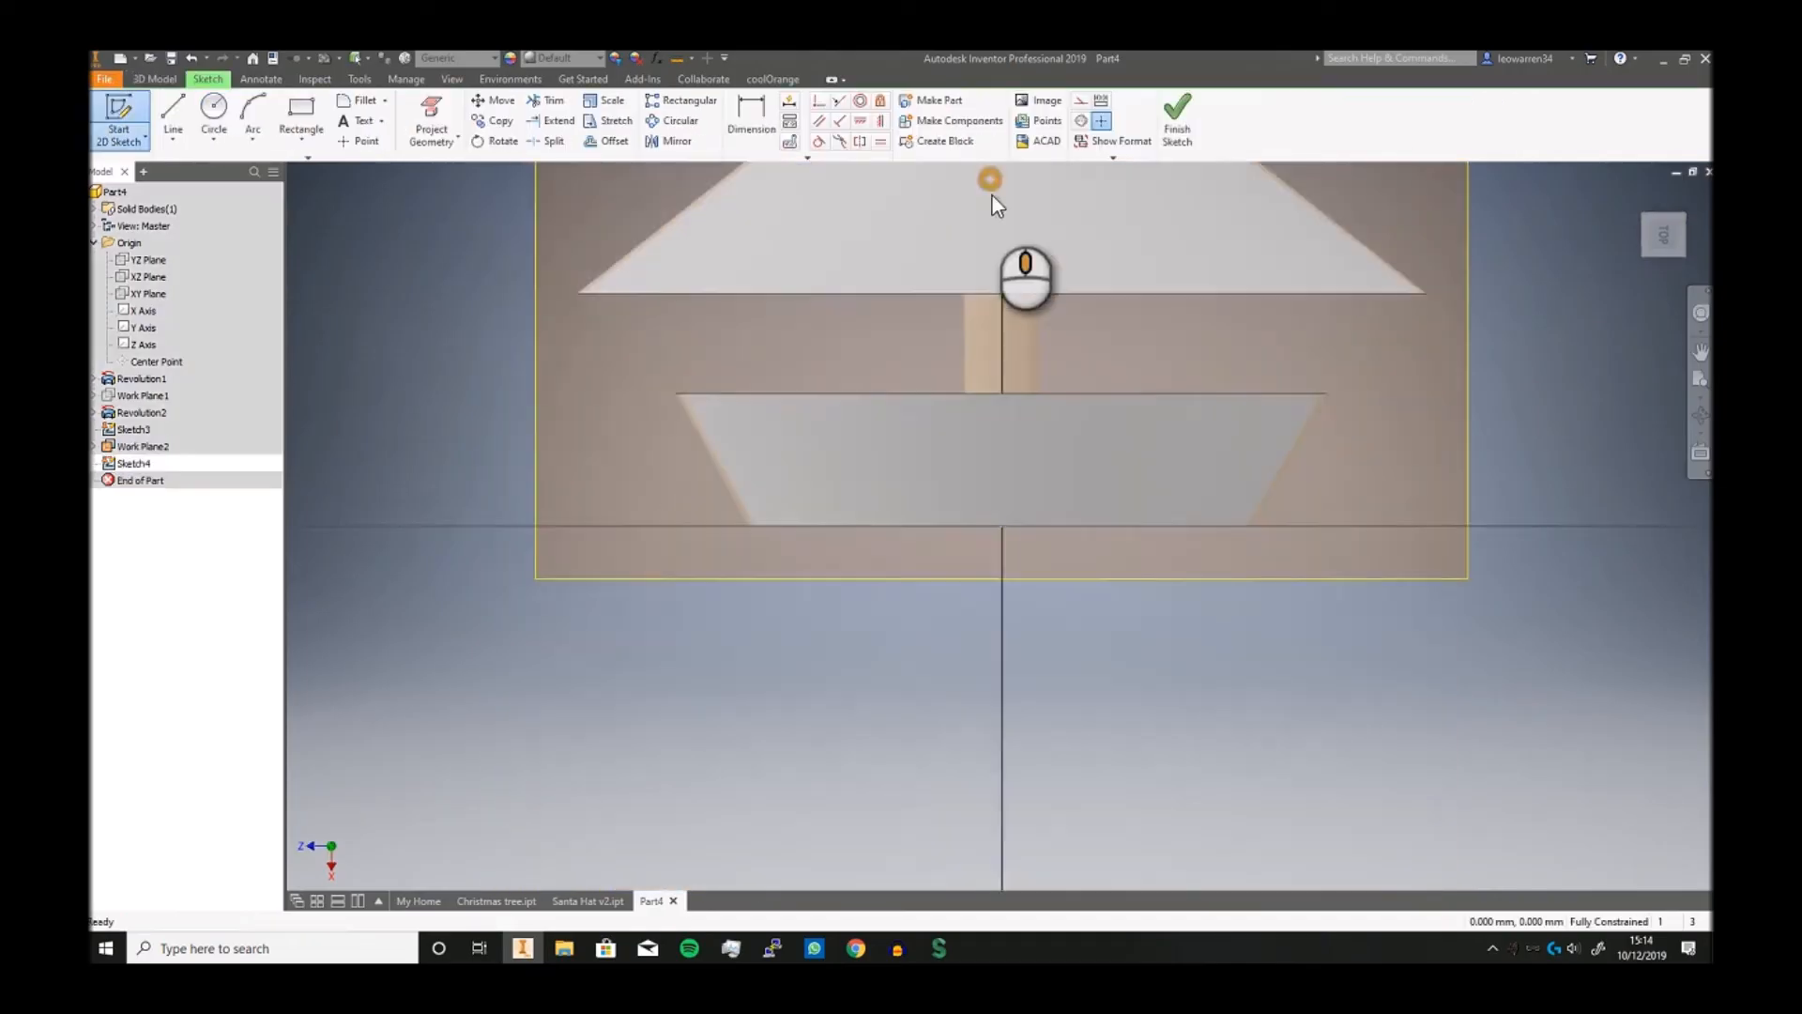
# Sketch a circle over the topper ball and extrude-cut it as a hole, Extrusion1
pyautogui.click(213, 109)
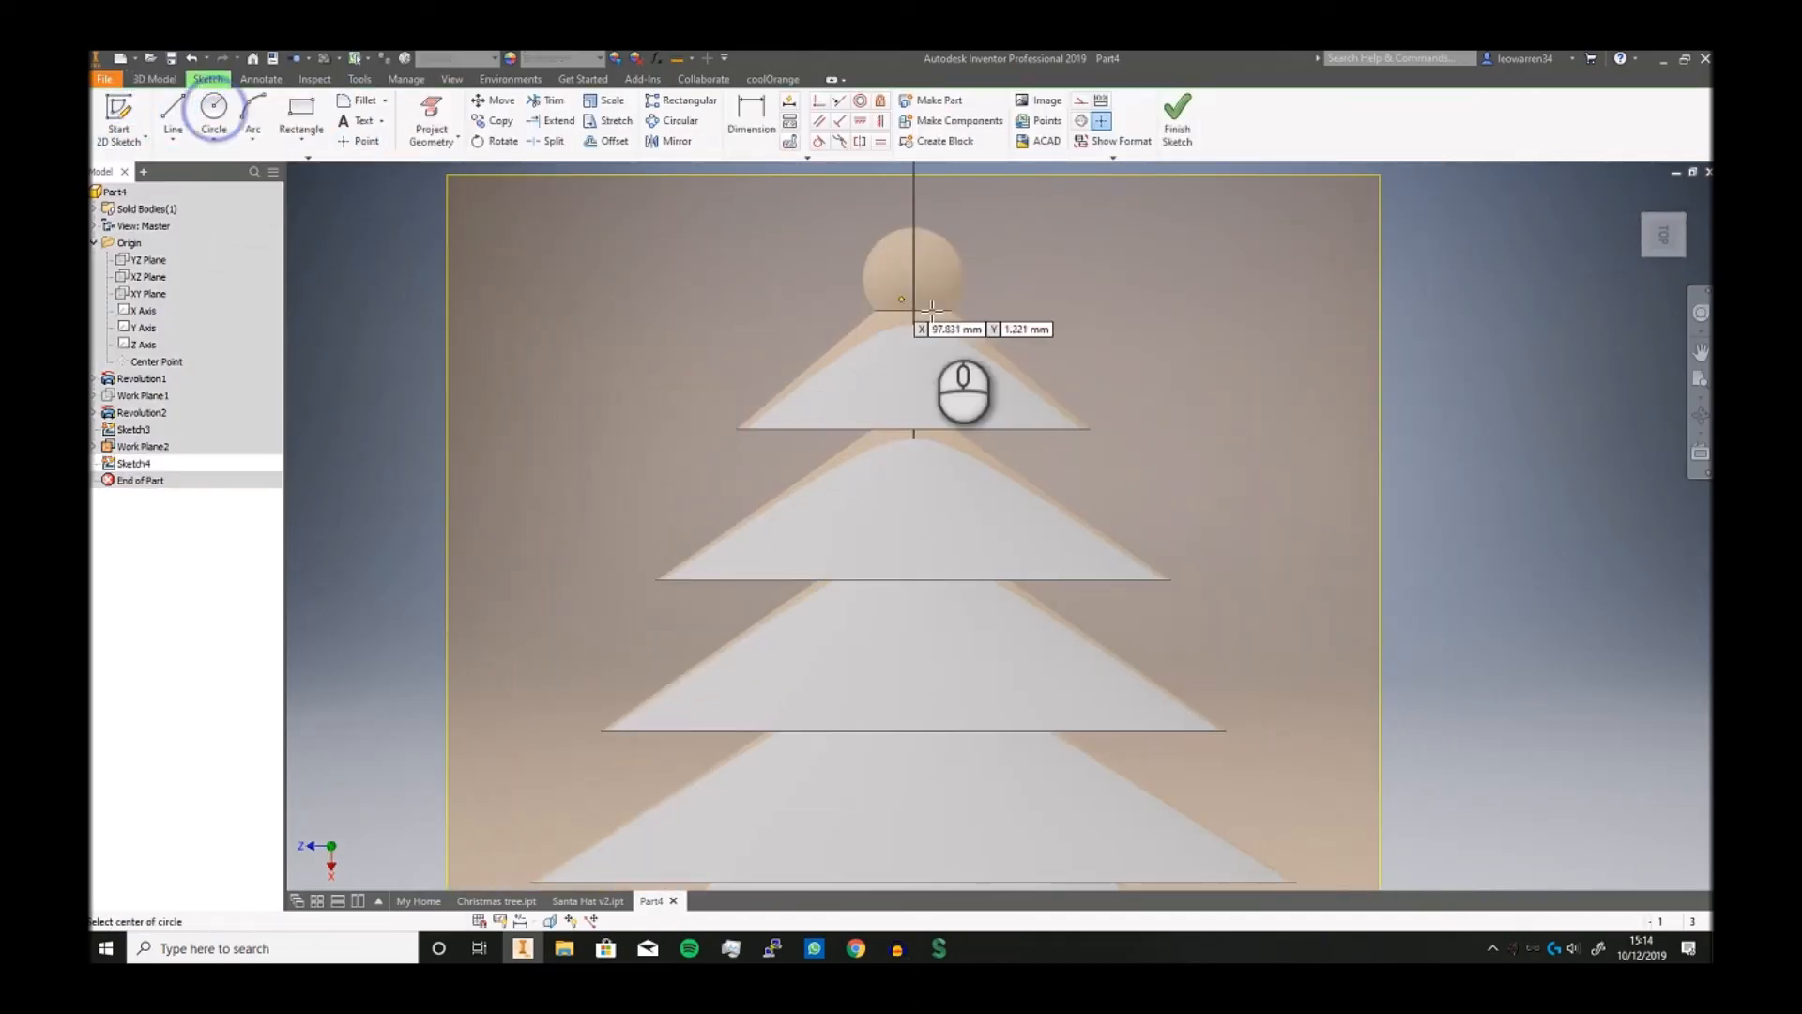
pyautogui.click(903, 298)
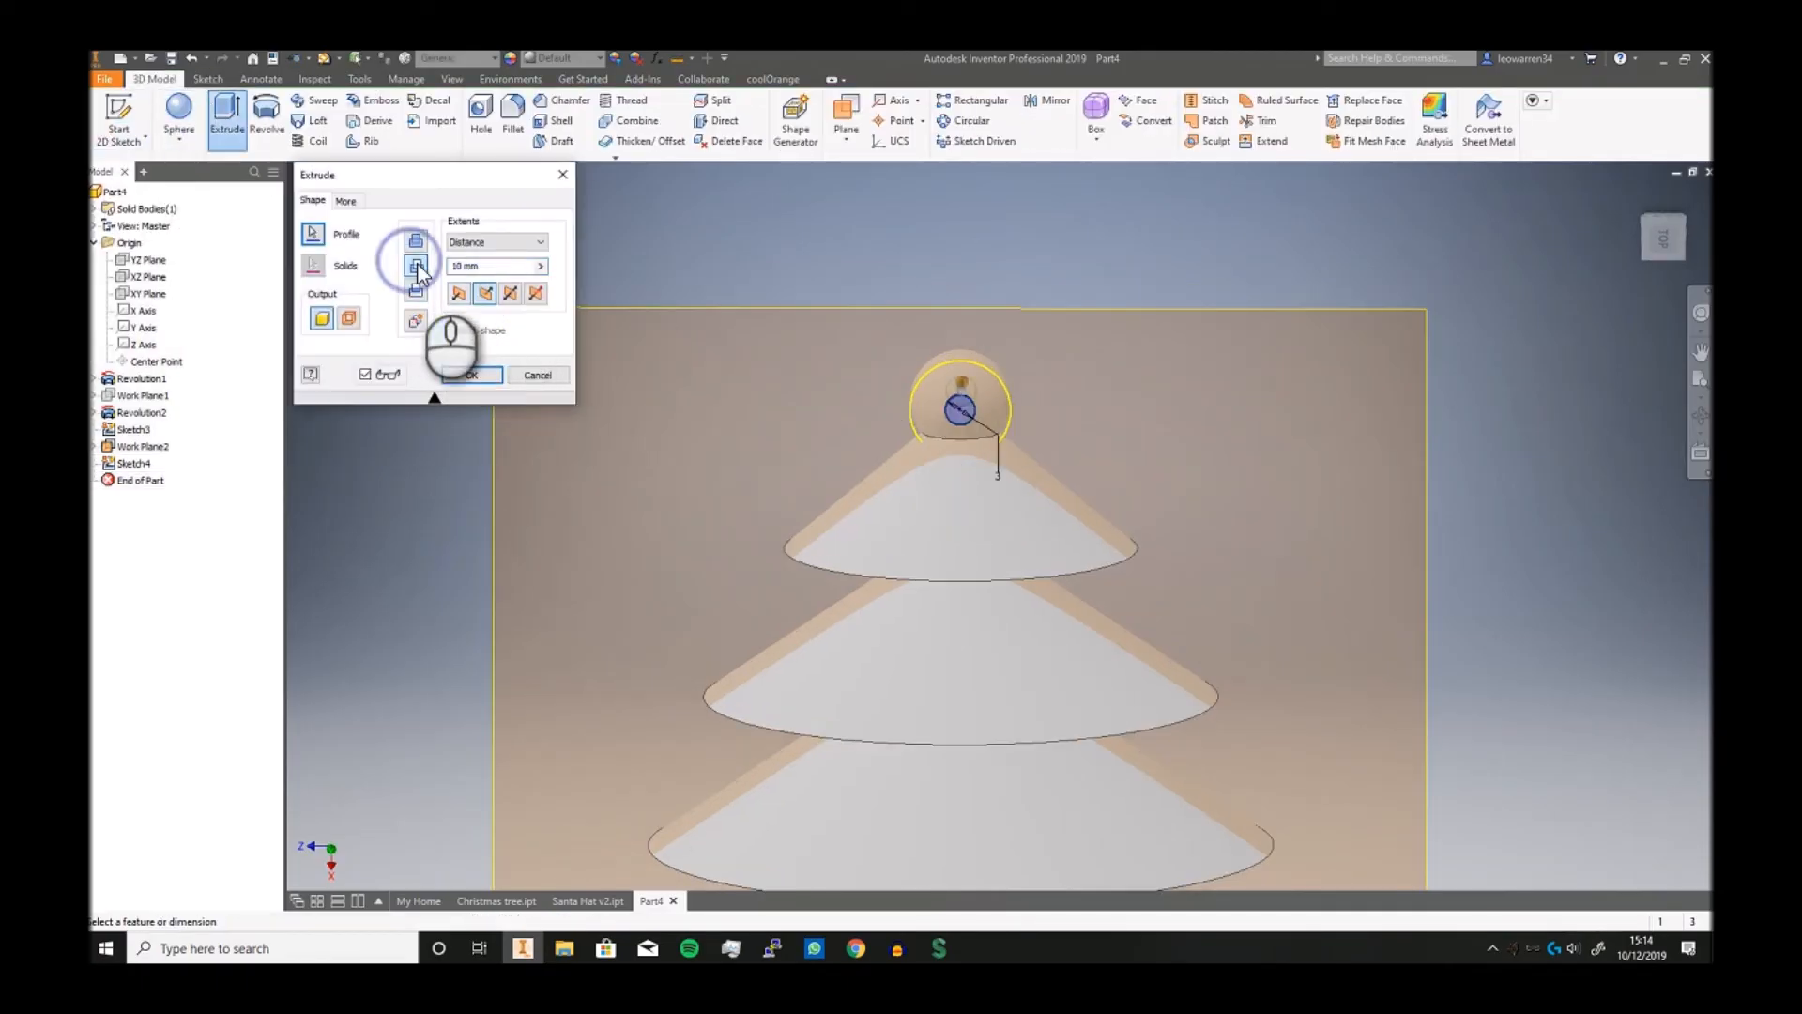
pyautogui.click(465, 374)
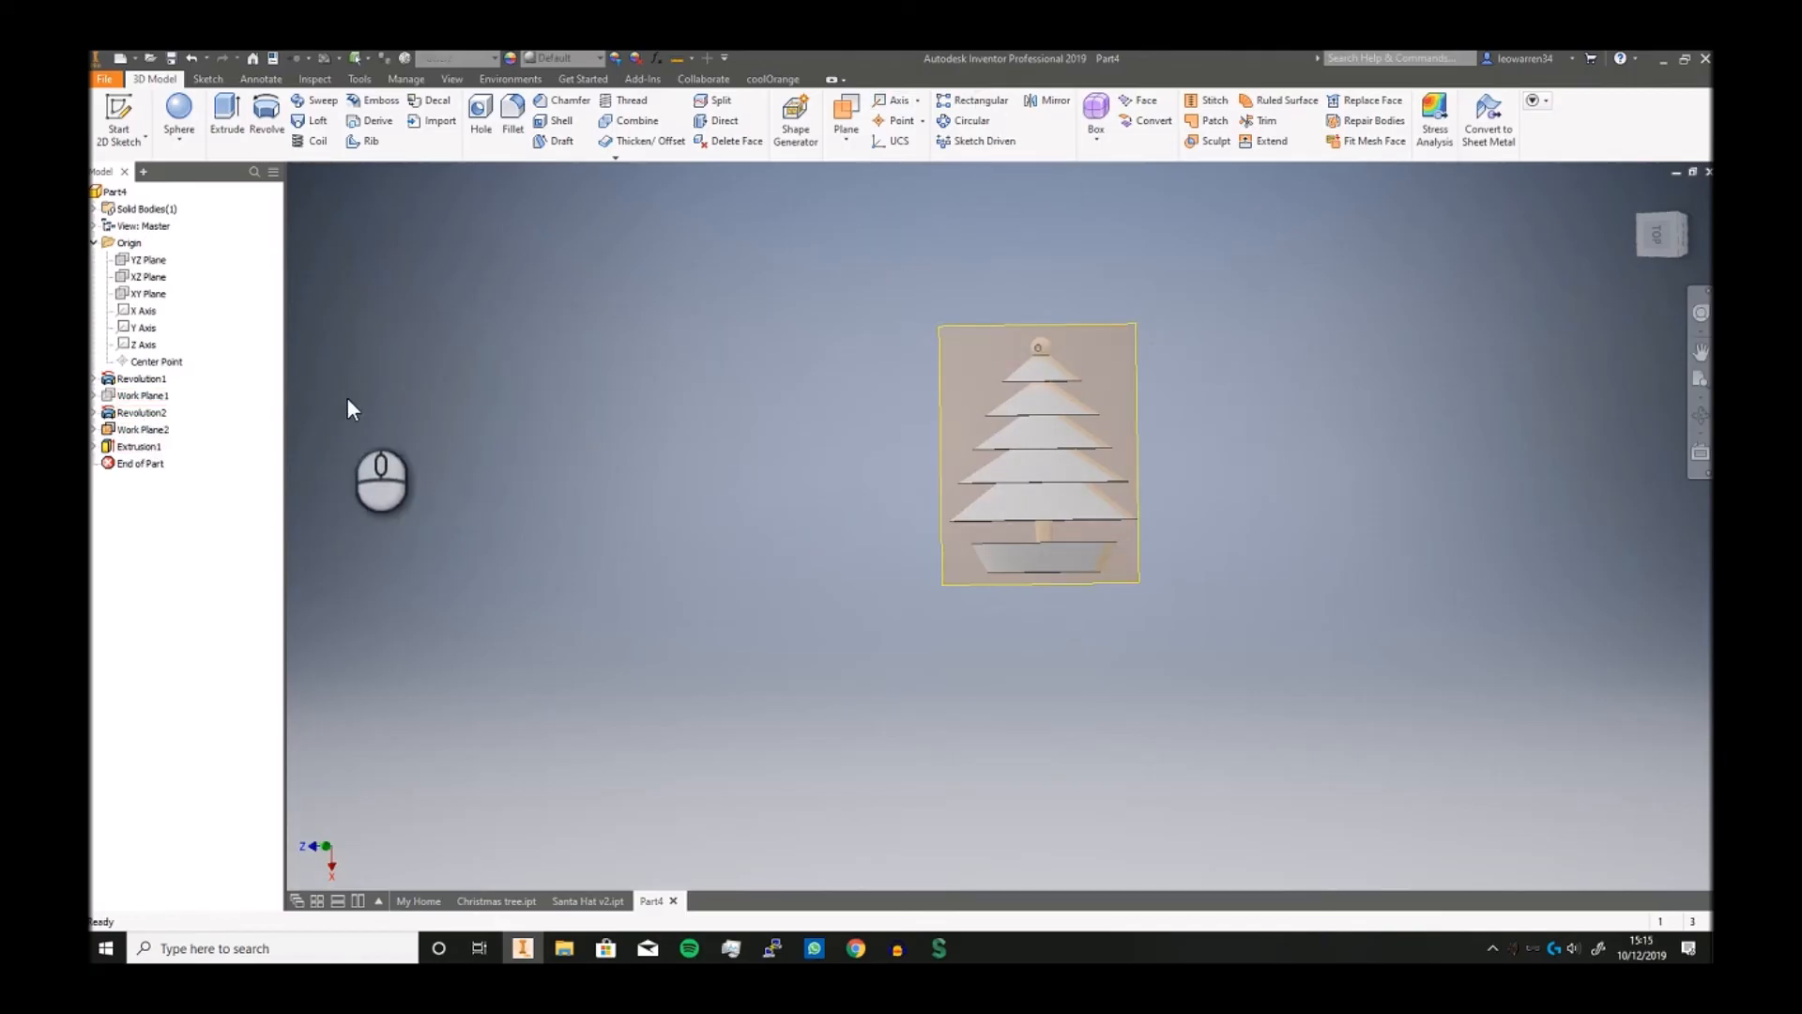
# Open the appearance library and scroll through the available appearances
pyautogui.rightClick(142, 429)
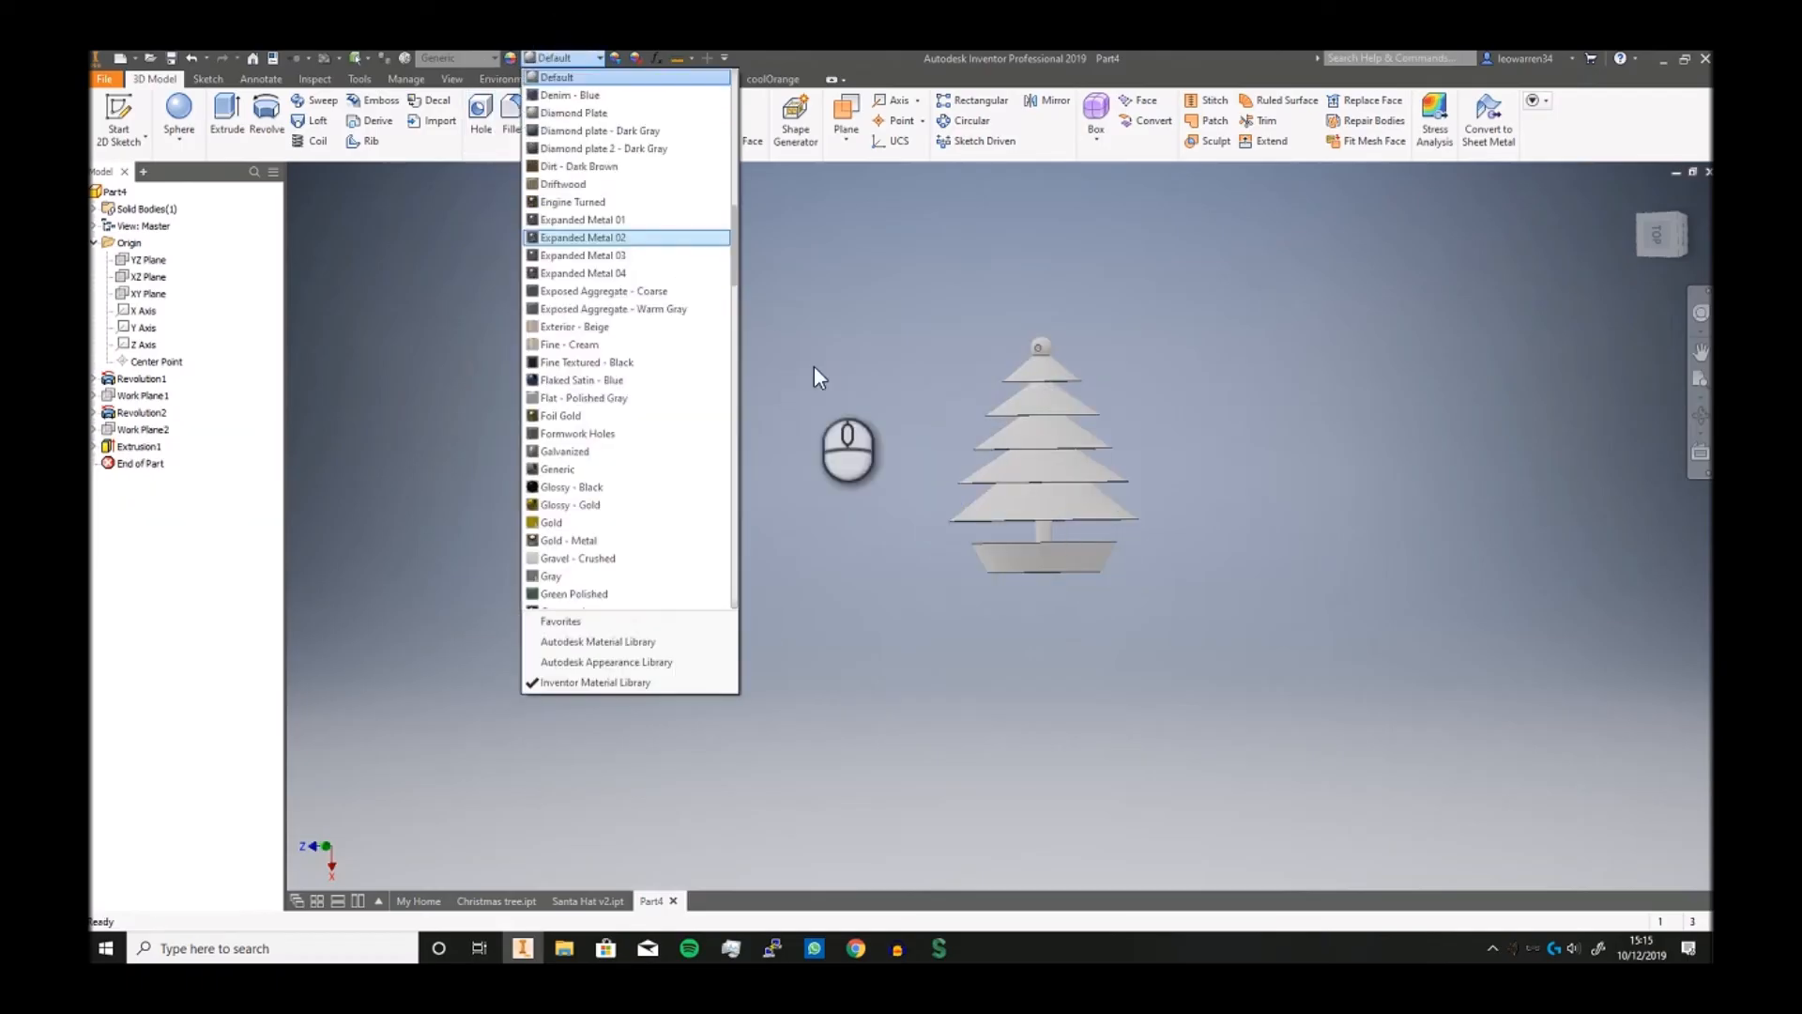
pyautogui.scroll(-3)
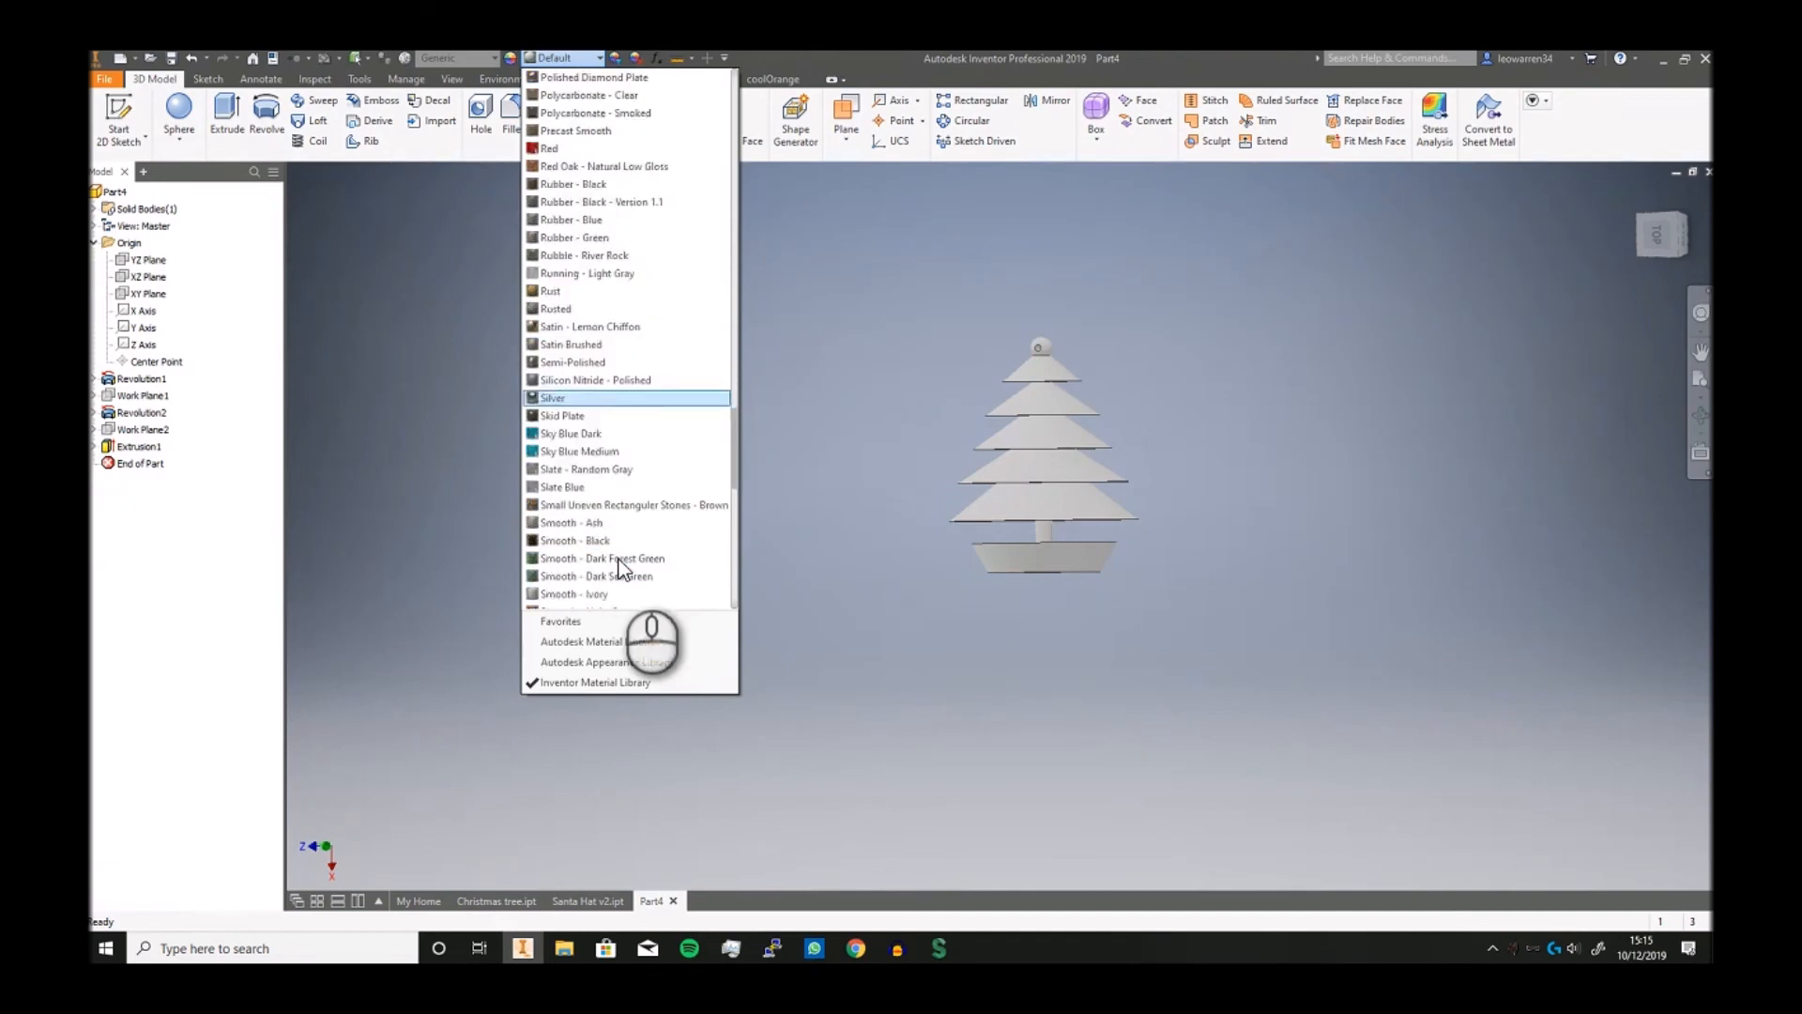
pyautogui.scroll(-3)
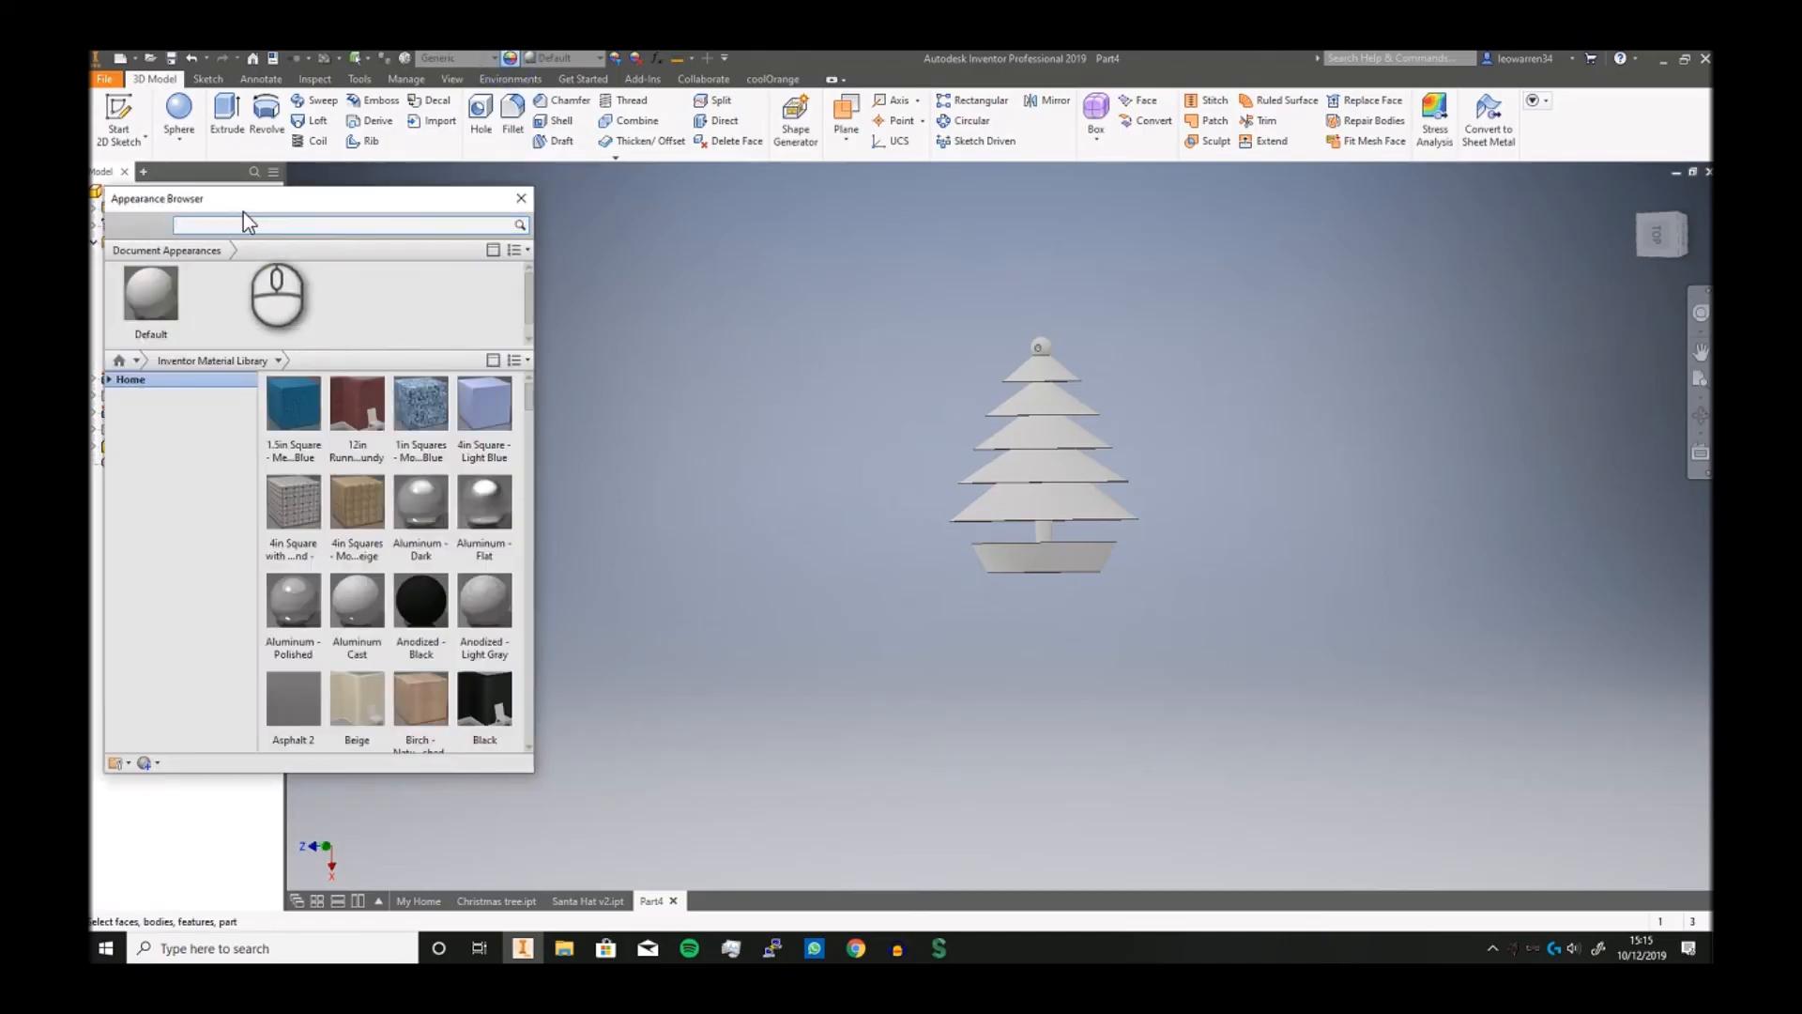
# Apply Smooth Dark Green to the tree tiers and White Ash Java wood to the pot
pyautogui.write('green')
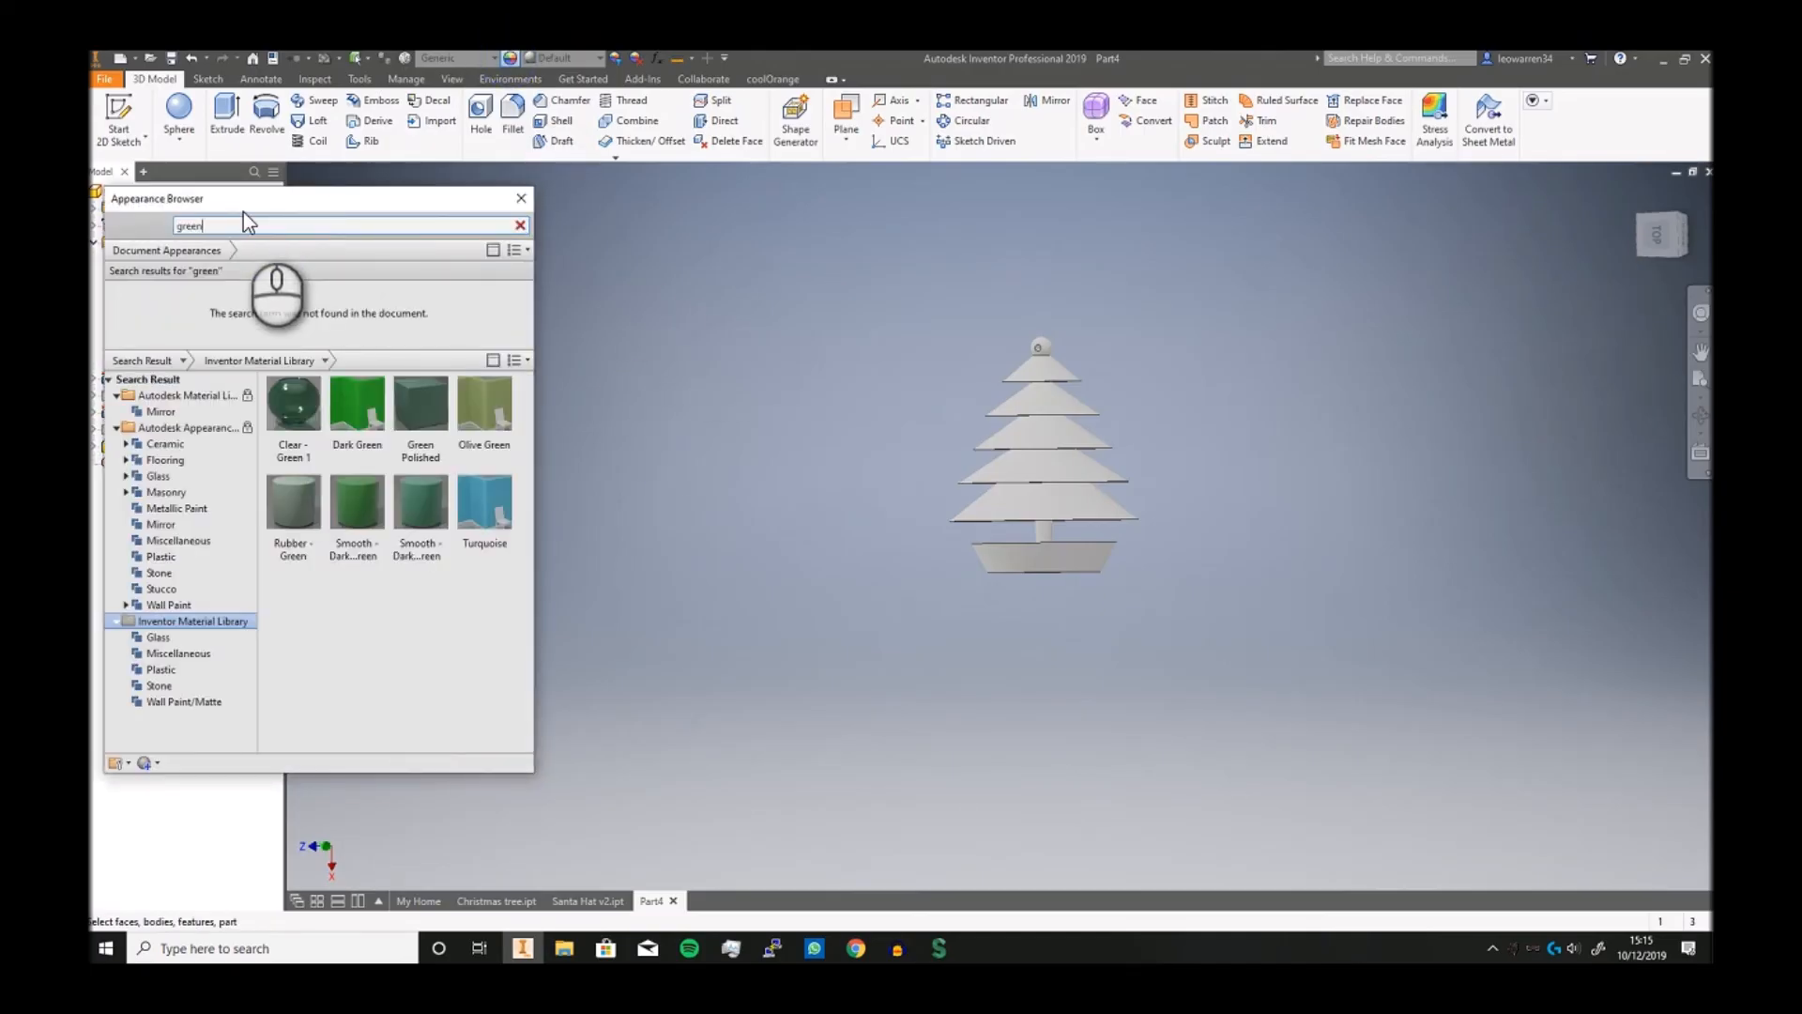
pyautogui.moveTo(354, 502)
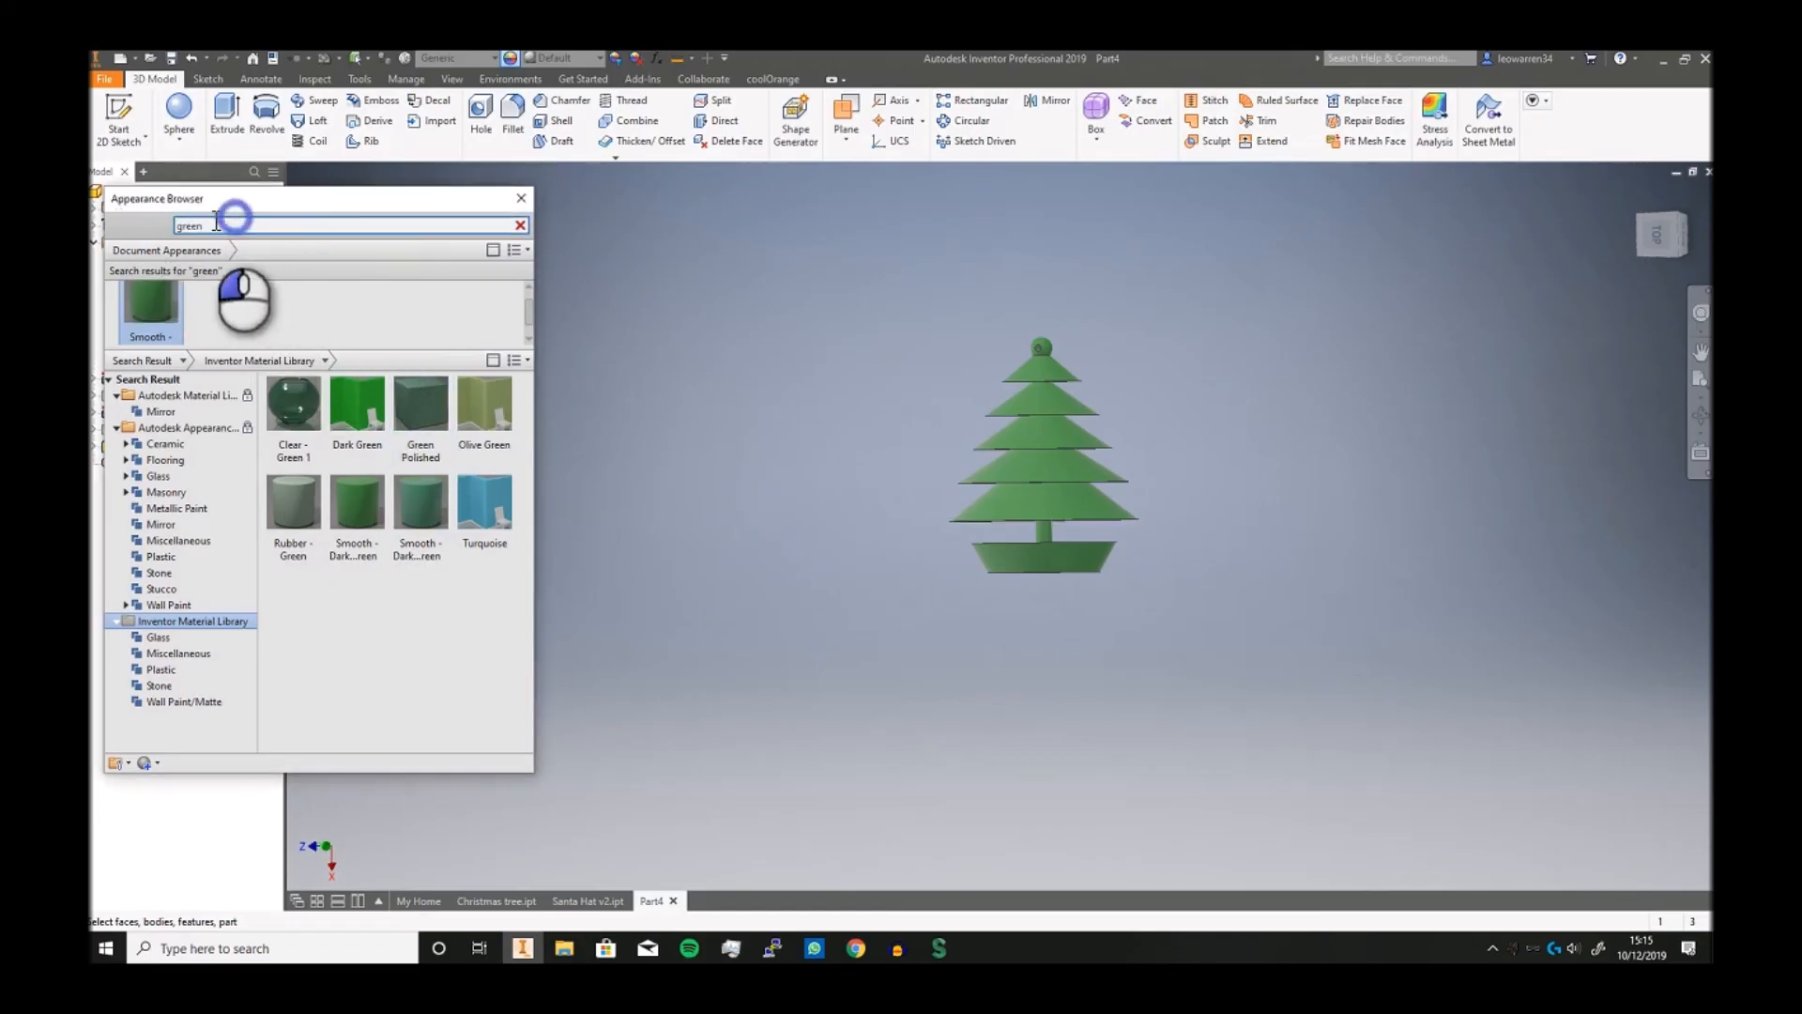
pyautogui.write('brown')
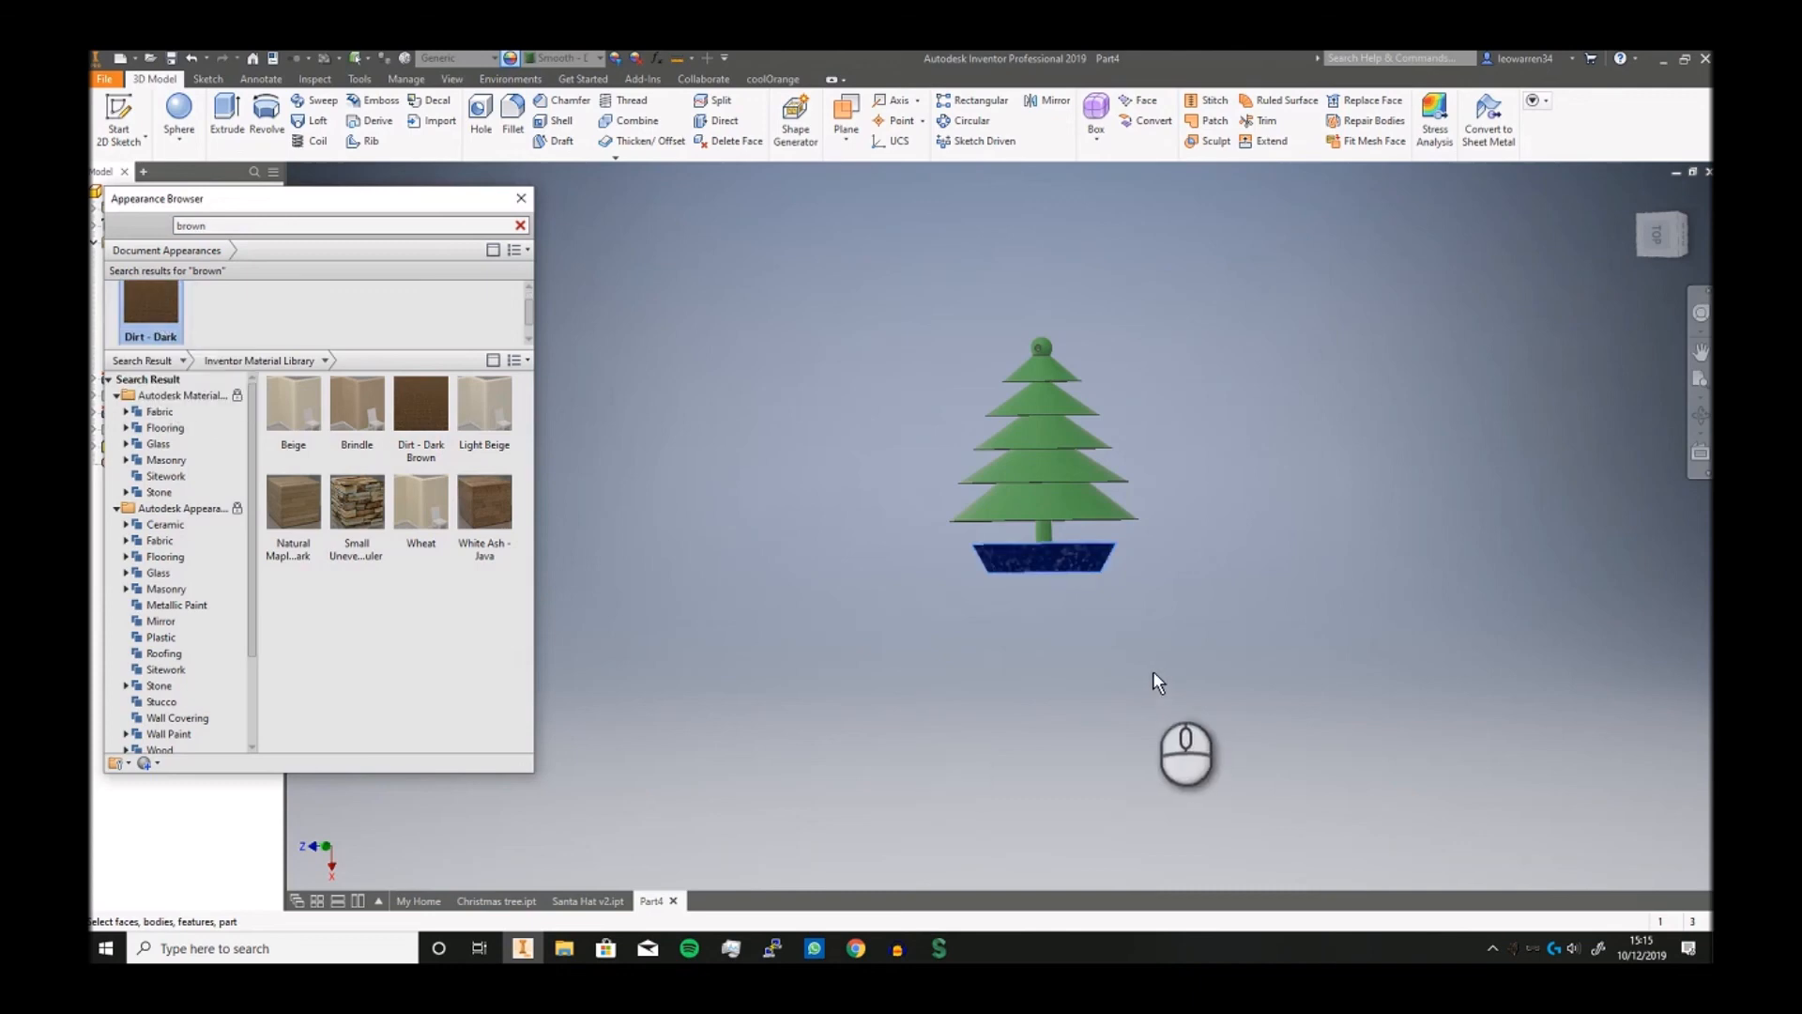
pyautogui.click(483, 502)
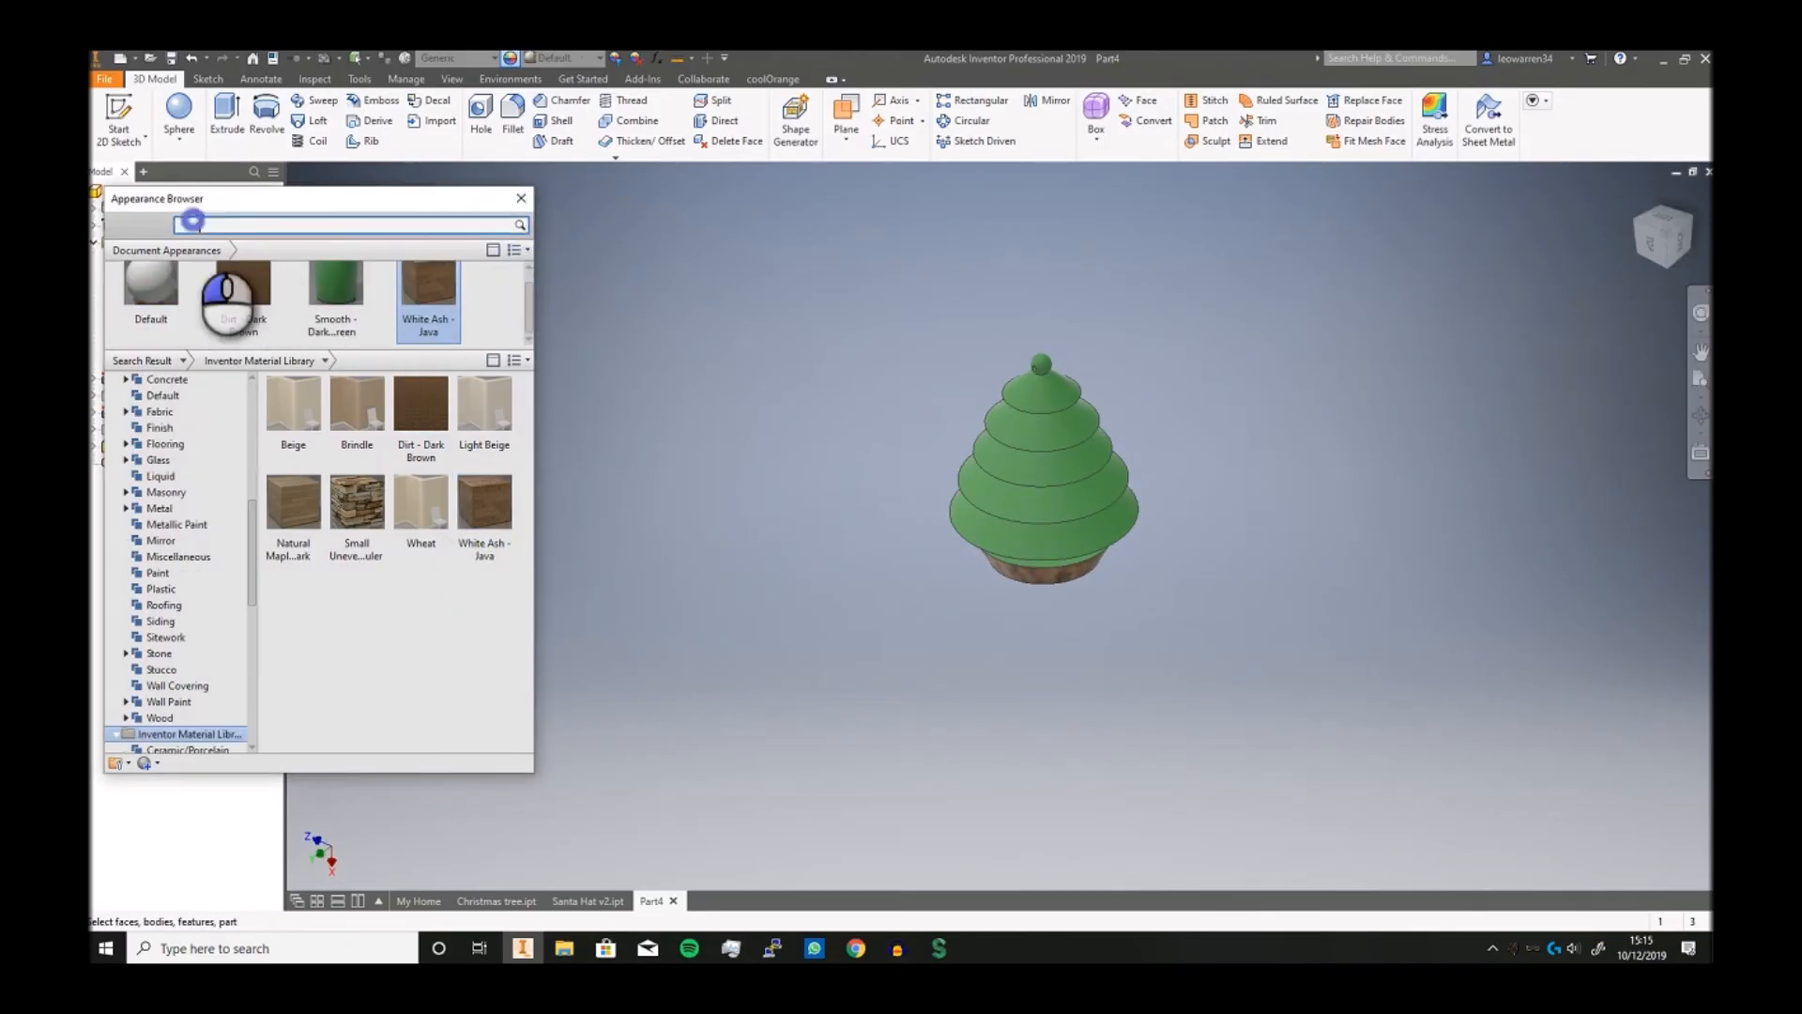
# Apply the Silver appearance to the topper ball and close the appearance library
pyautogui.write('silver')
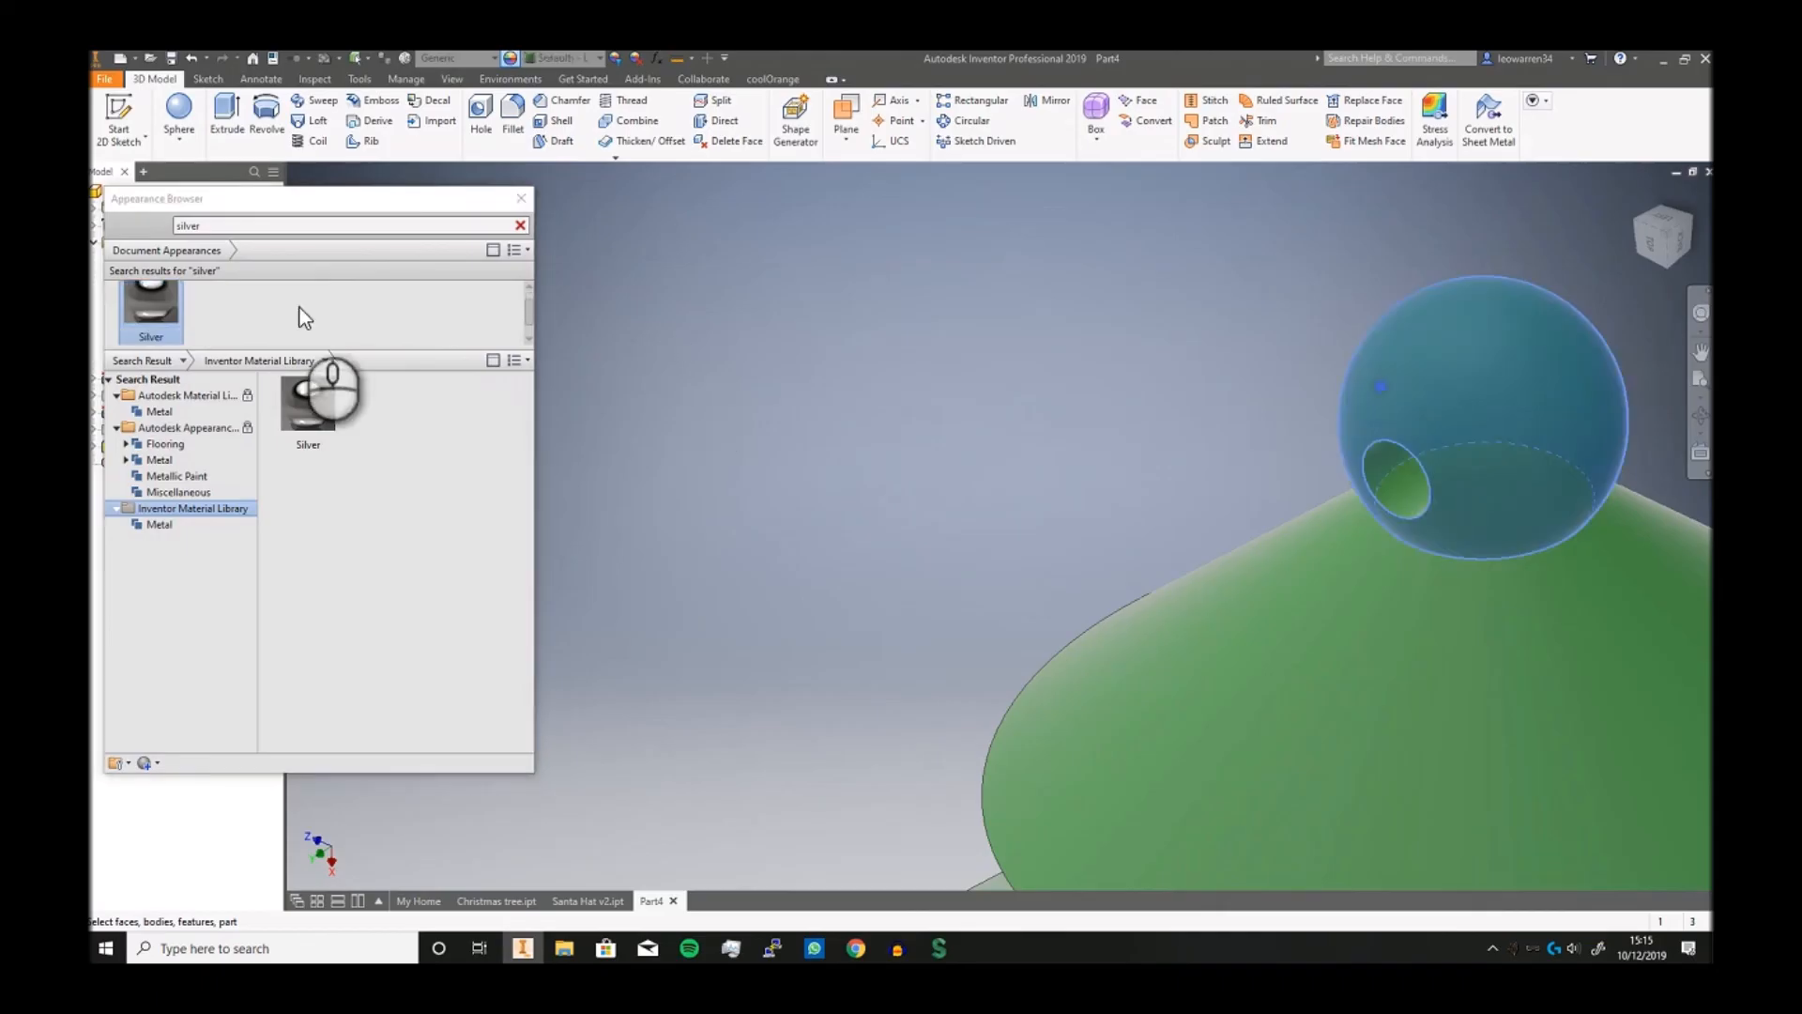
pyautogui.doubleClick(307, 403)
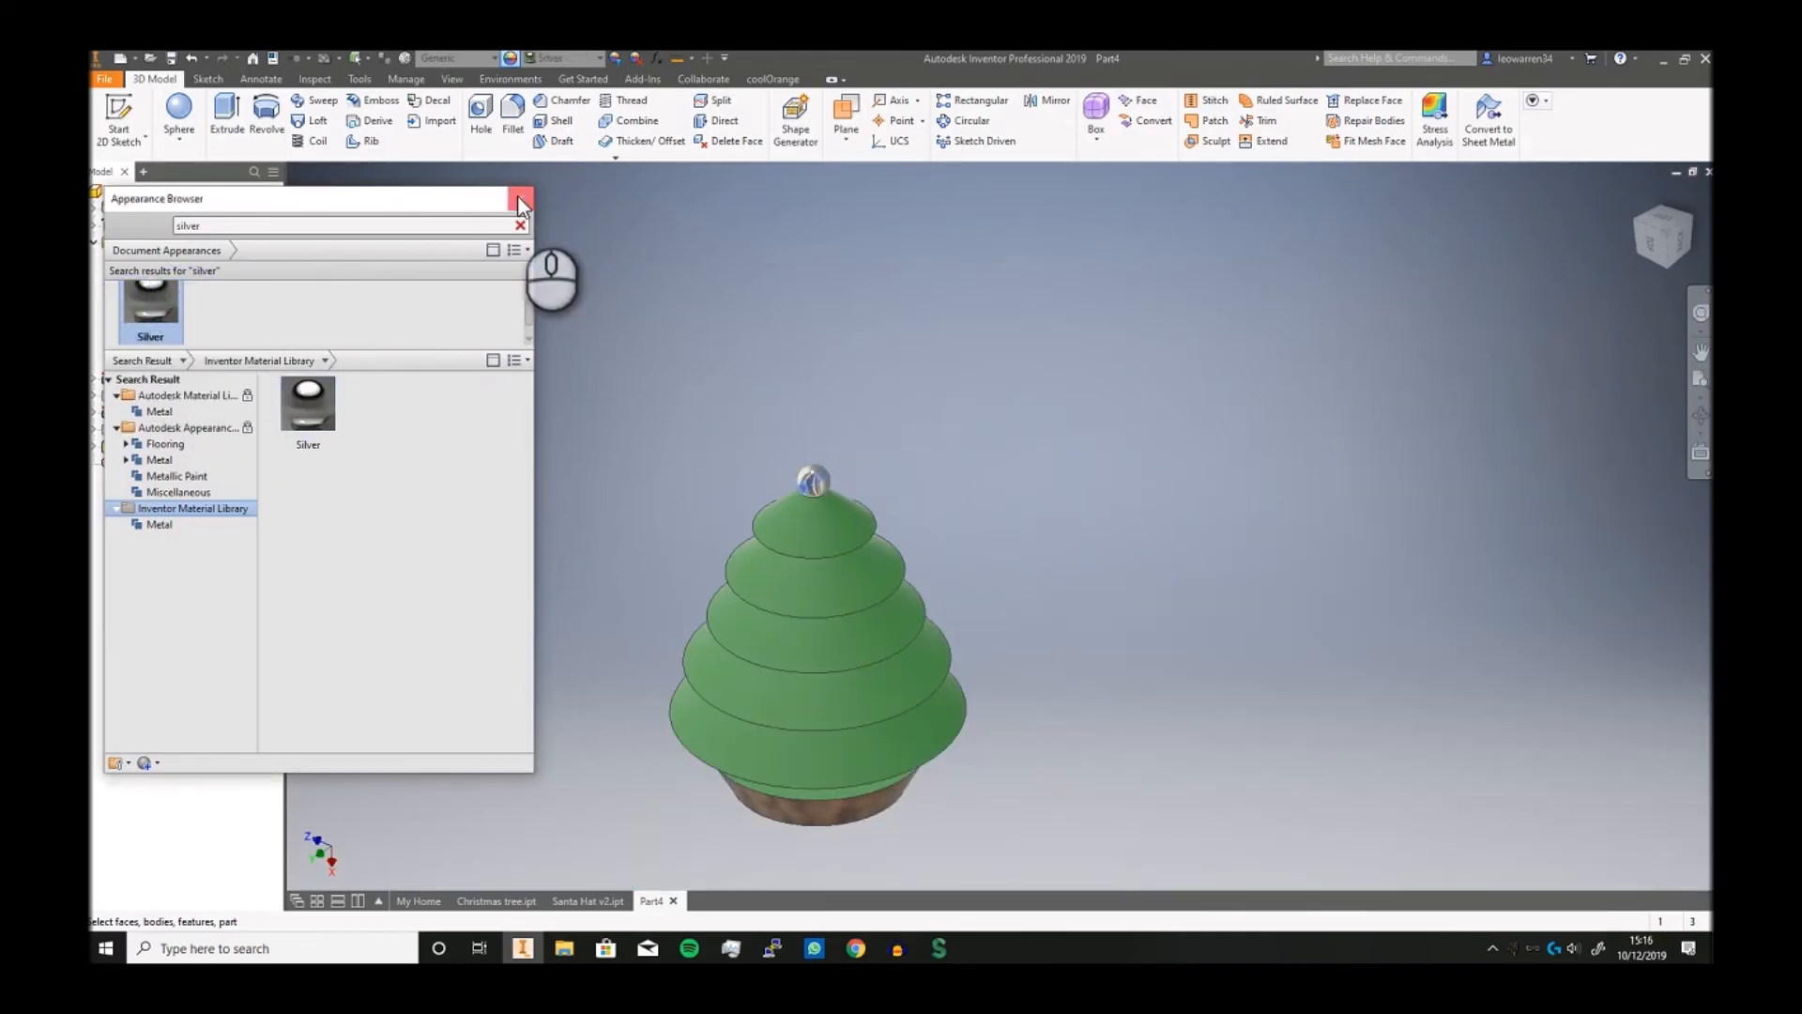
pyautogui.click(521, 199)
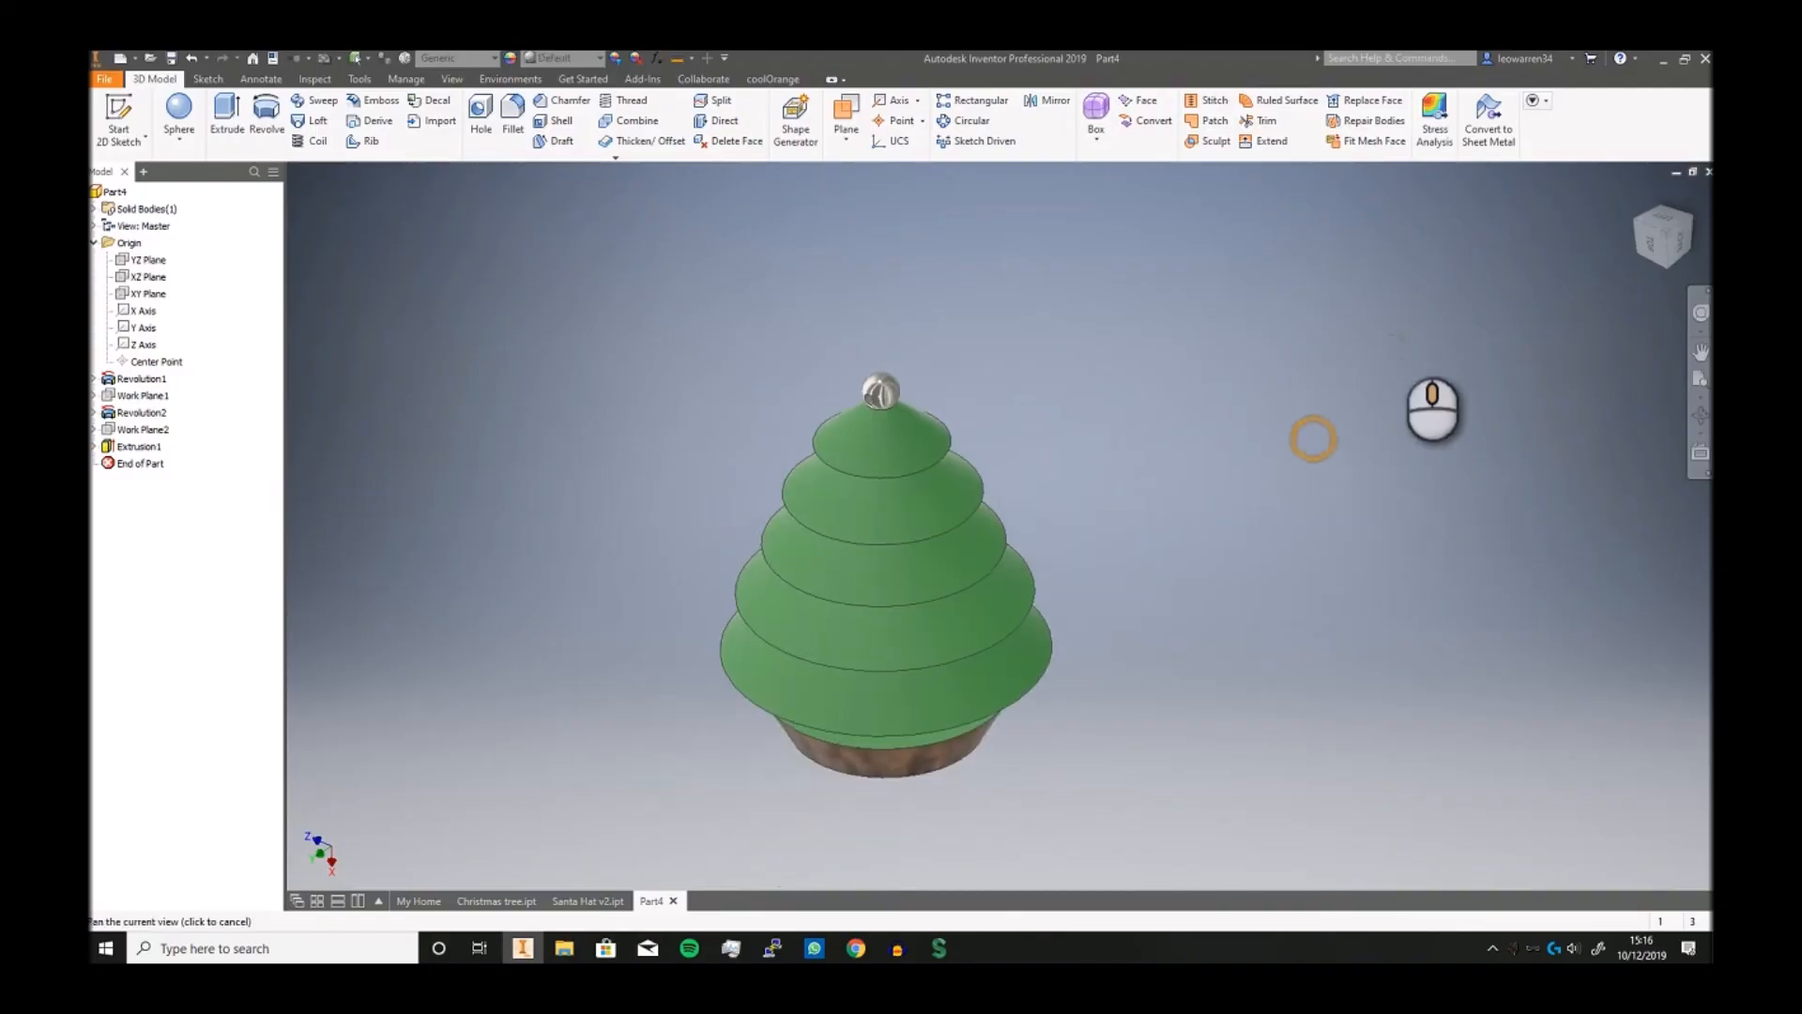